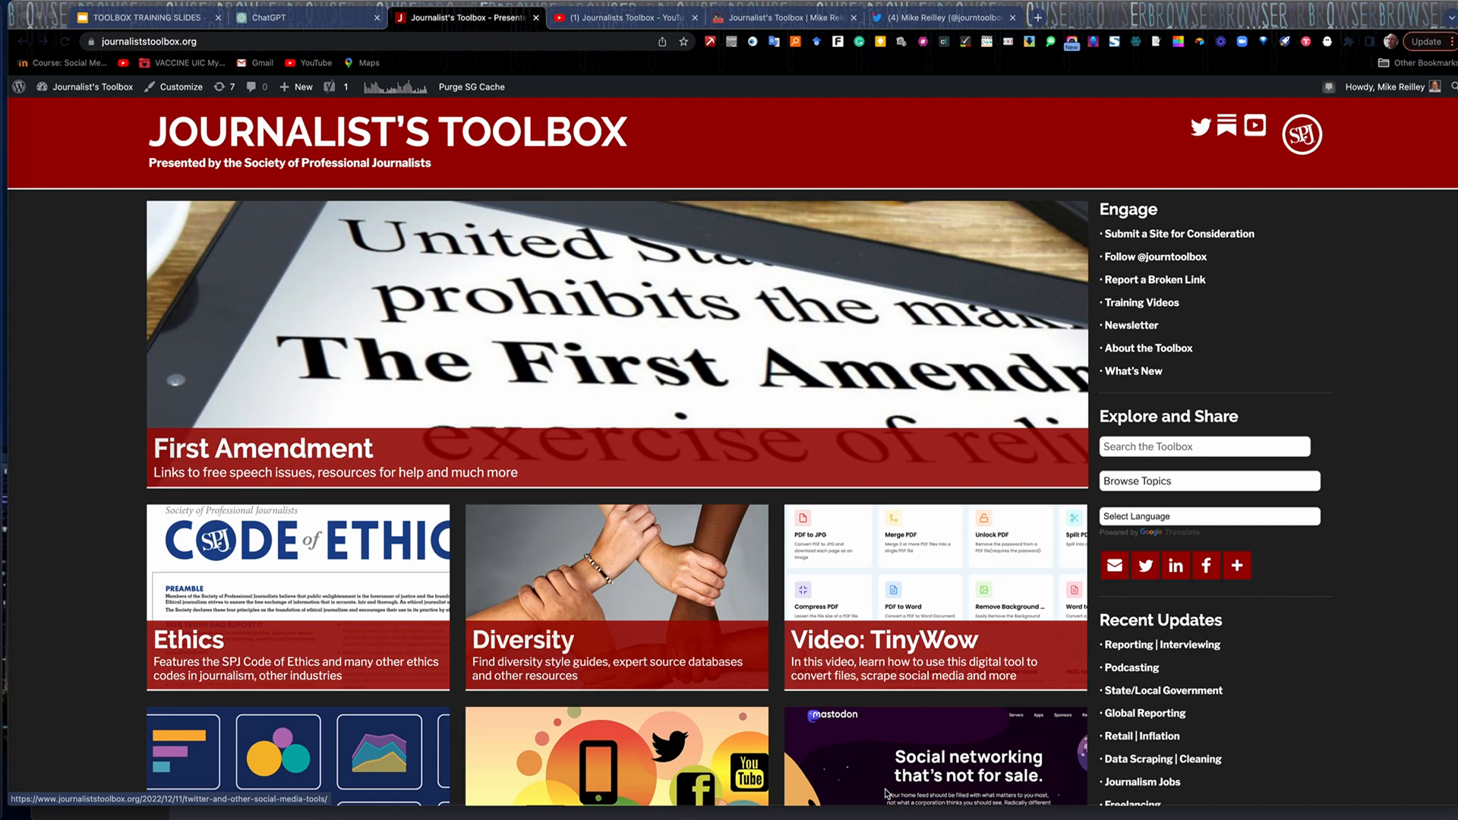
# Scroll down through the current page and back up
pyautogui.scroll(-3)
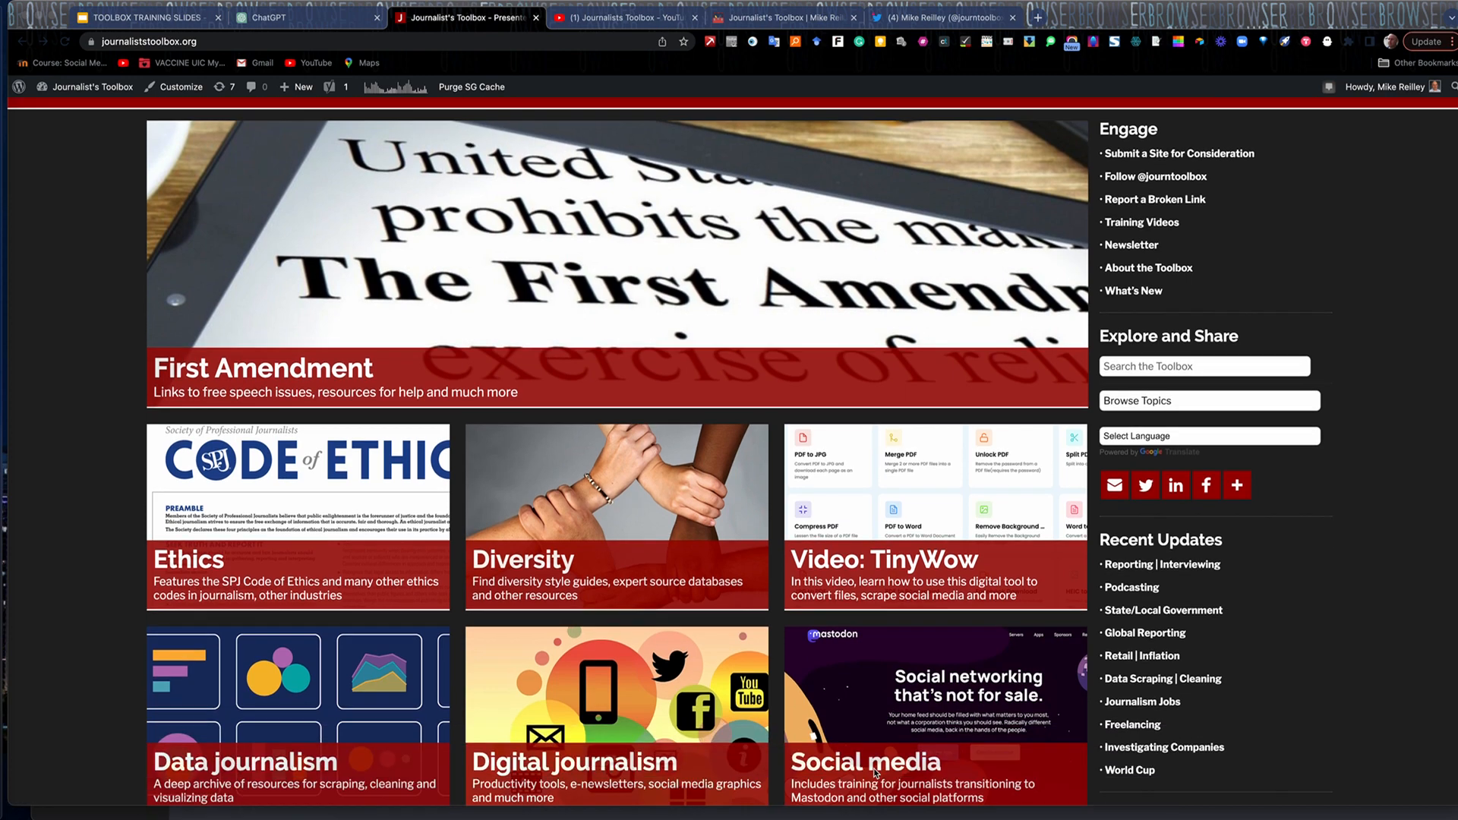
pyautogui.scroll(-3)
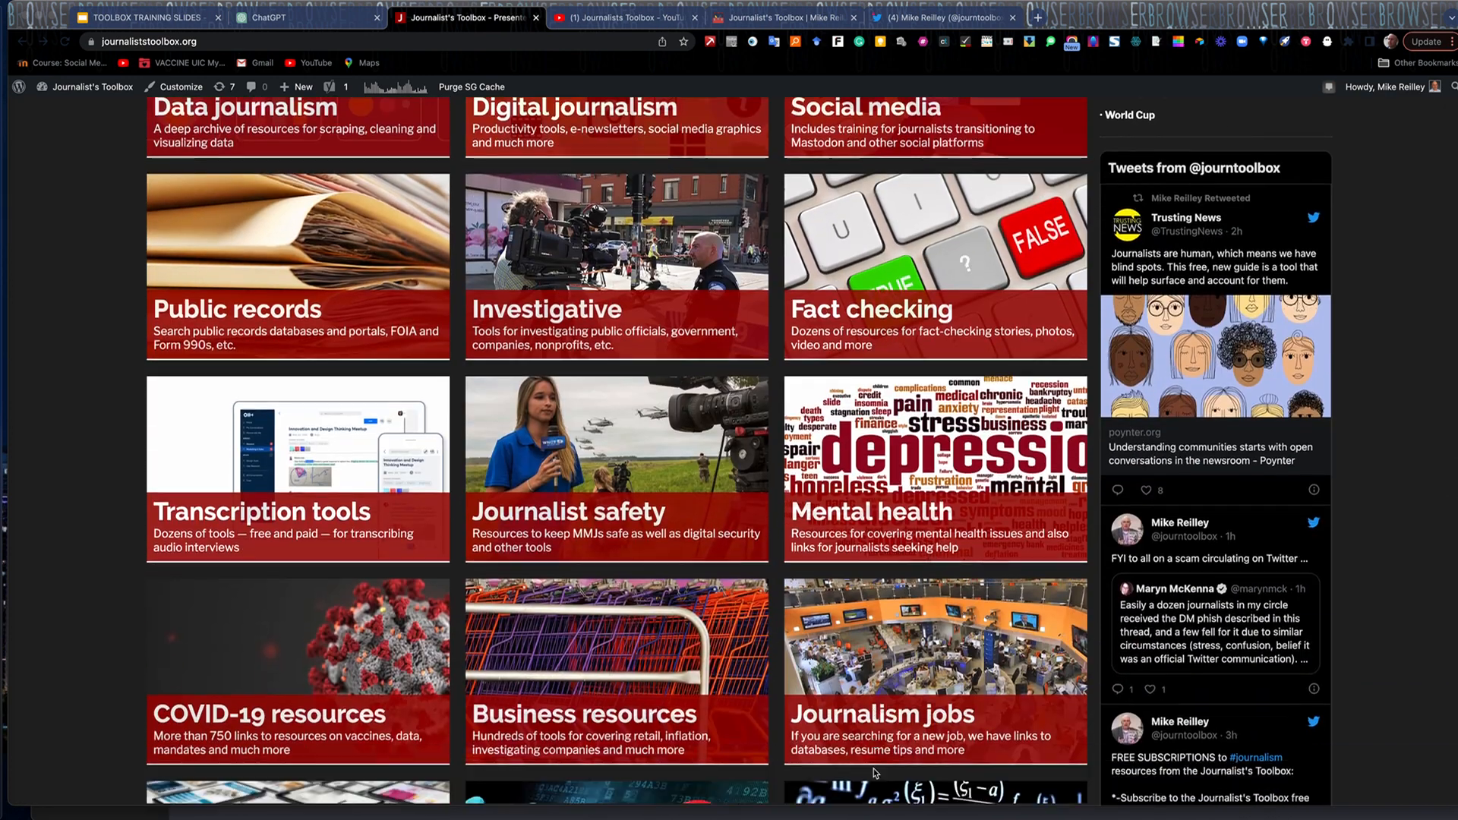
pyautogui.scroll(-3)
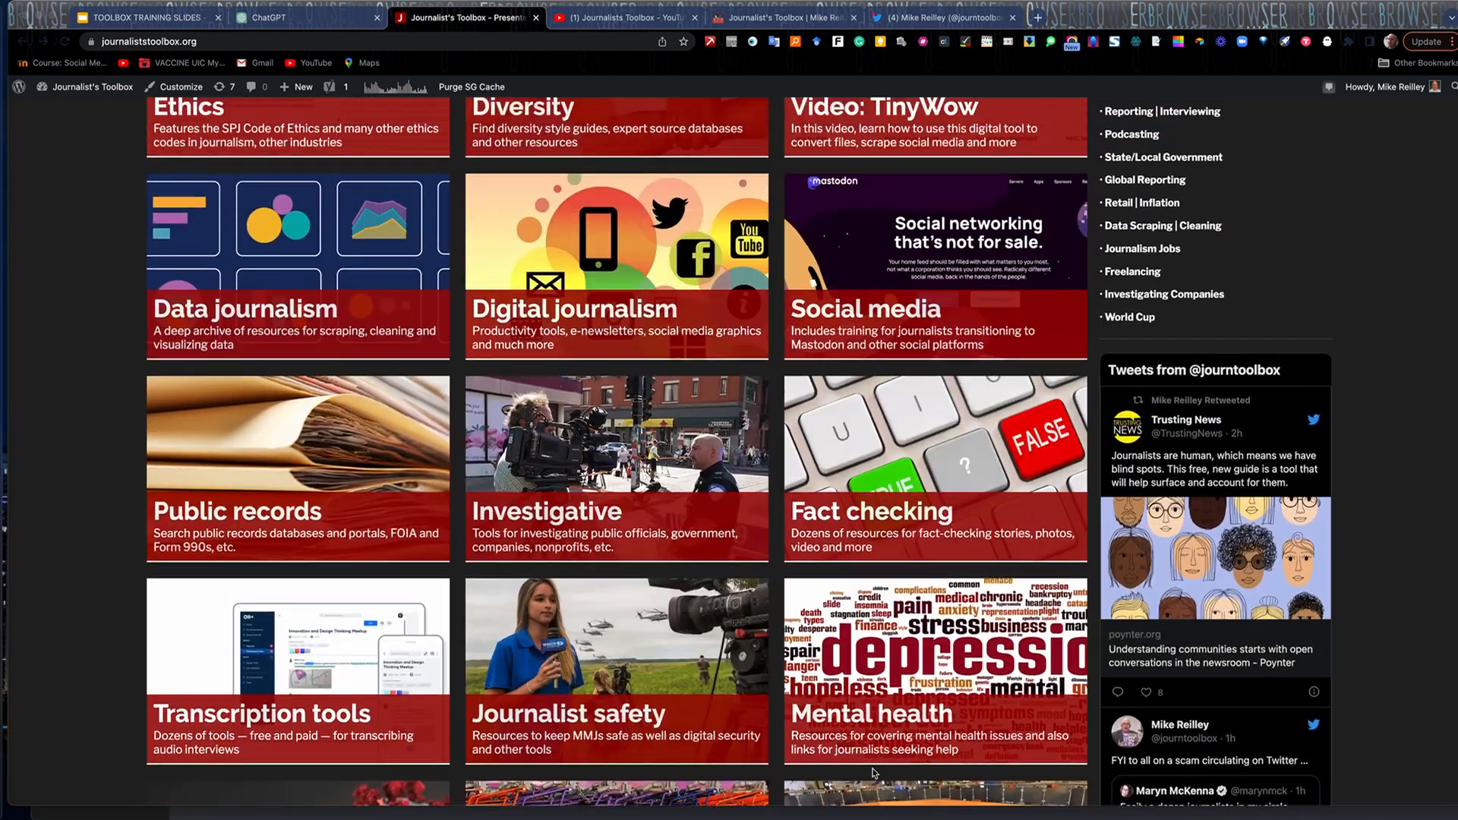
pyautogui.scroll(3)
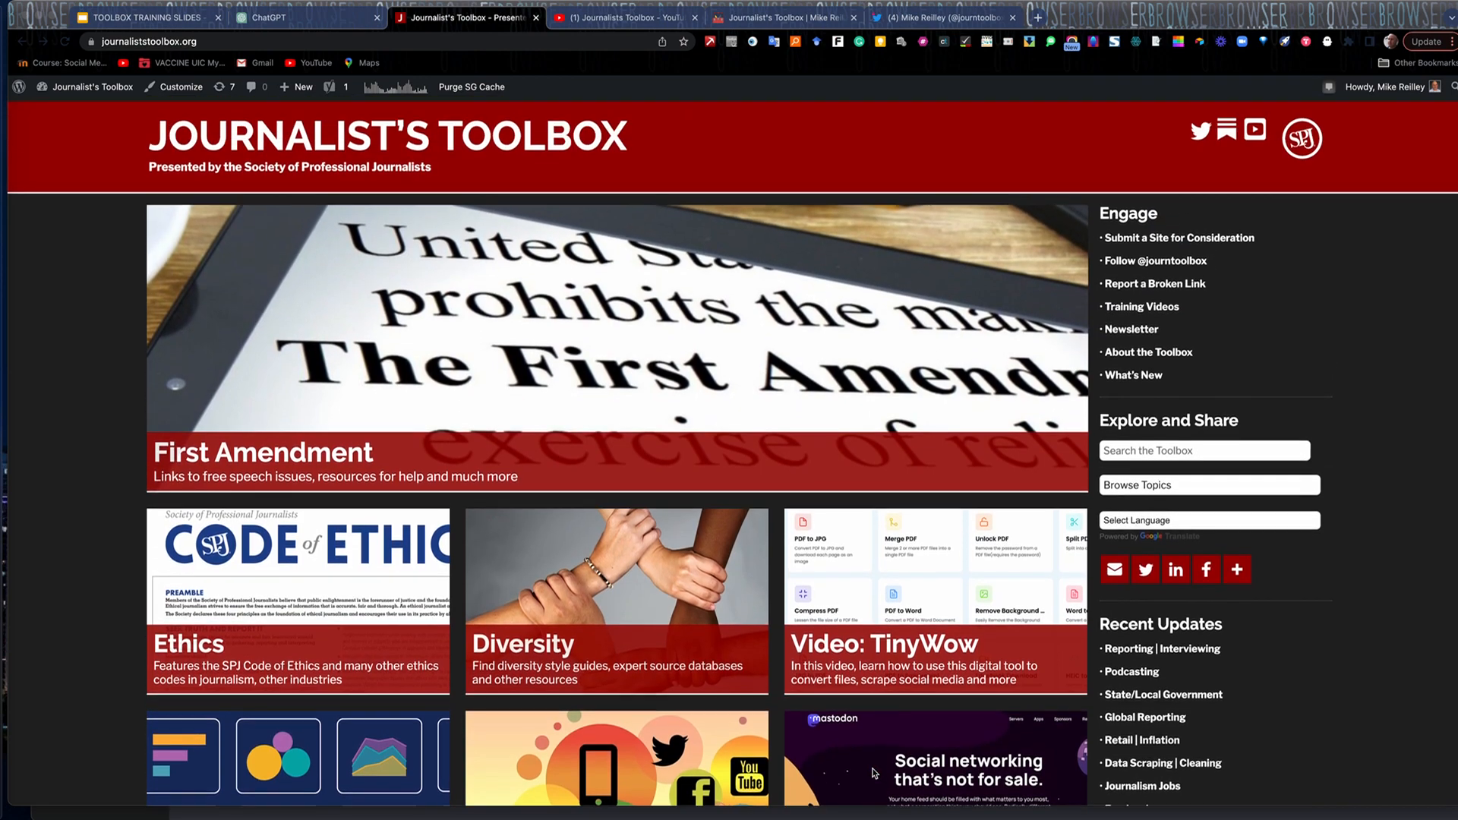
pyautogui.scroll(-3)
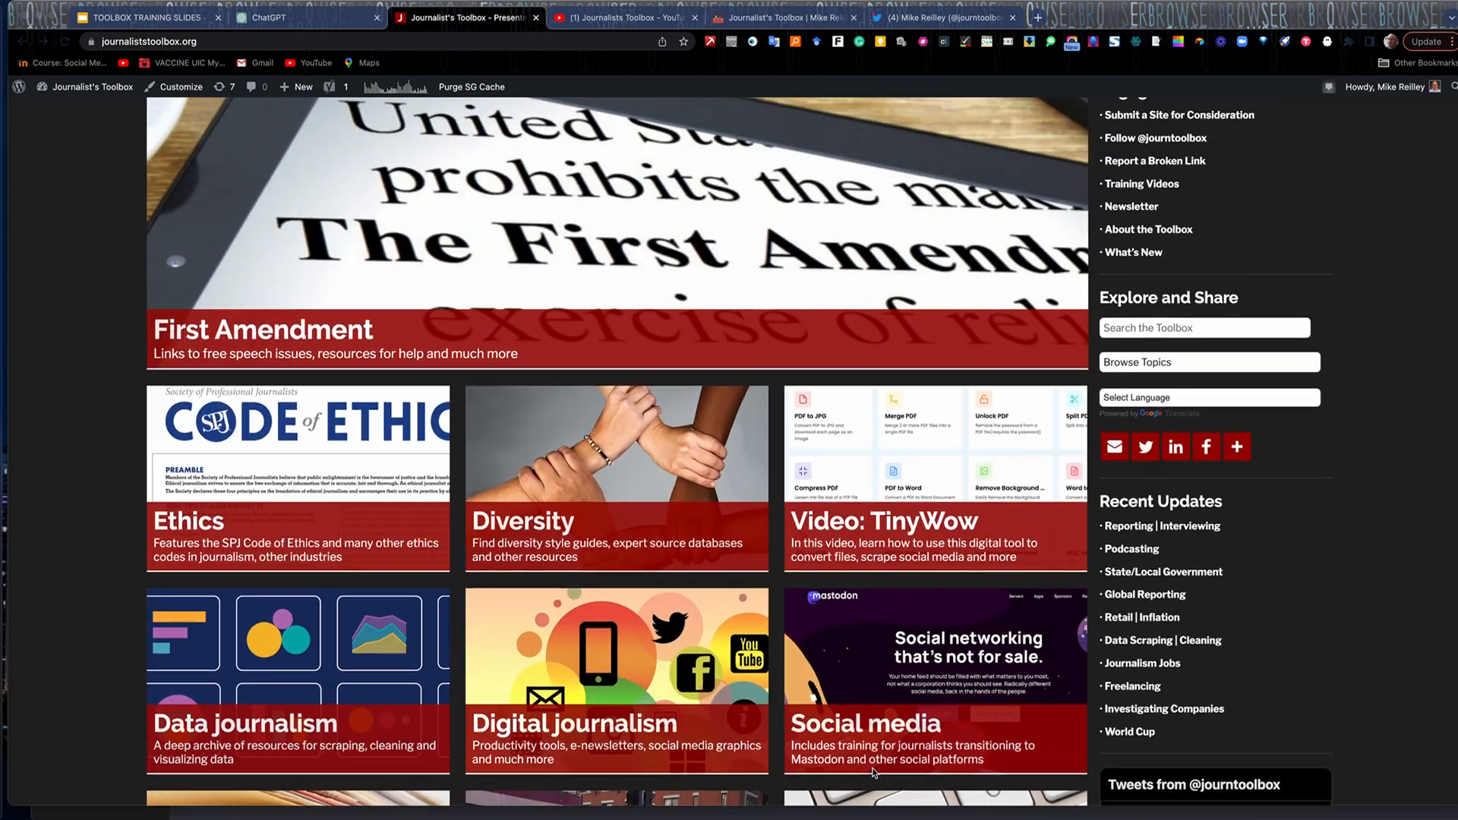
pyautogui.scroll(3)
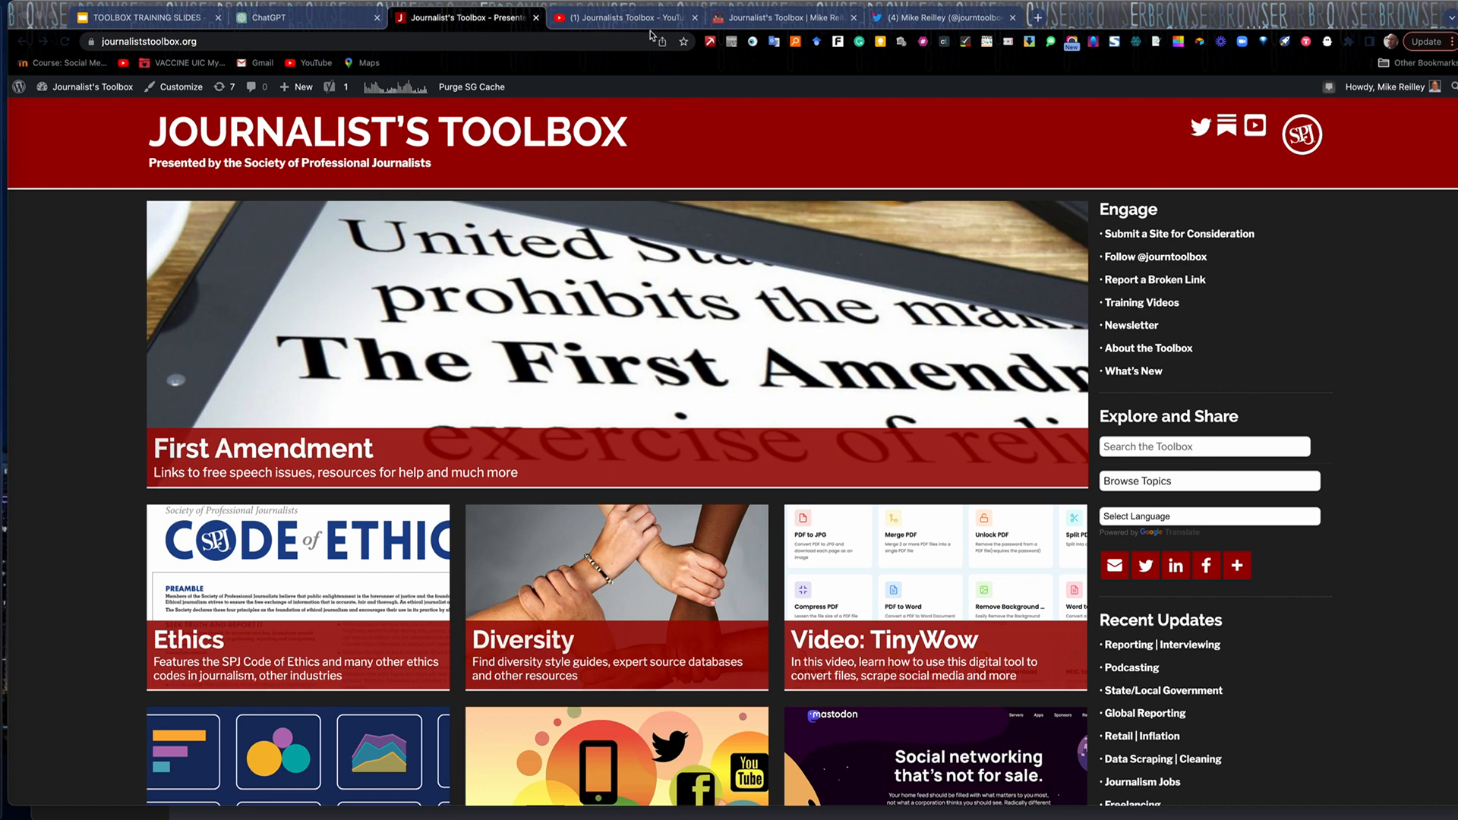
# Scroll through the Journalists Toolbox YouTube channel's uploaded videos and back to the top
pyautogui.click(618, 16)
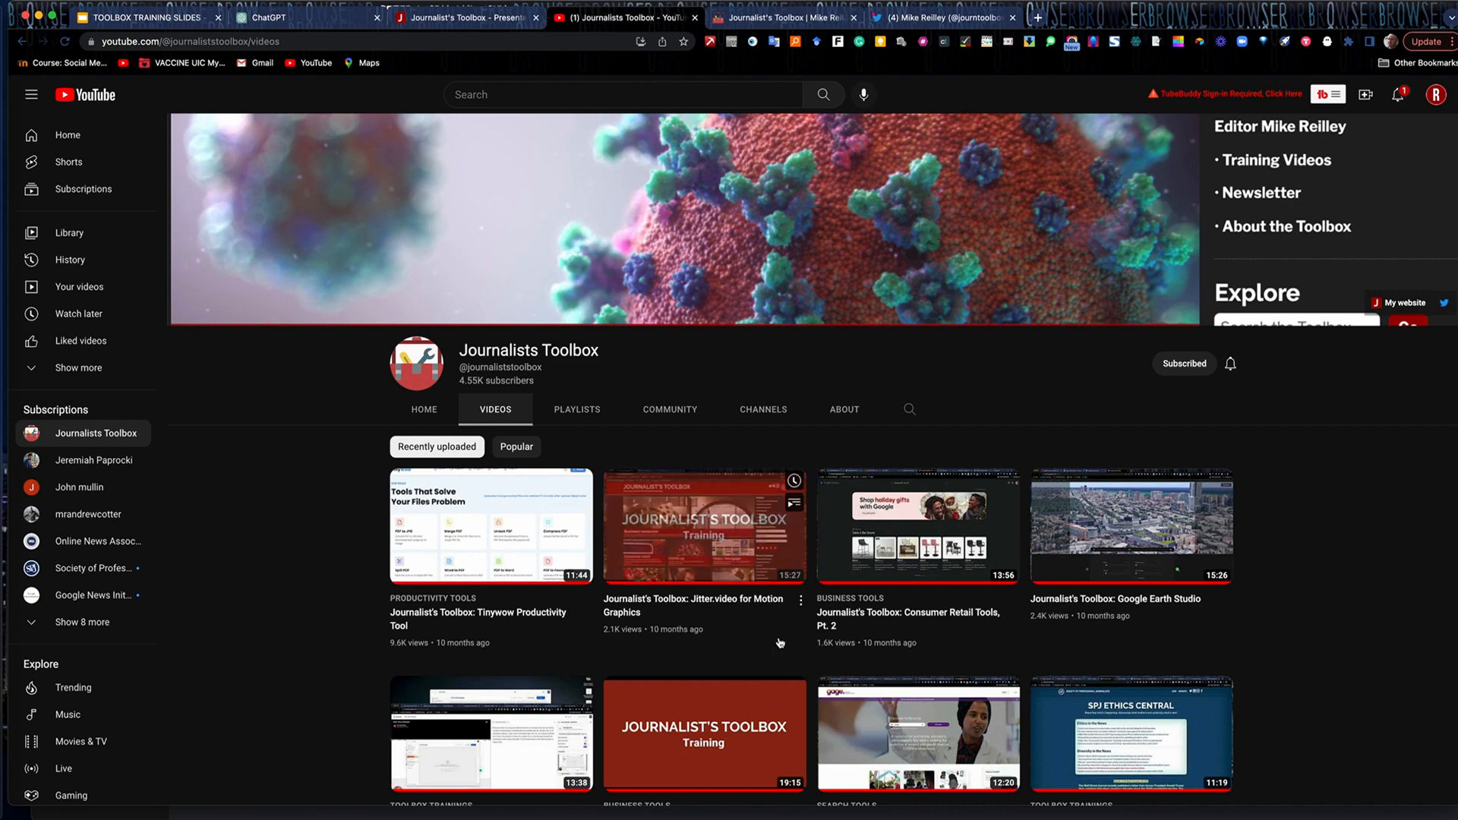
pyautogui.scroll(-3)
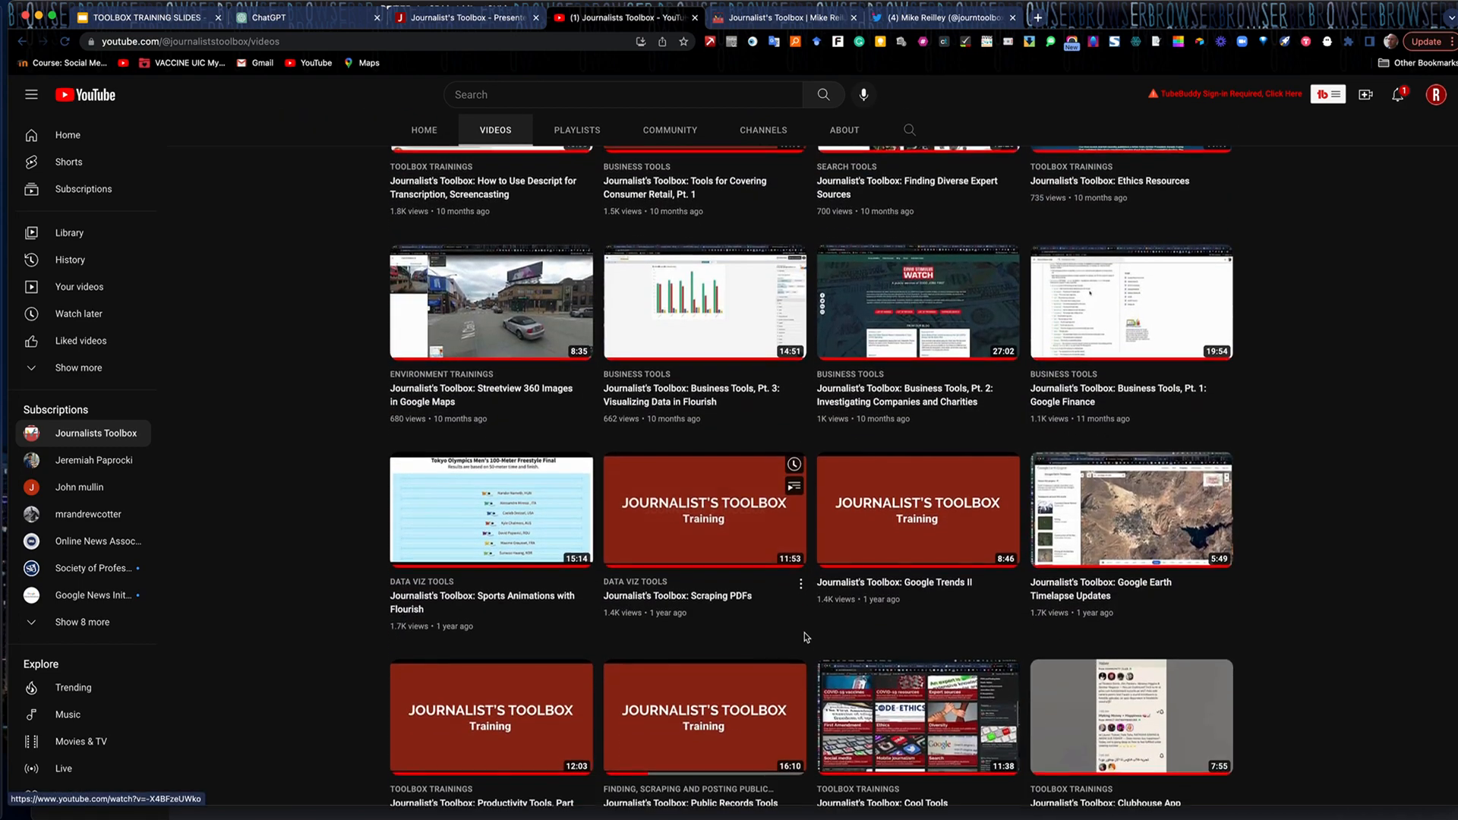
pyautogui.scroll(-3)
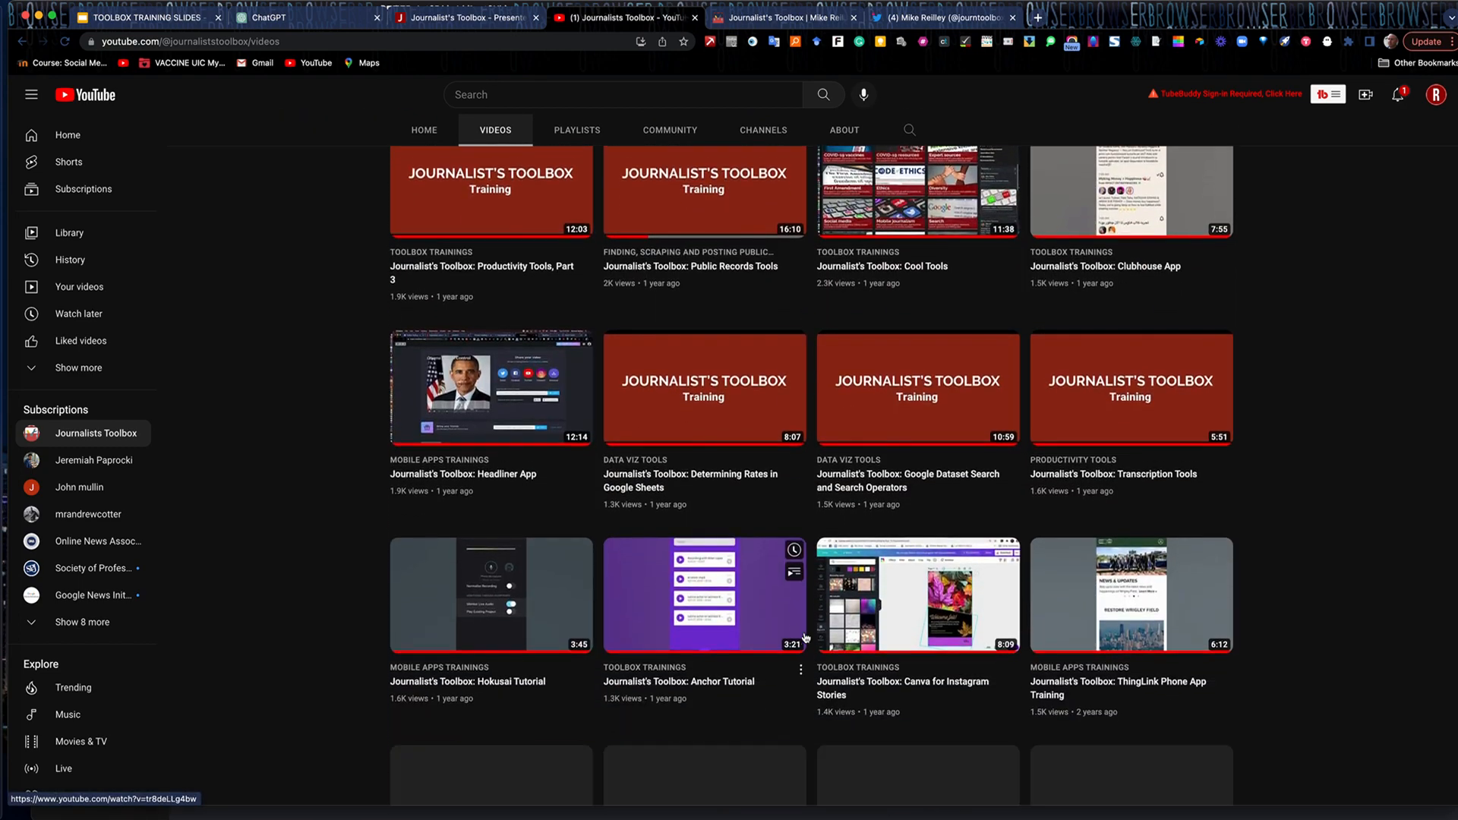
pyautogui.scroll(-3)
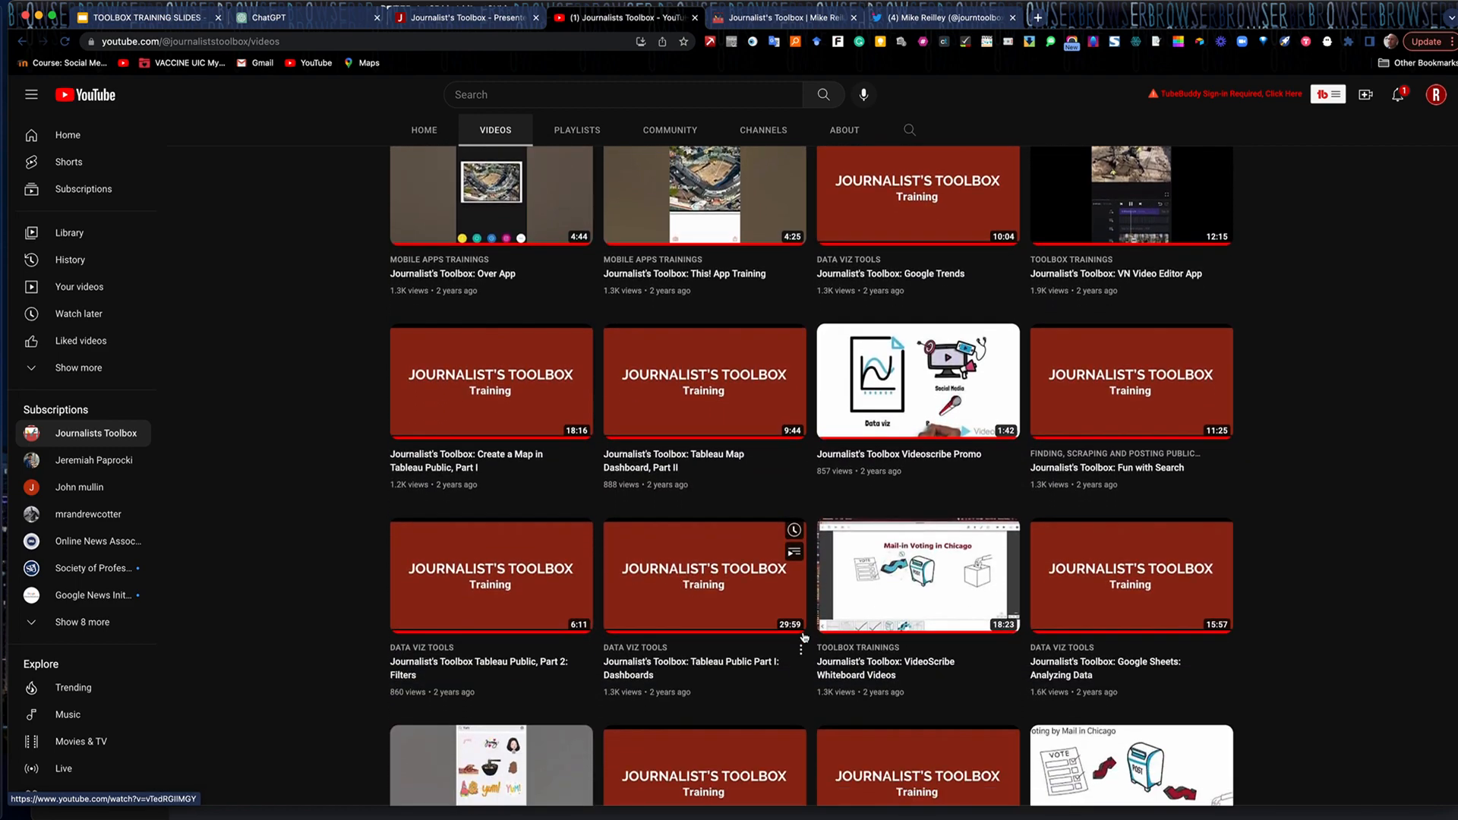
pyautogui.scroll(3)
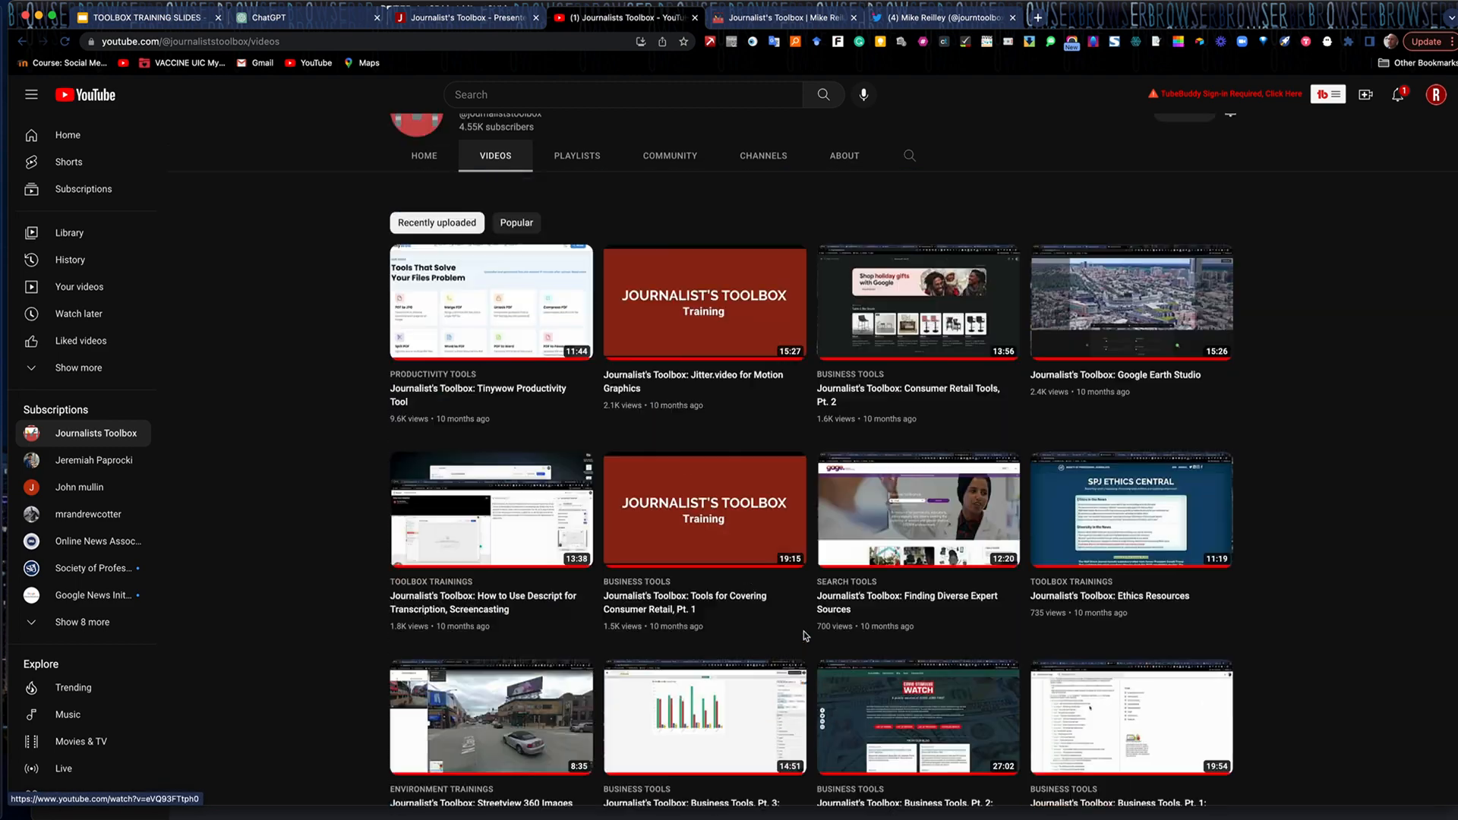
pyautogui.scroll(3)
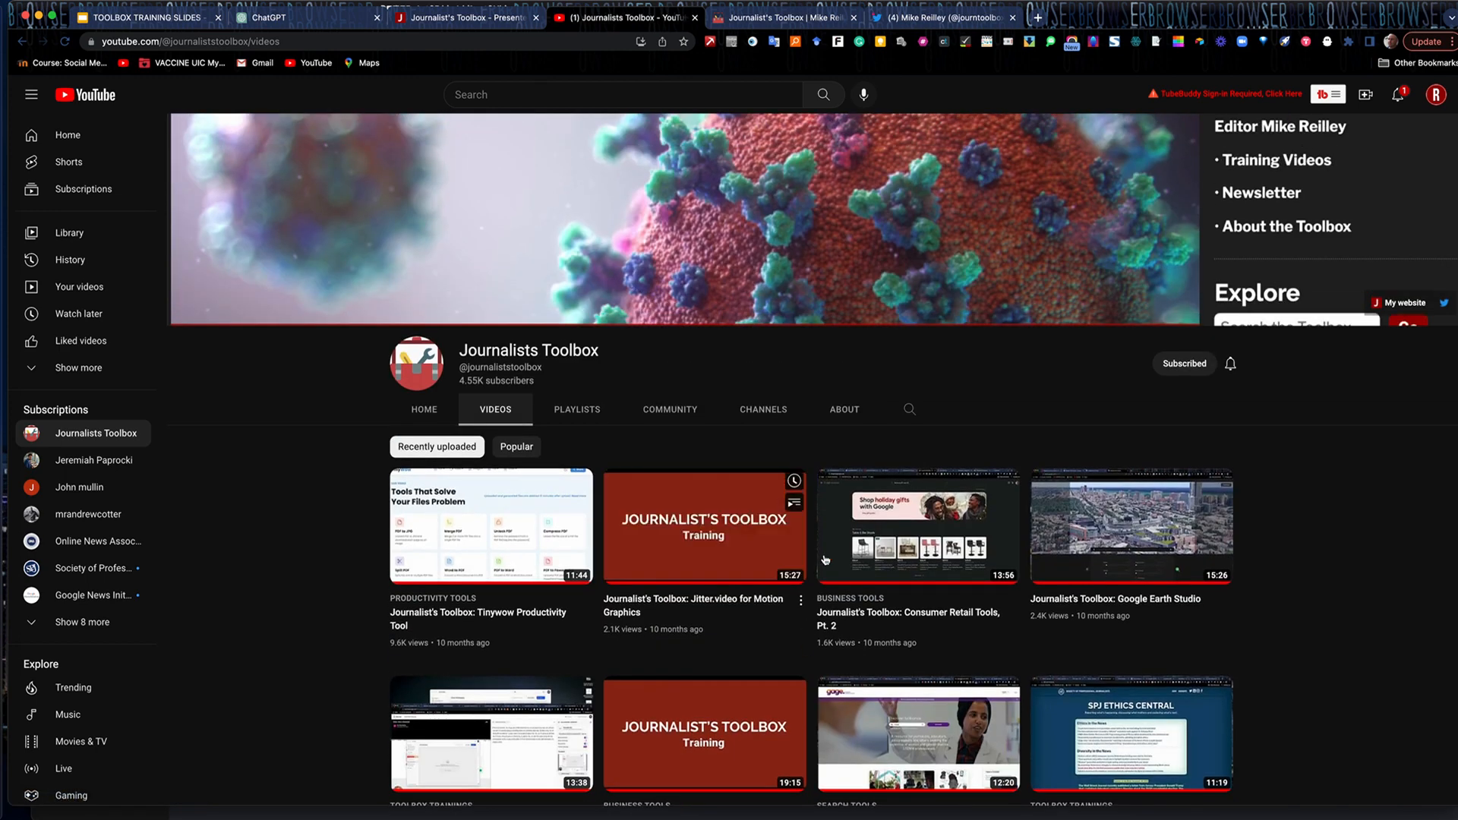
pyautogui.moveTo(463, 17)
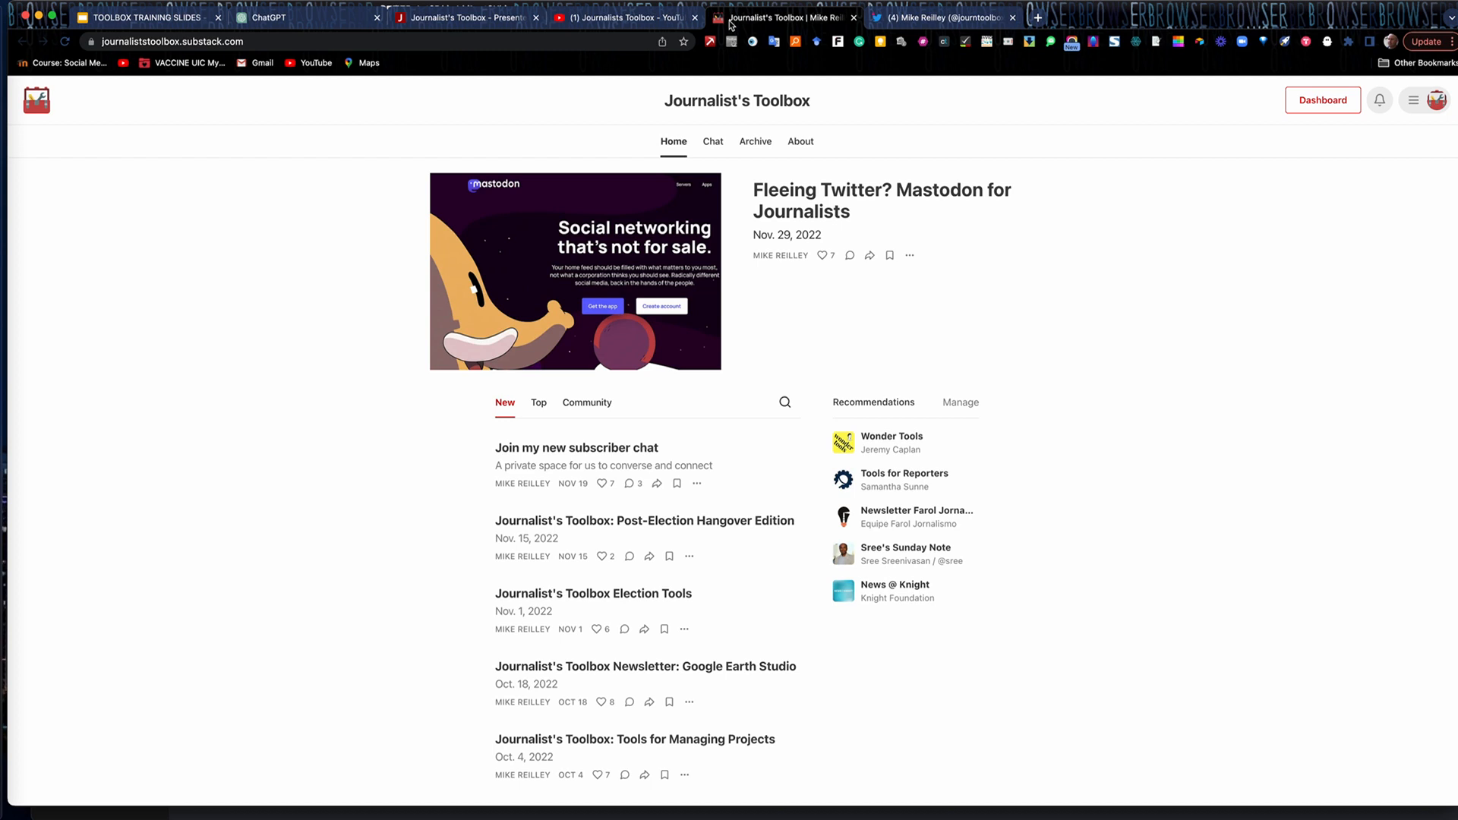
# Read the 'Fleeing Twitter? Mastodon for Journalists' post to the end, then return to the top
pyautogui.click(881, 200)
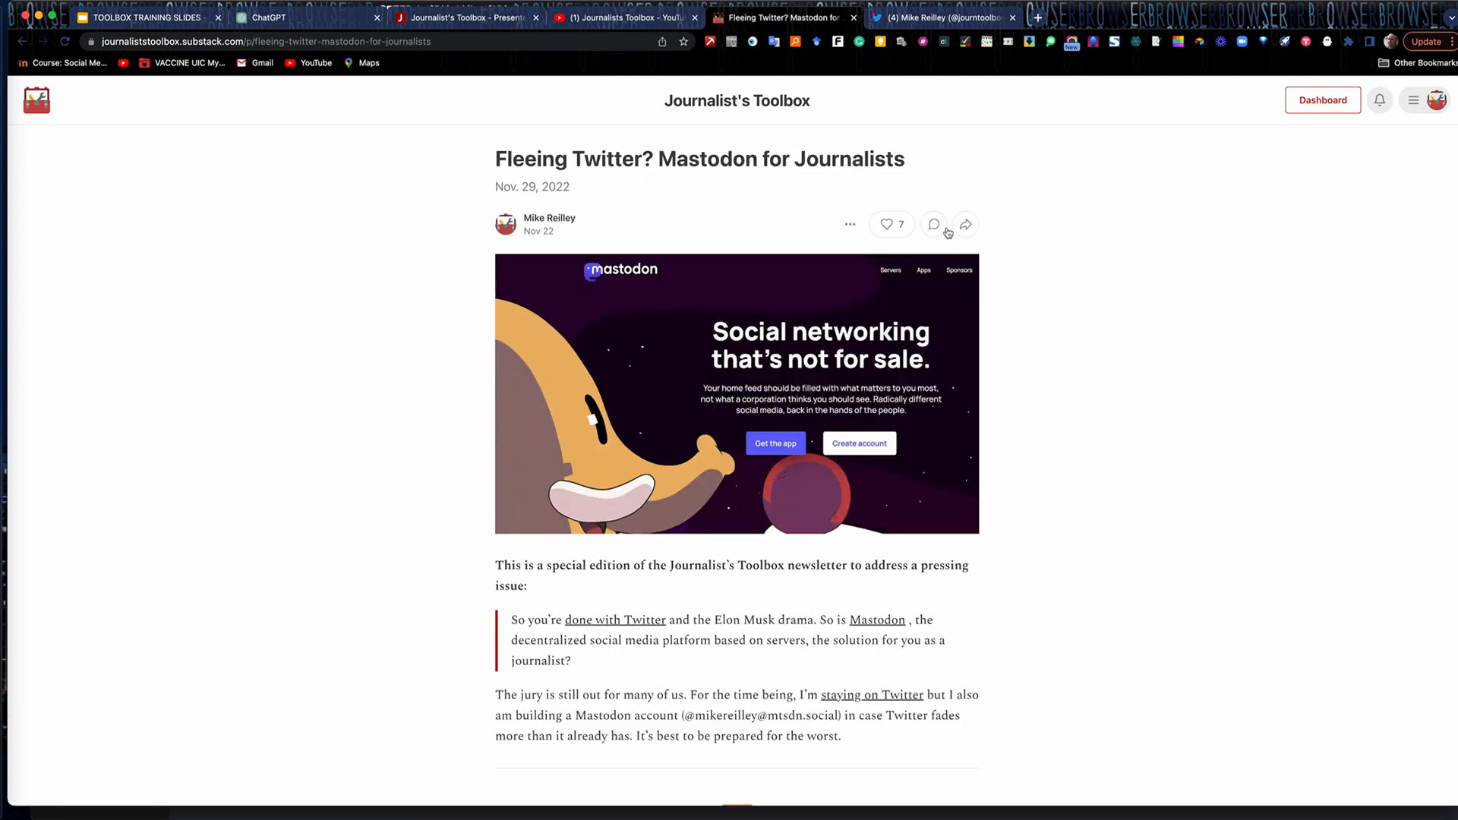
pyautogui.scroll(-3)
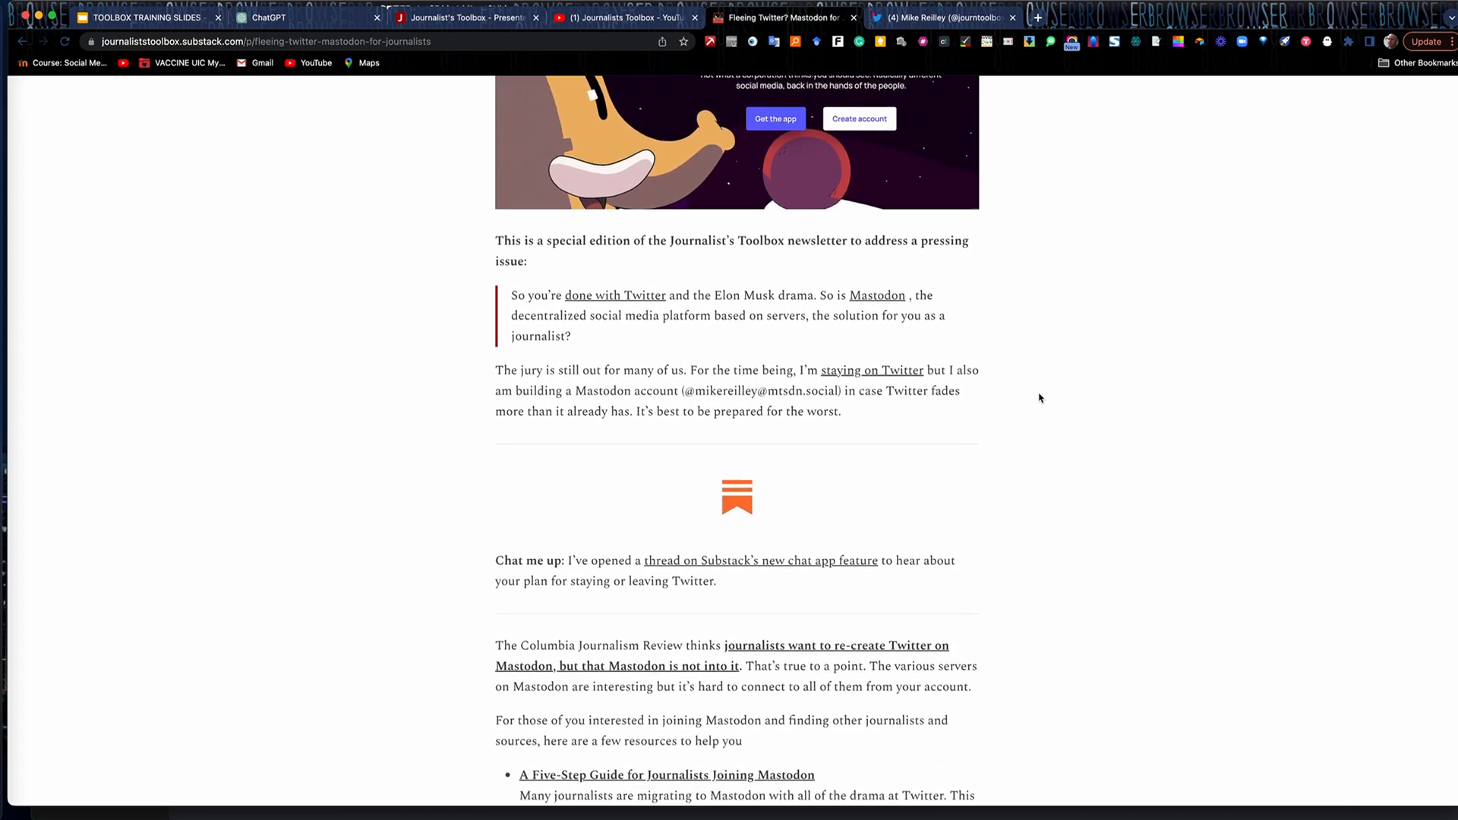
pyautogui.scroll(-3)
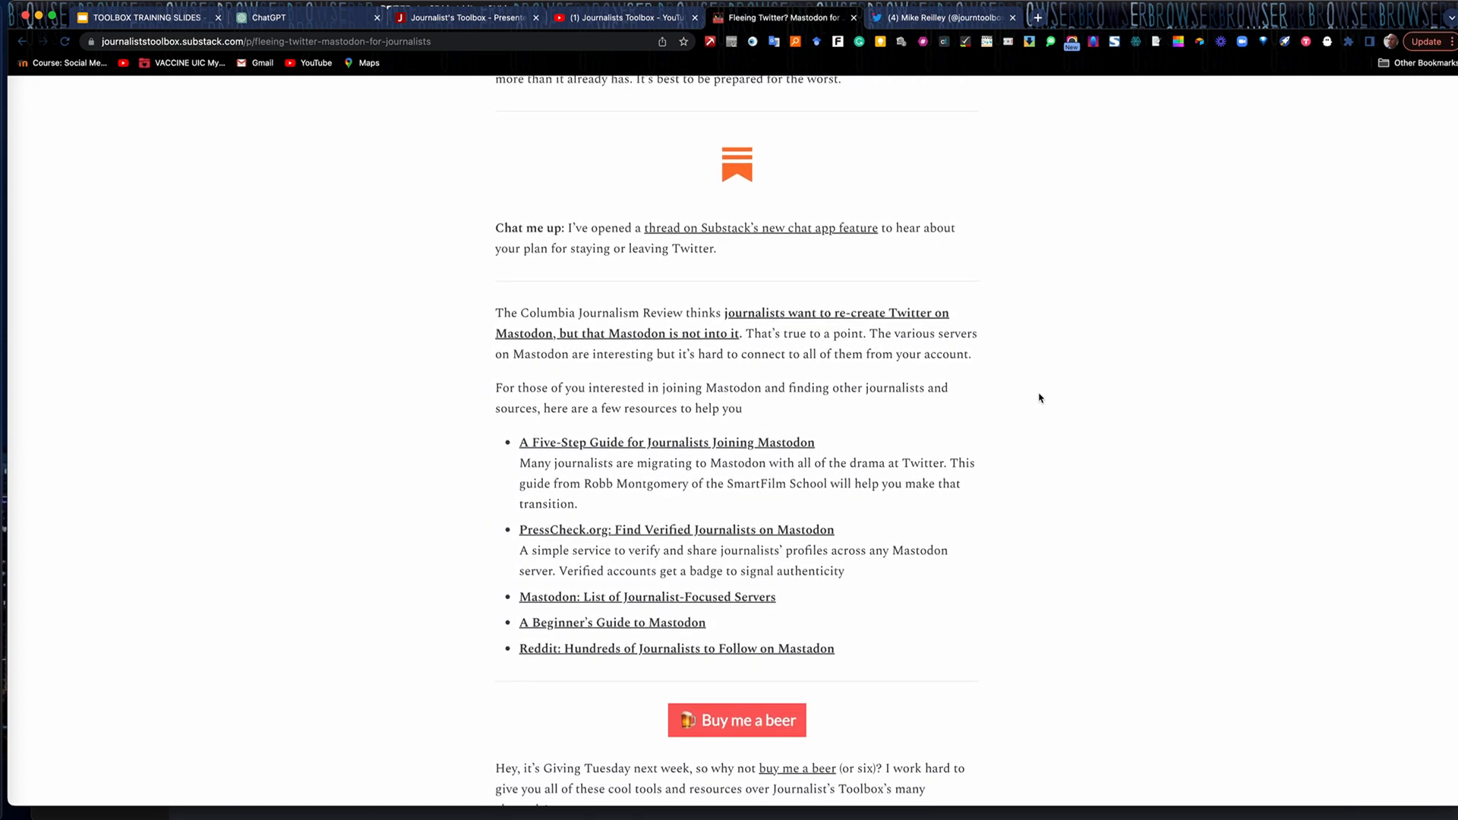
pyautogui.scroll(-3)
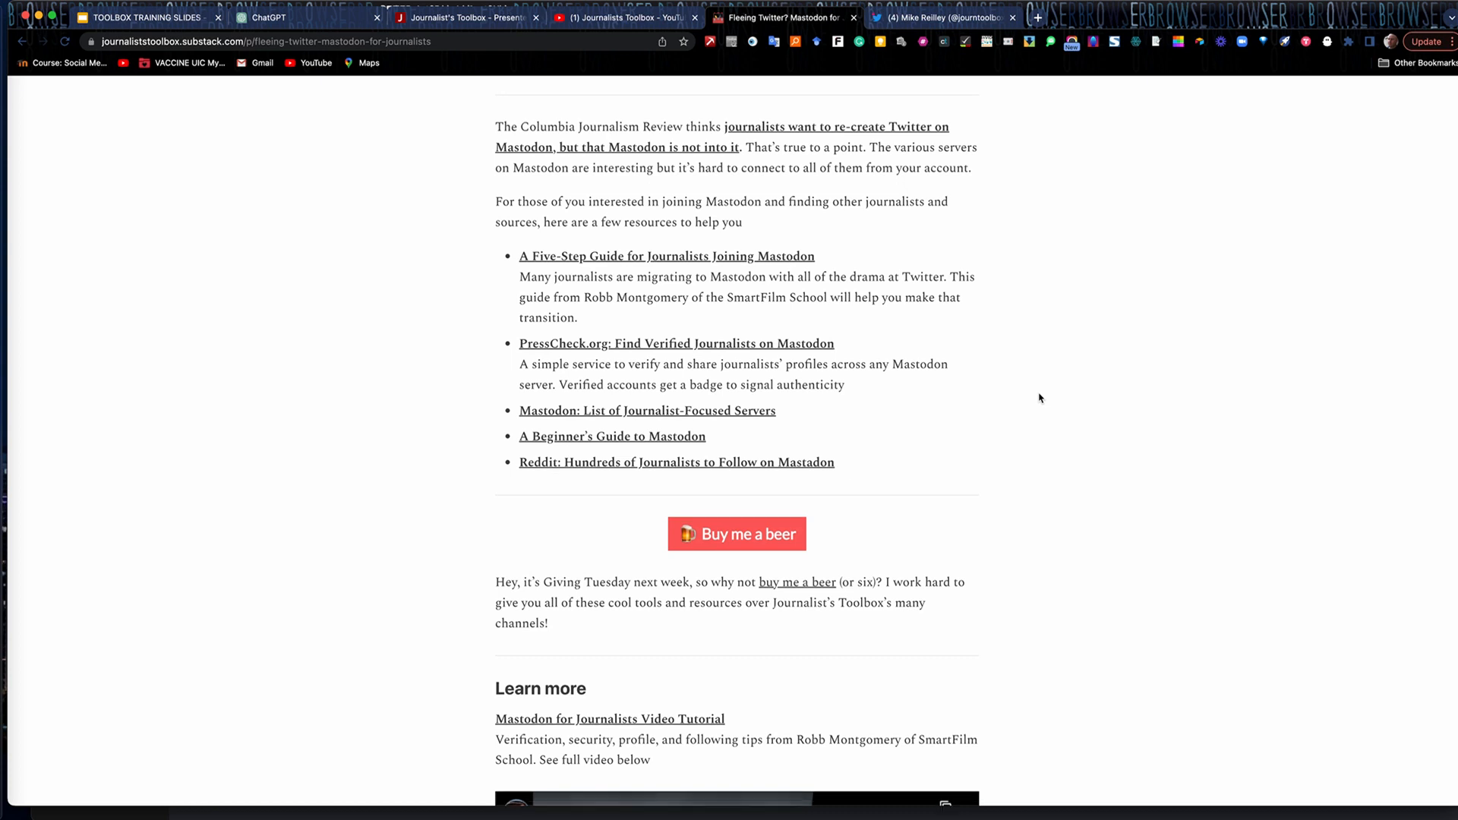
pyautogui.scroll(-3)
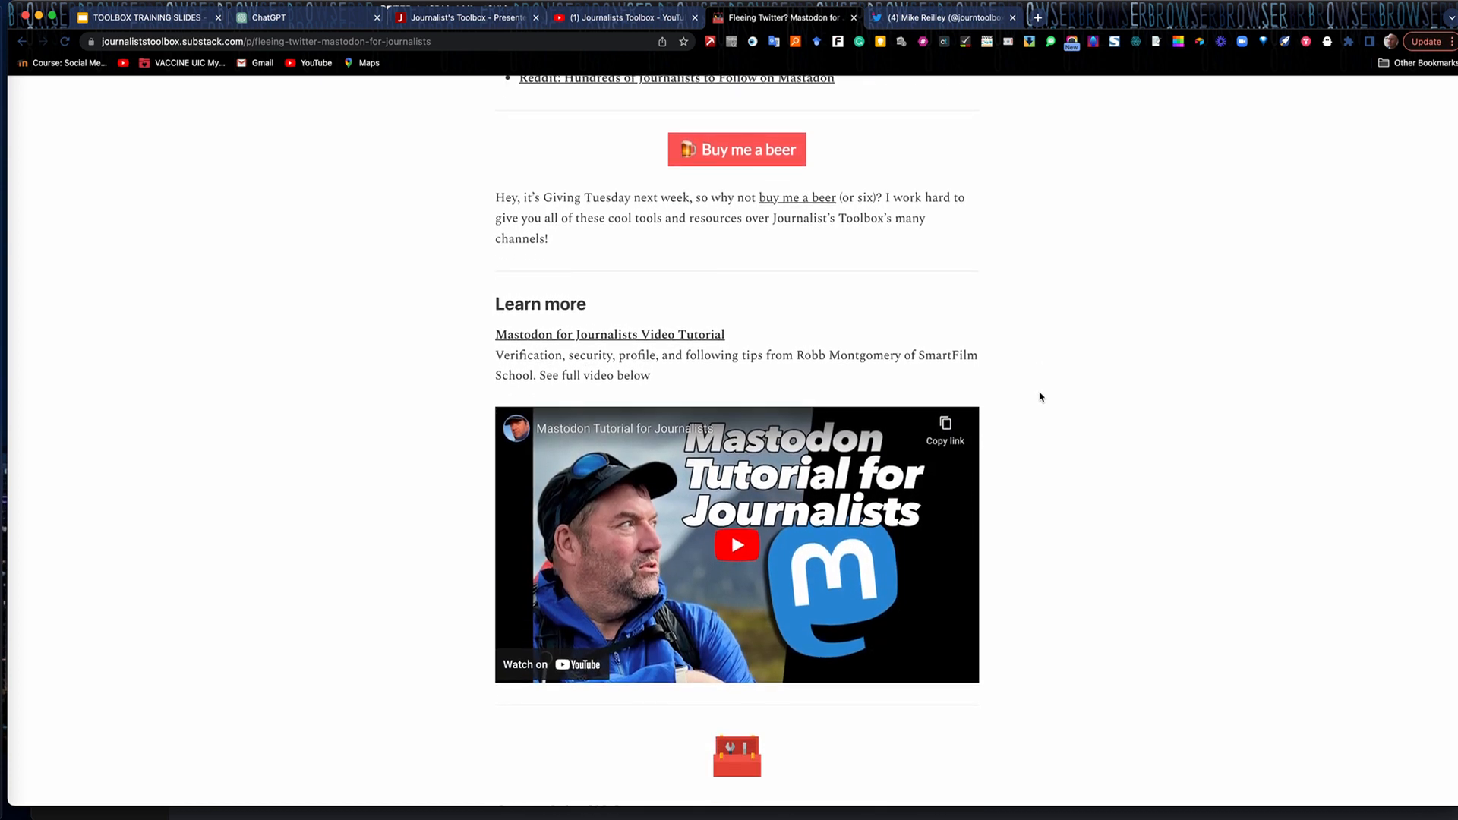
pyautogui.scroll(-3)
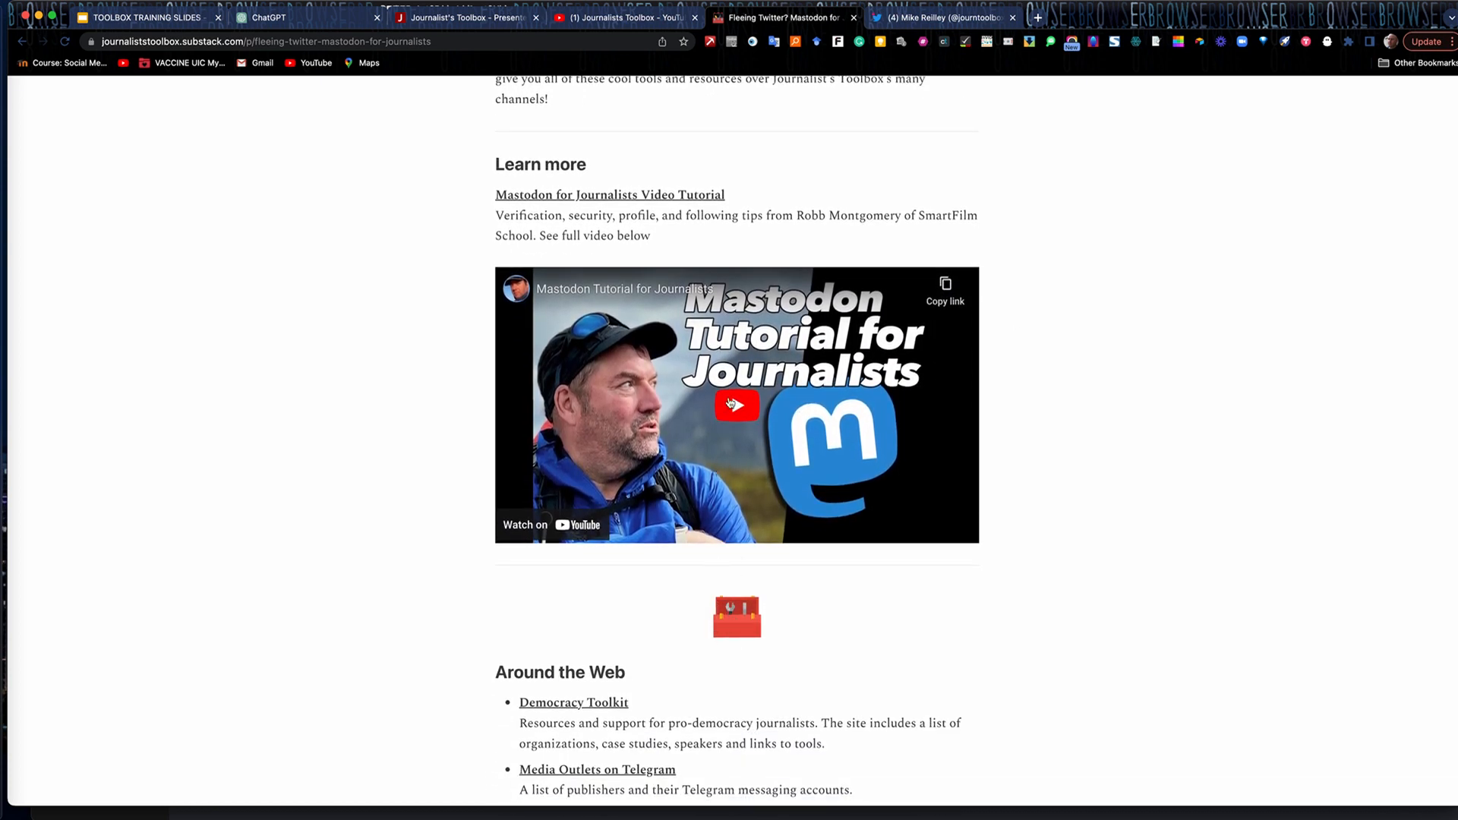
pyautogui.moveTo(1000, 383)
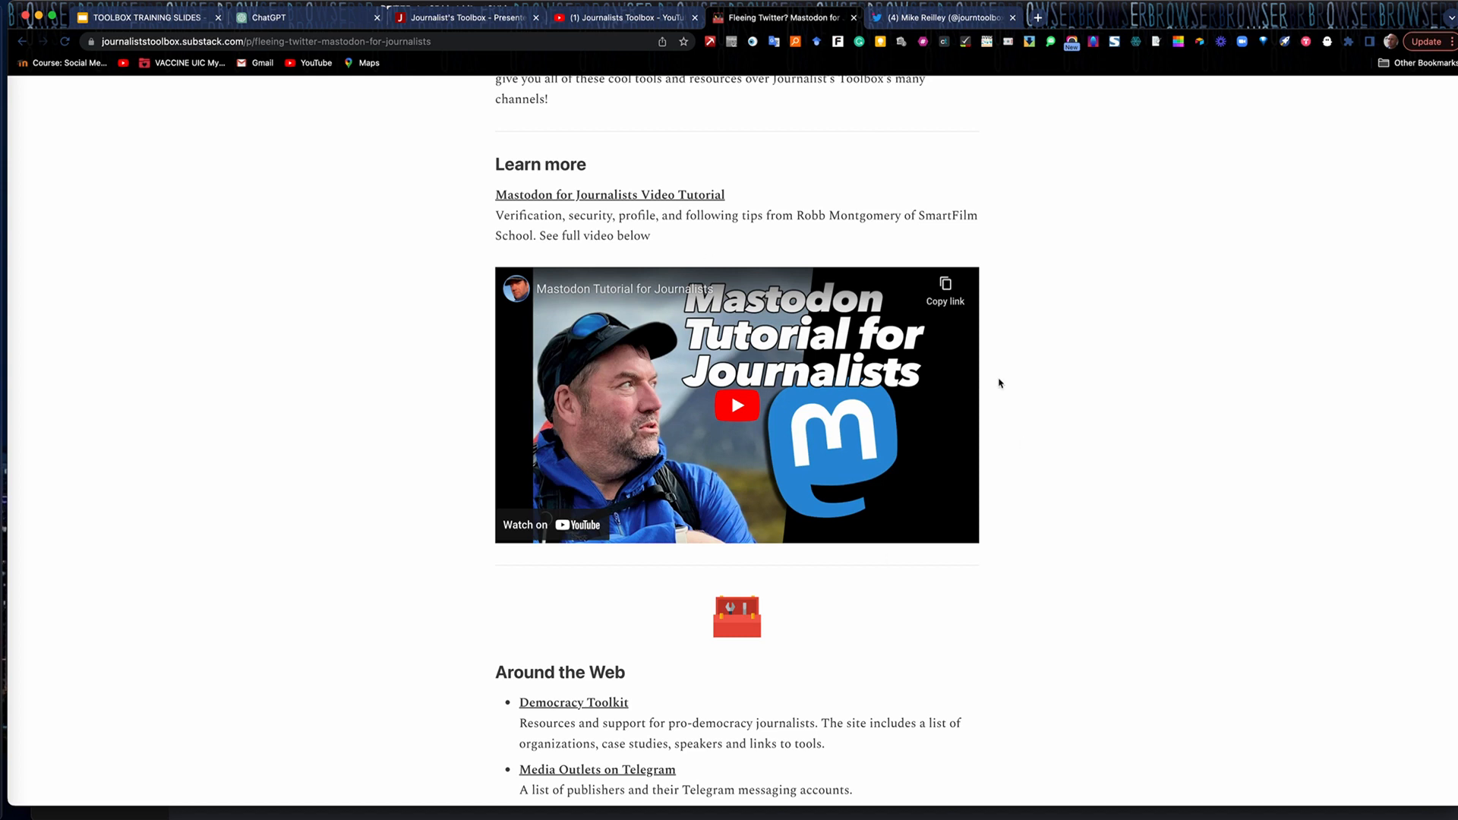
pyautogui.moveTo(1012, 531)
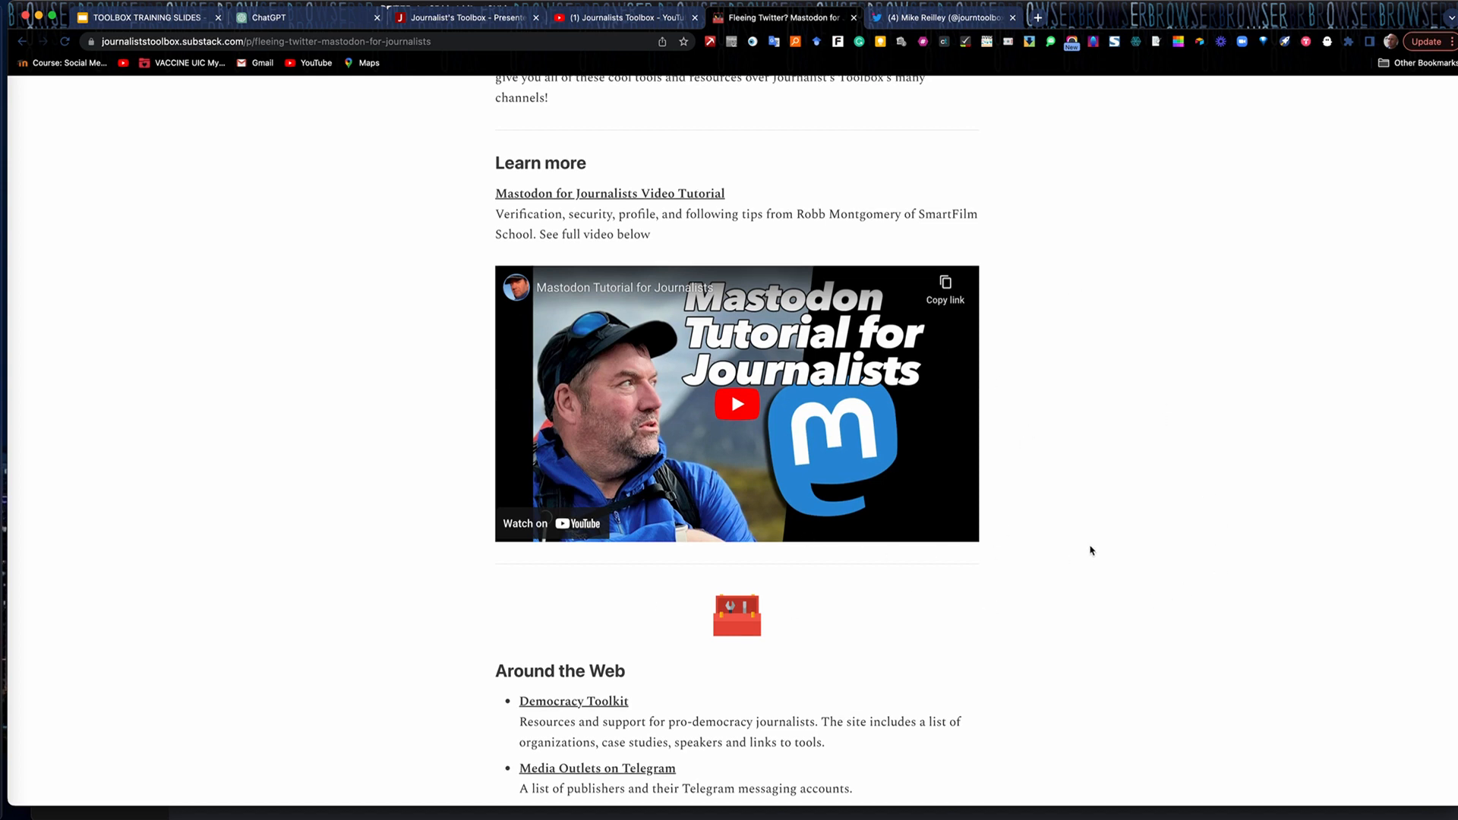
pyautogui.scroll(-3)
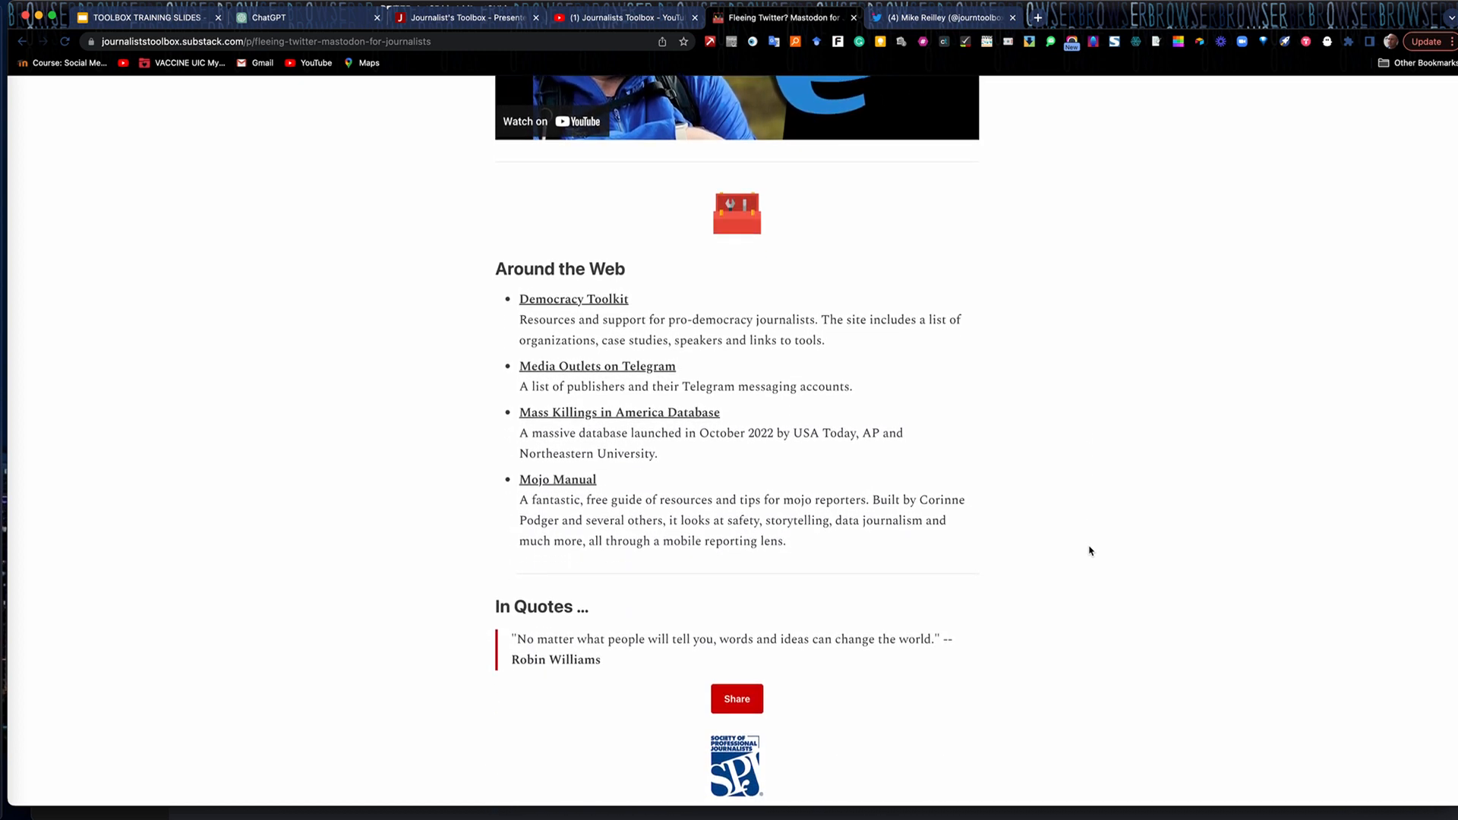
pyautogui.scroll(-3)
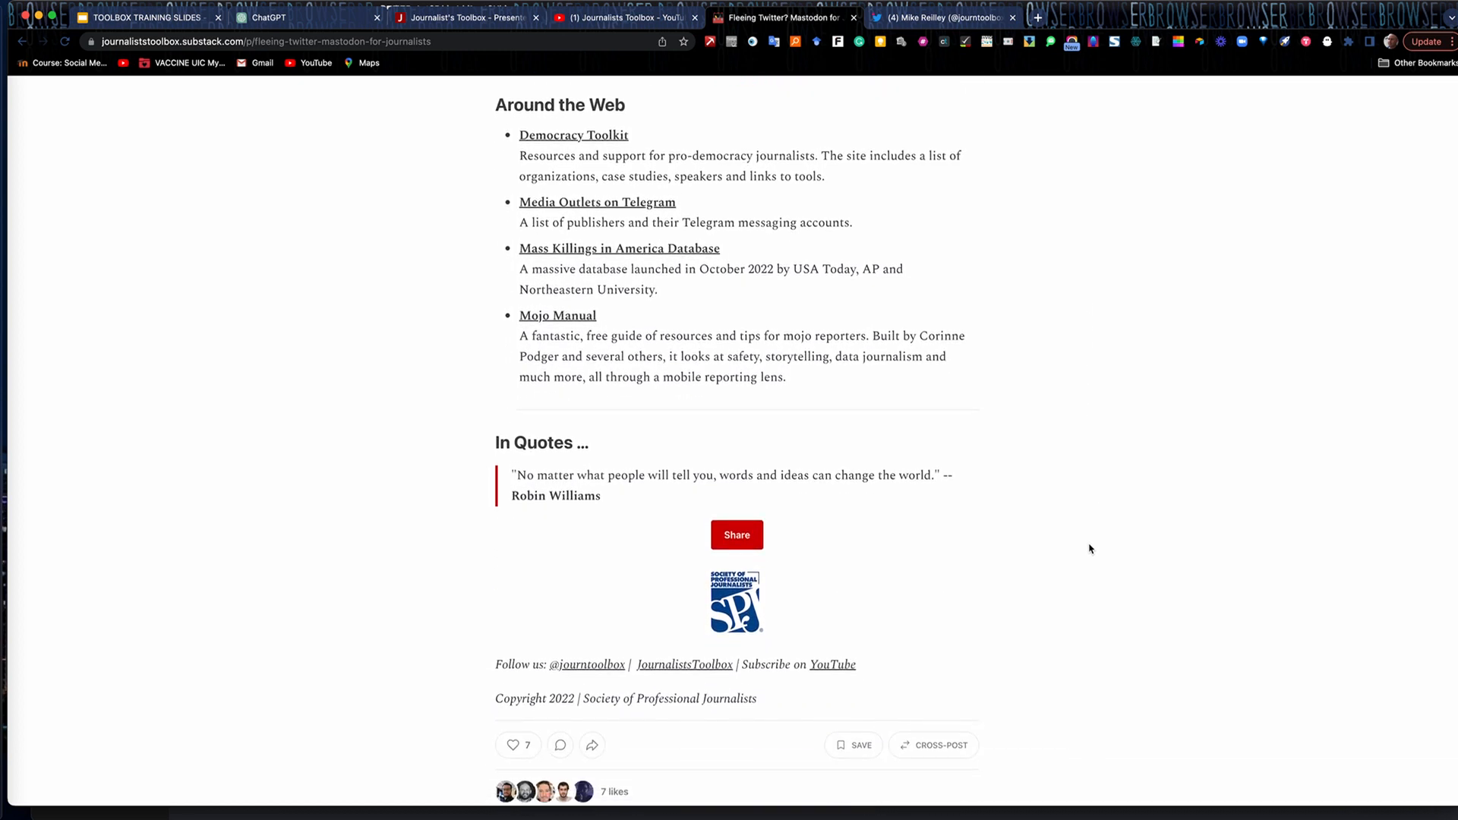
pyautogui.scroll(3)
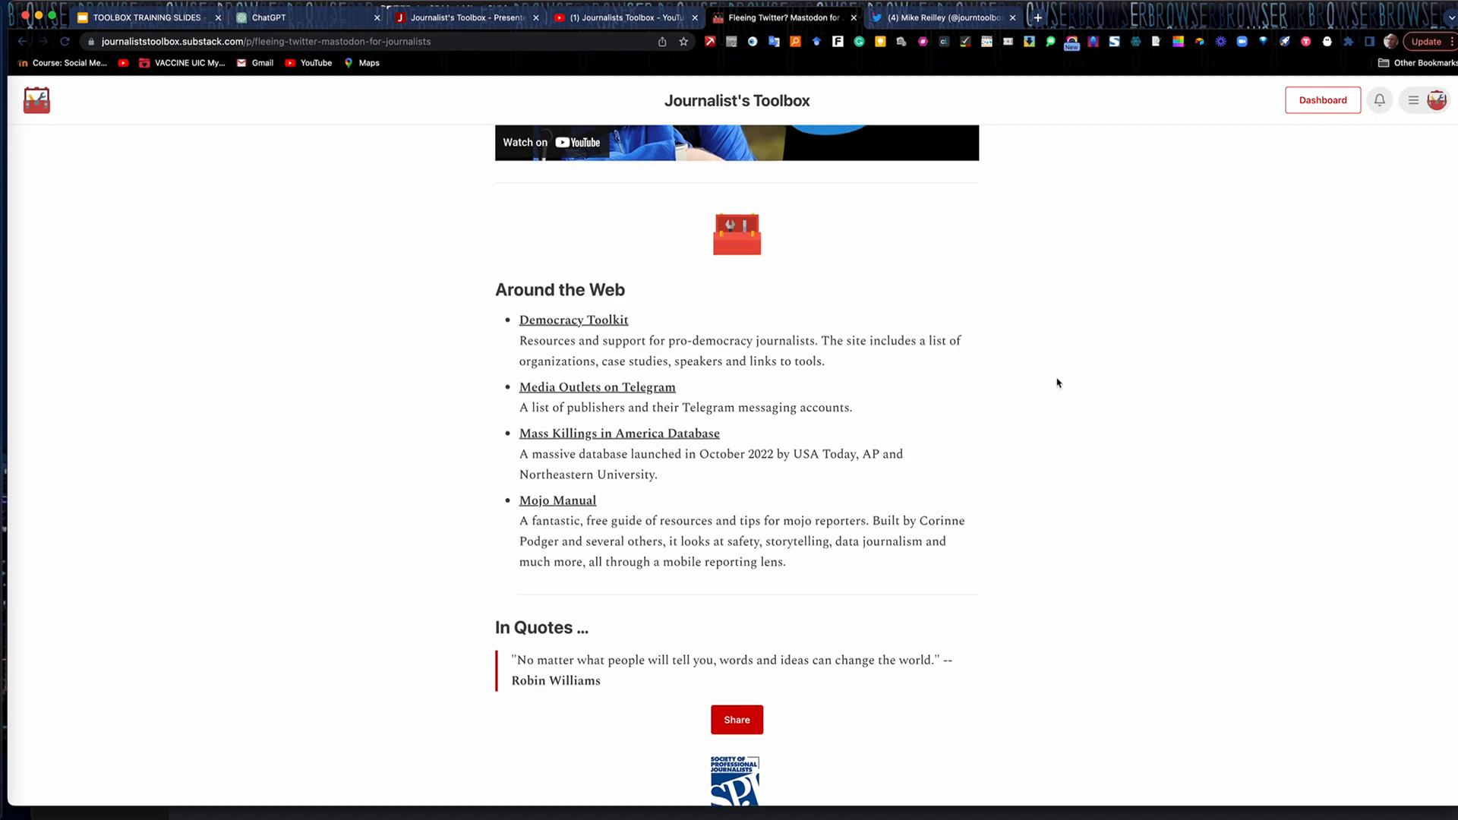
pyautogui.scroll(3)
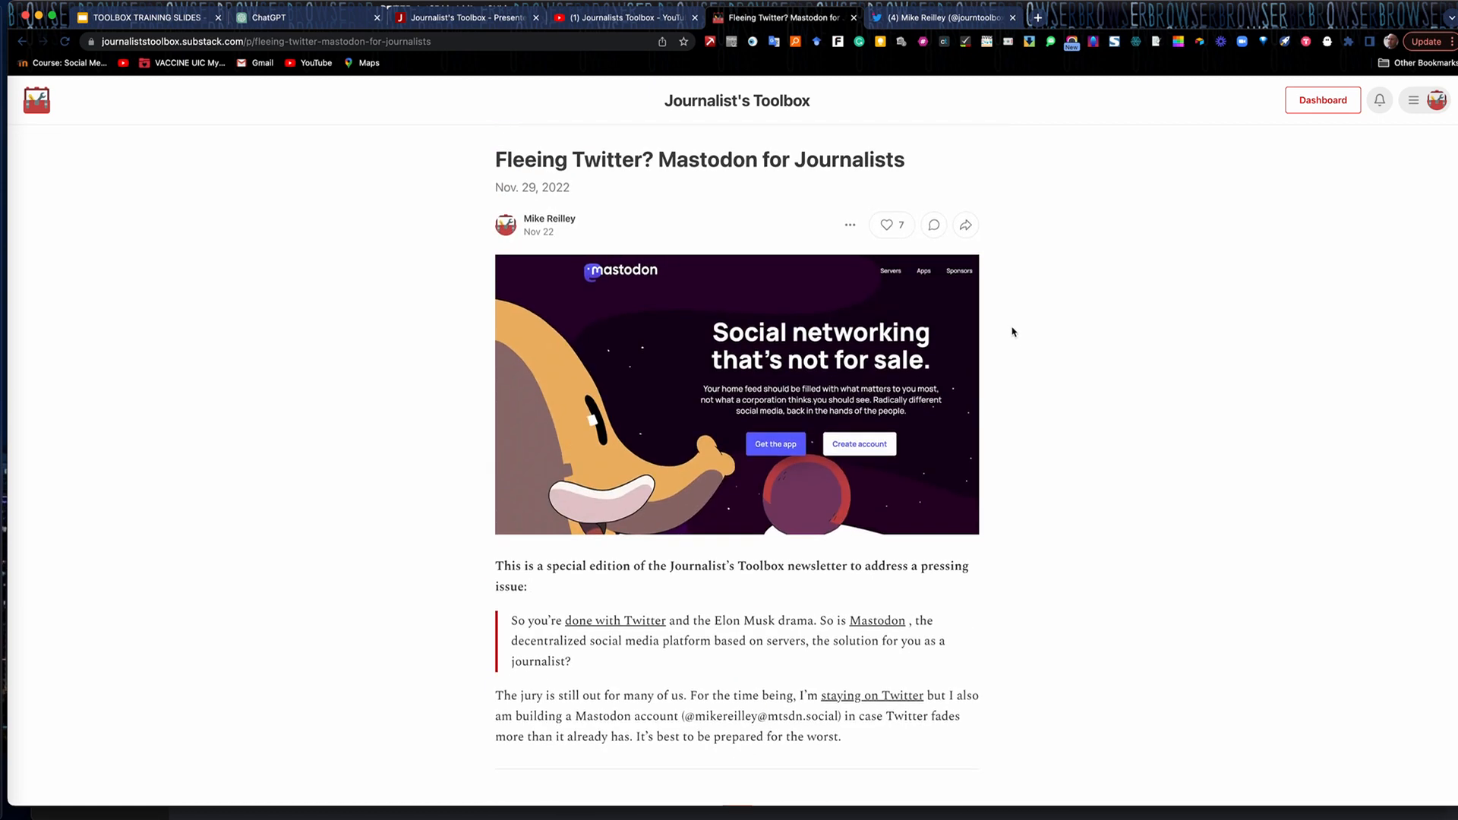
pyautogui.click(941, 17)
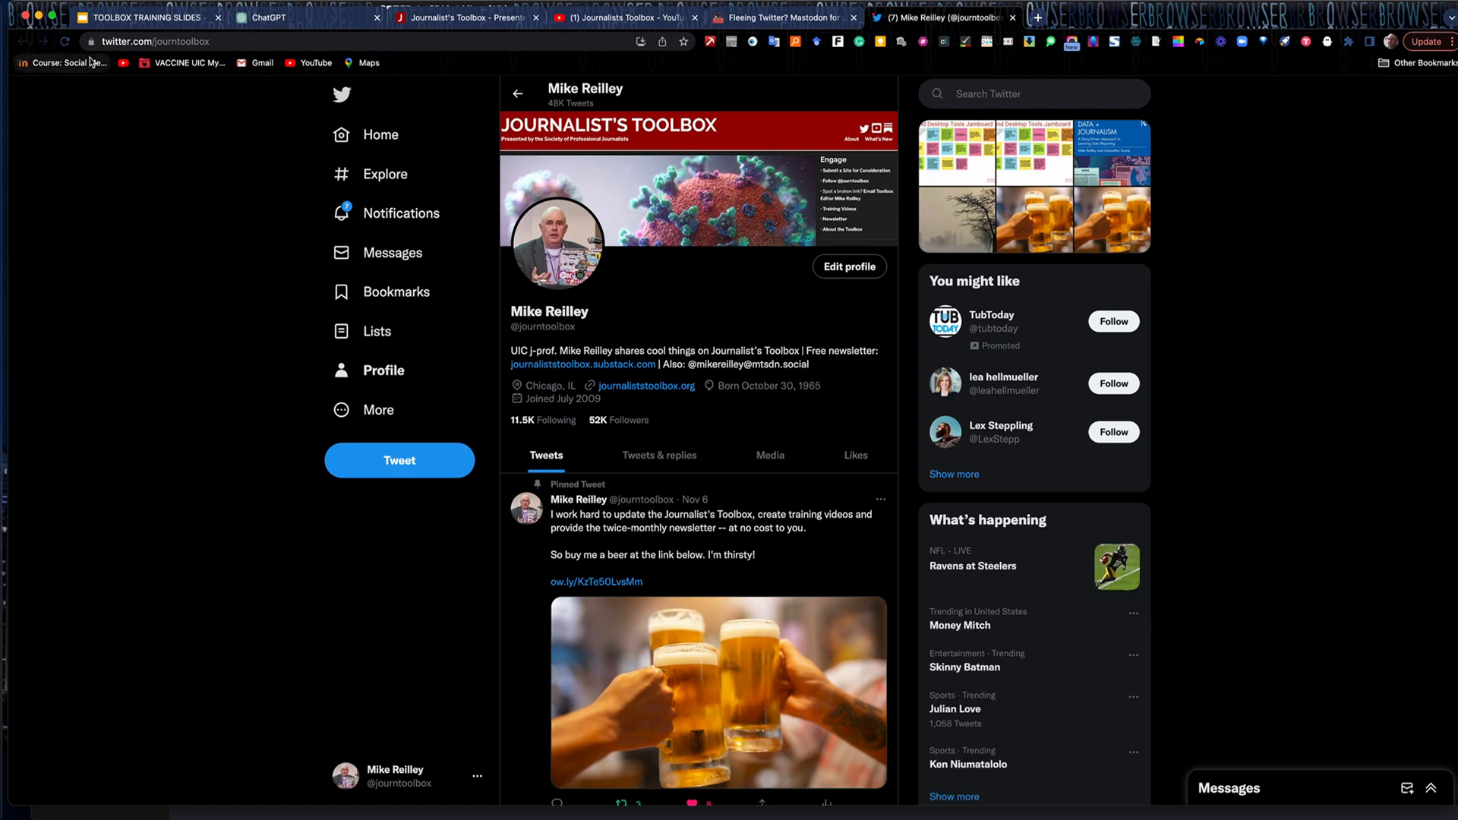
pyautogui.scroll(-3)
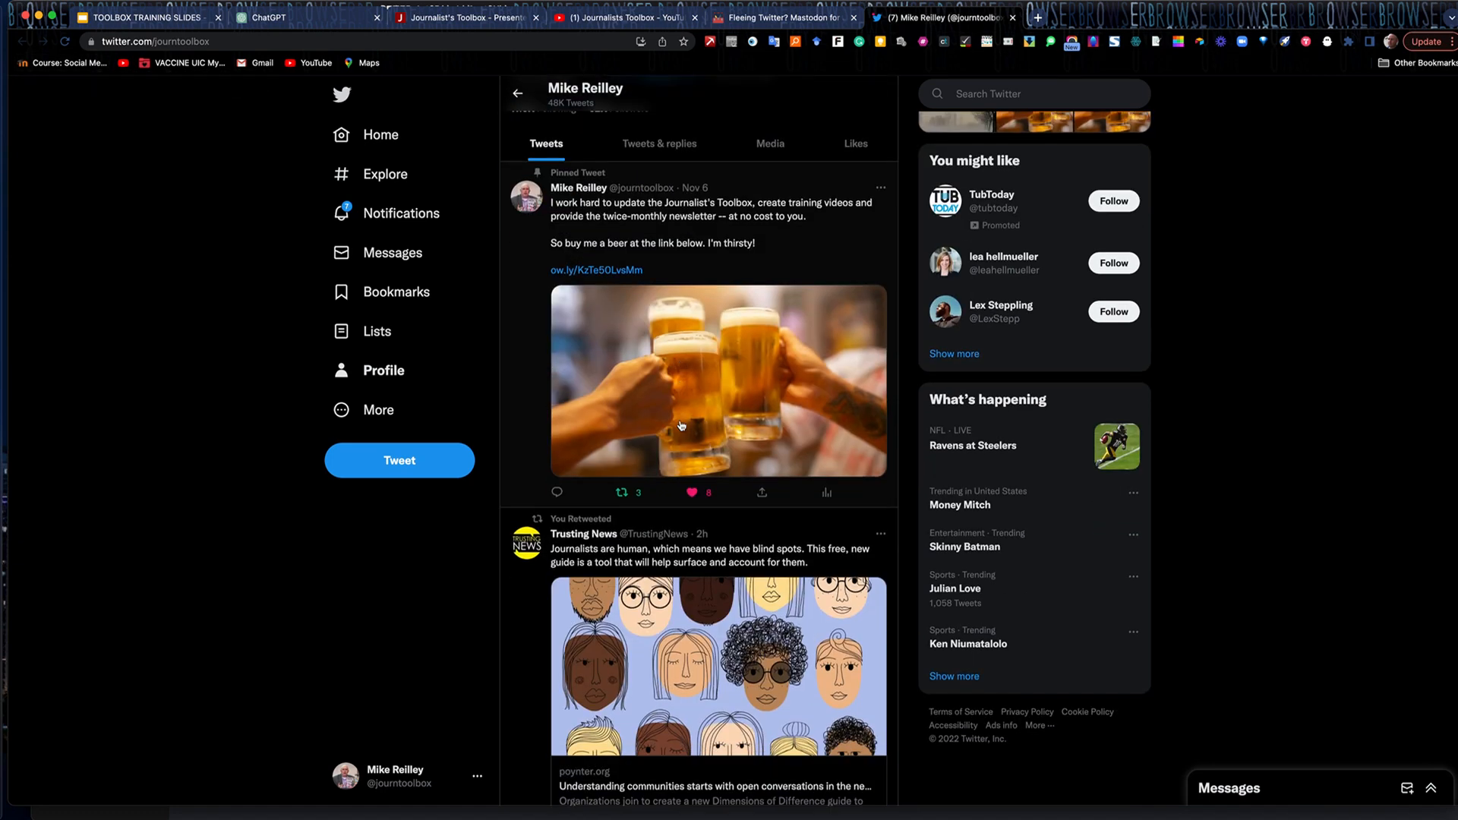
pyautogui.scroll(-3)
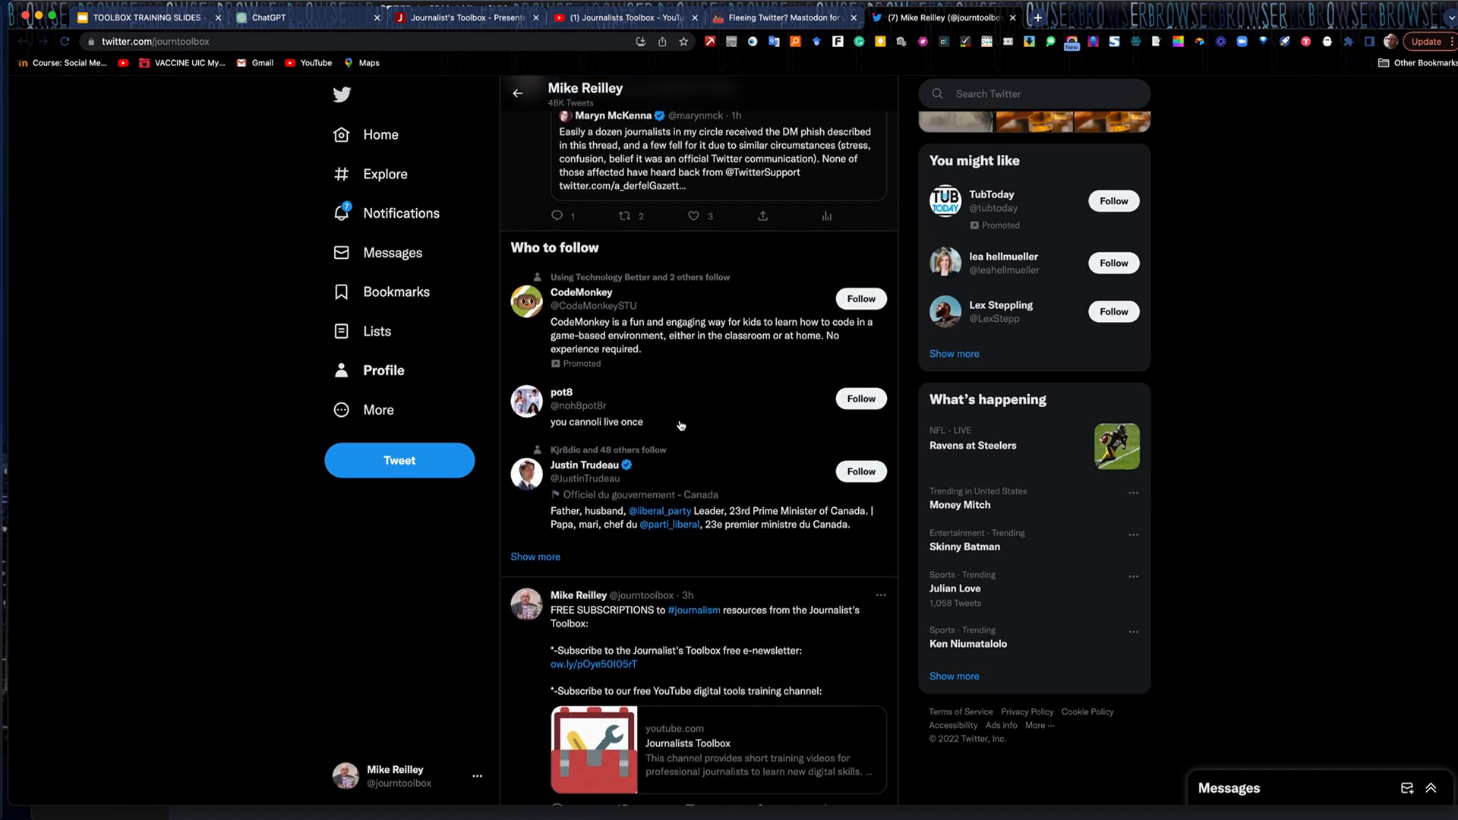
pyautogui.scroll(-3)
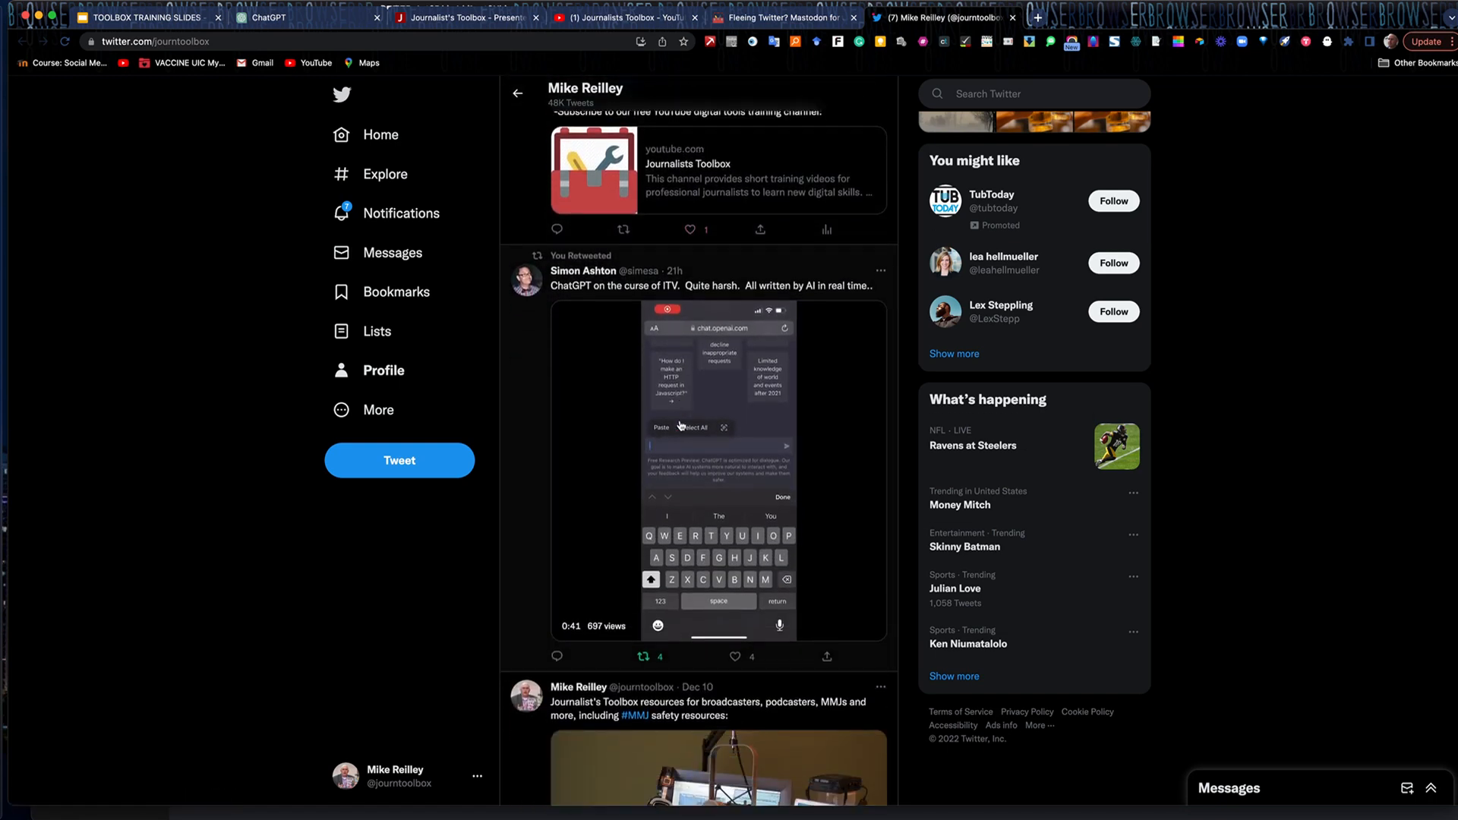
pyautogui.scroll(-3)
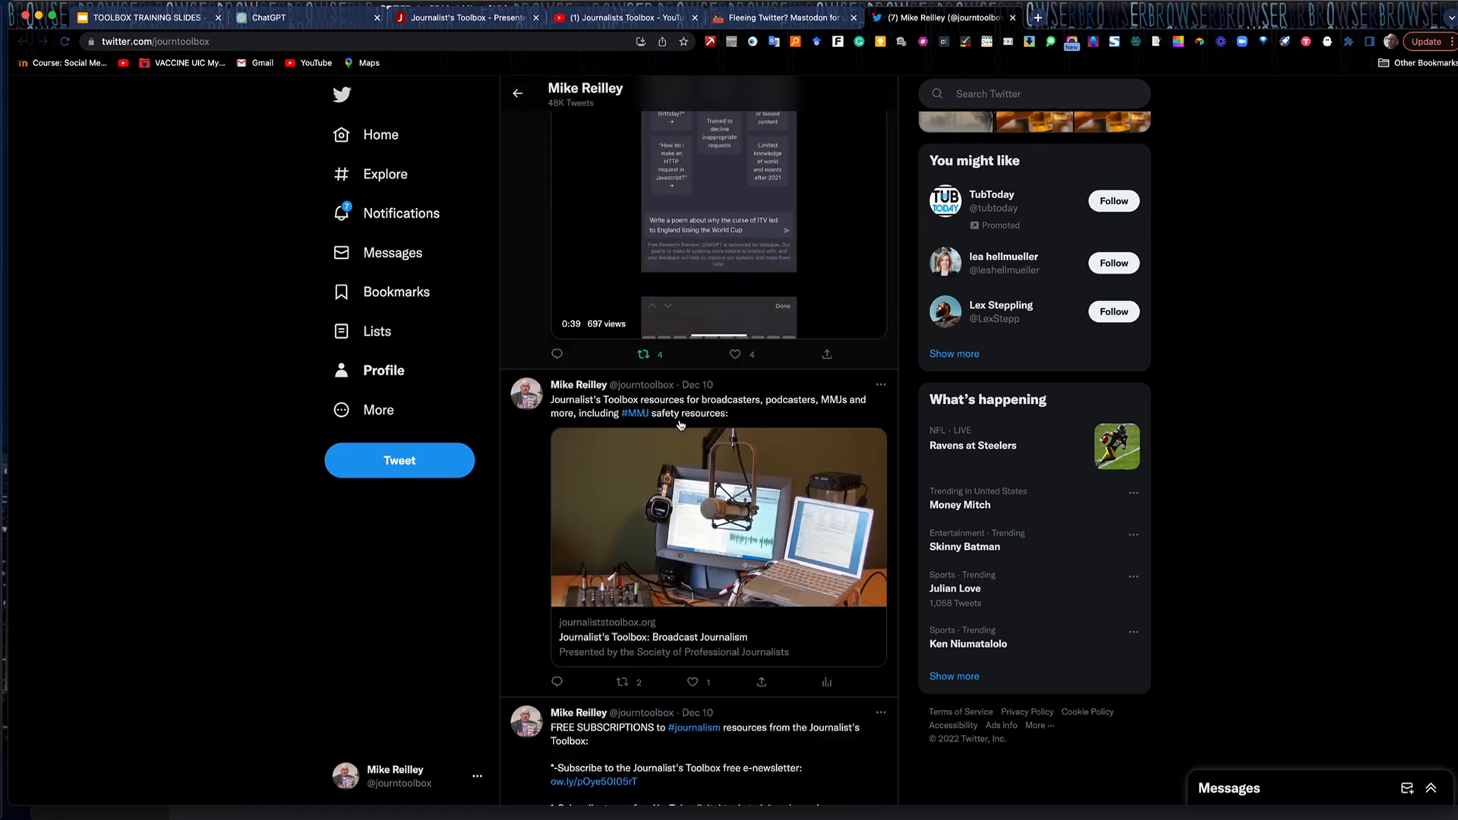
pyautogui.scroll(-3)
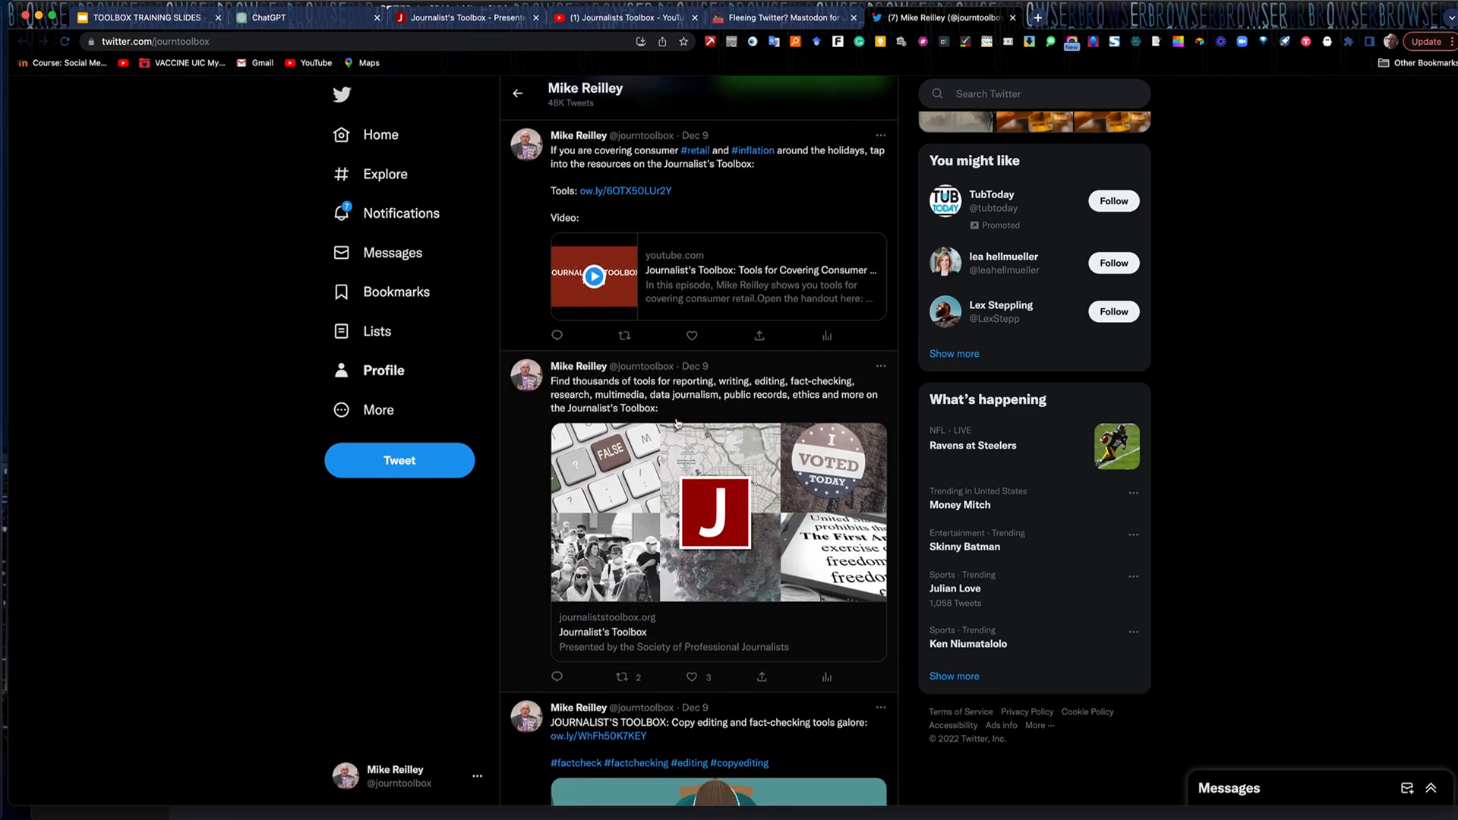
pyautogui.scroll(-3)
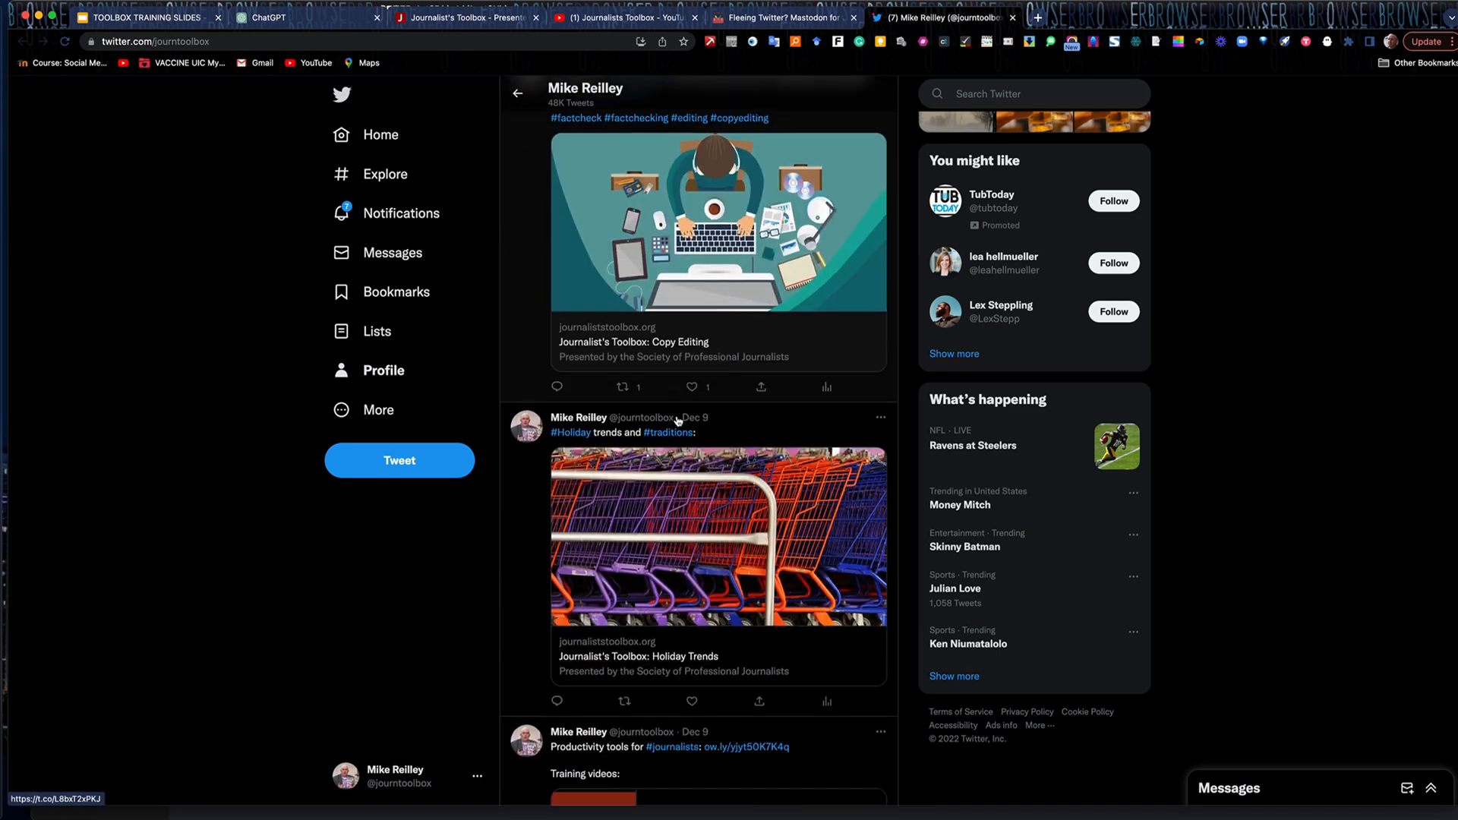
pyautogui.scroll(3)
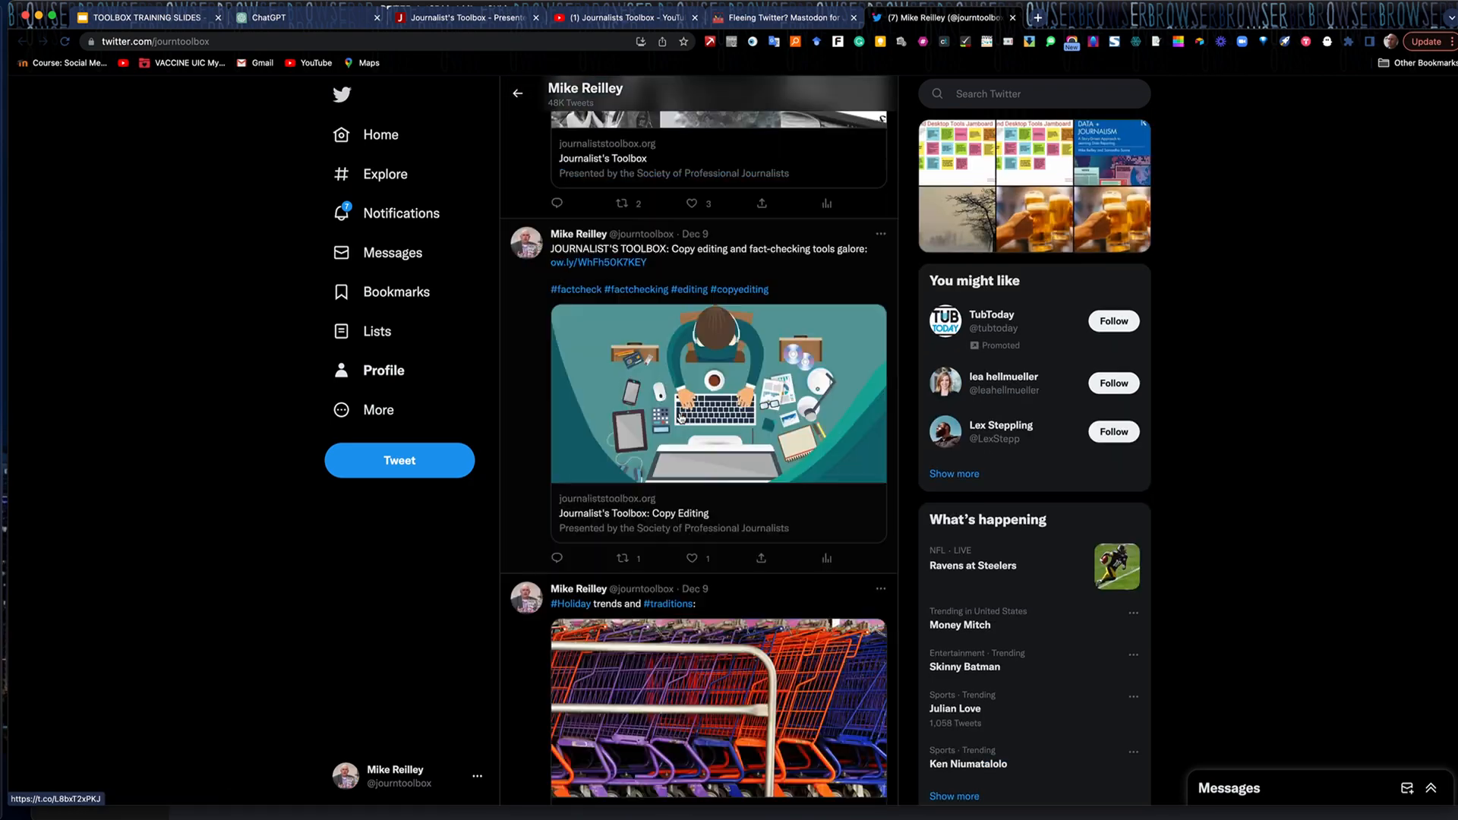
pyautogui.scroll(3)
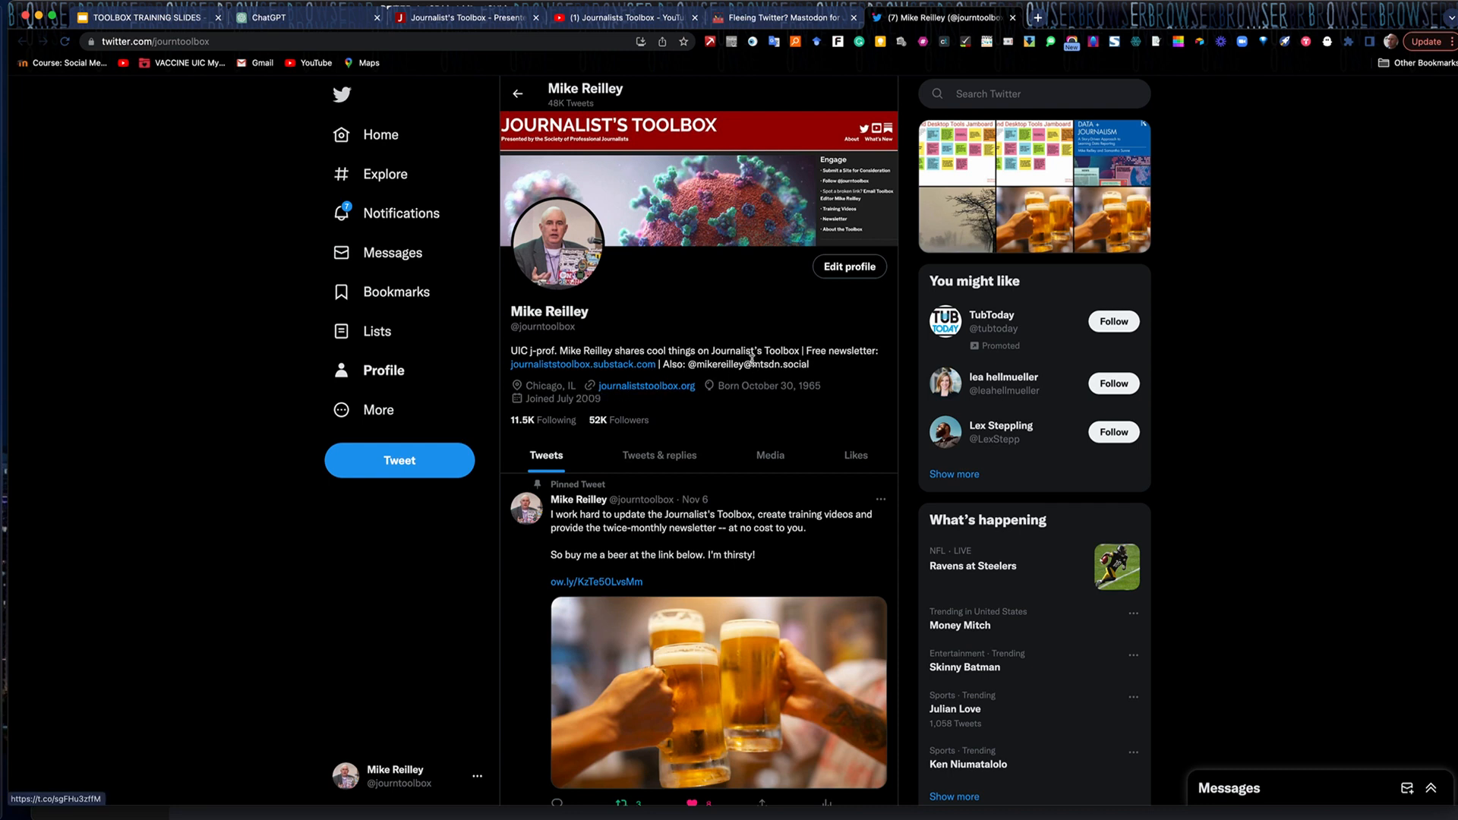
pyautogui.moveTo(648, 321)
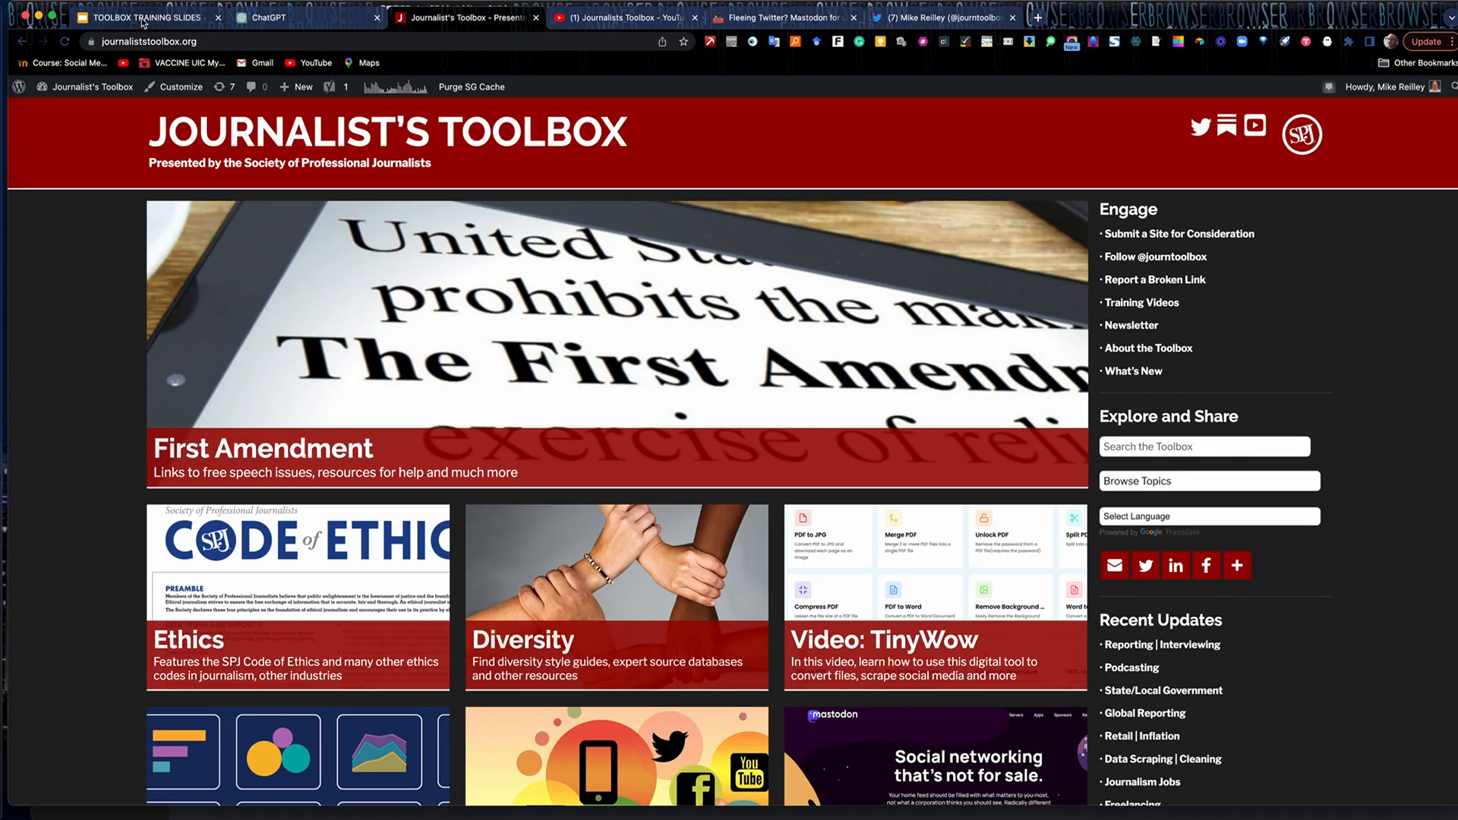
# Show slide 2, 'Journalist's Toolbox Training: ChatGPT', in the TOOLBOX TRAINING SLIDES deck
pyautogui.click(144, 16)
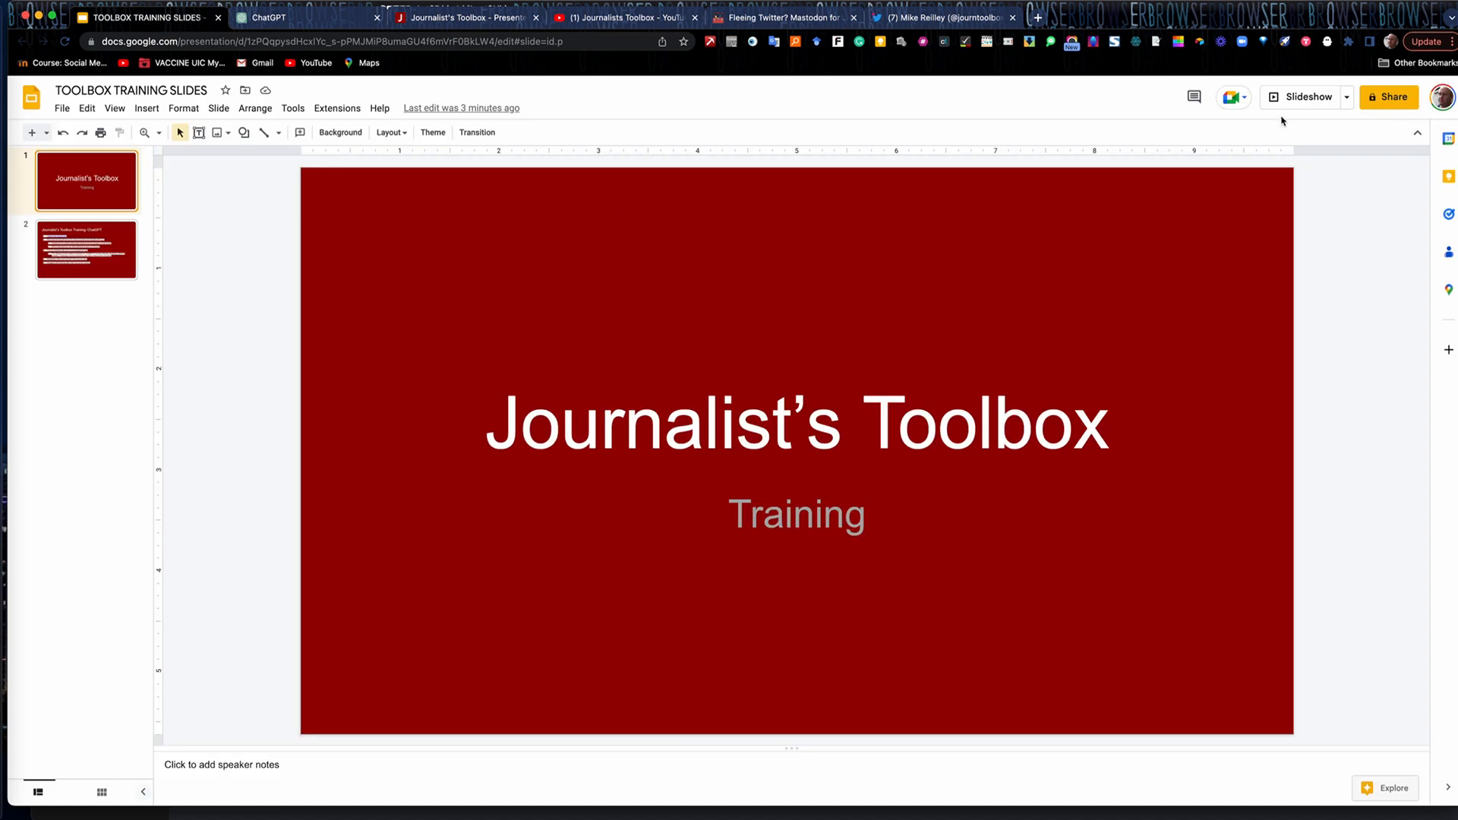
pyautogui.click(1306, 96)
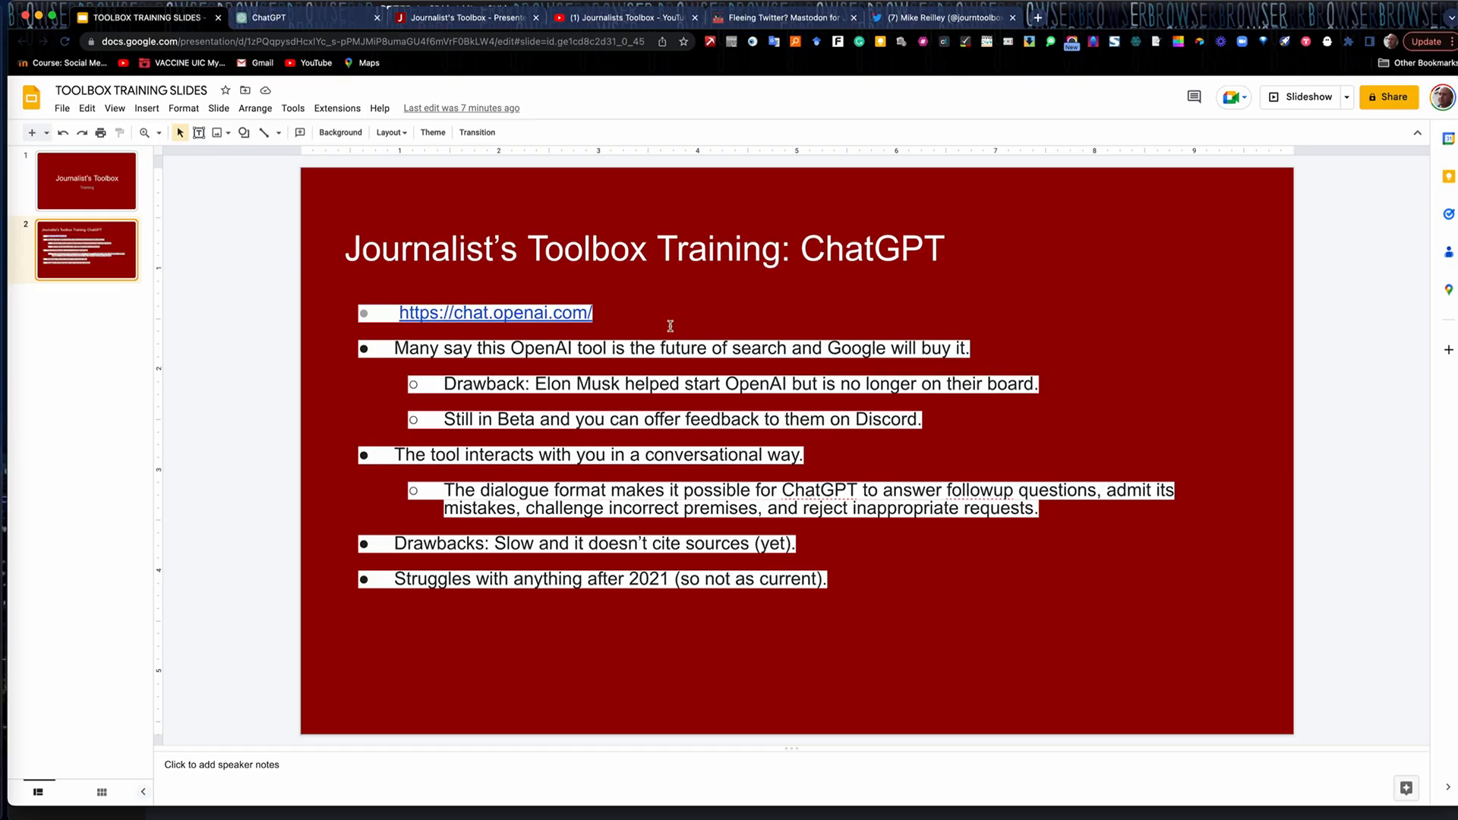
pyautogui.moveTo(828, 469)
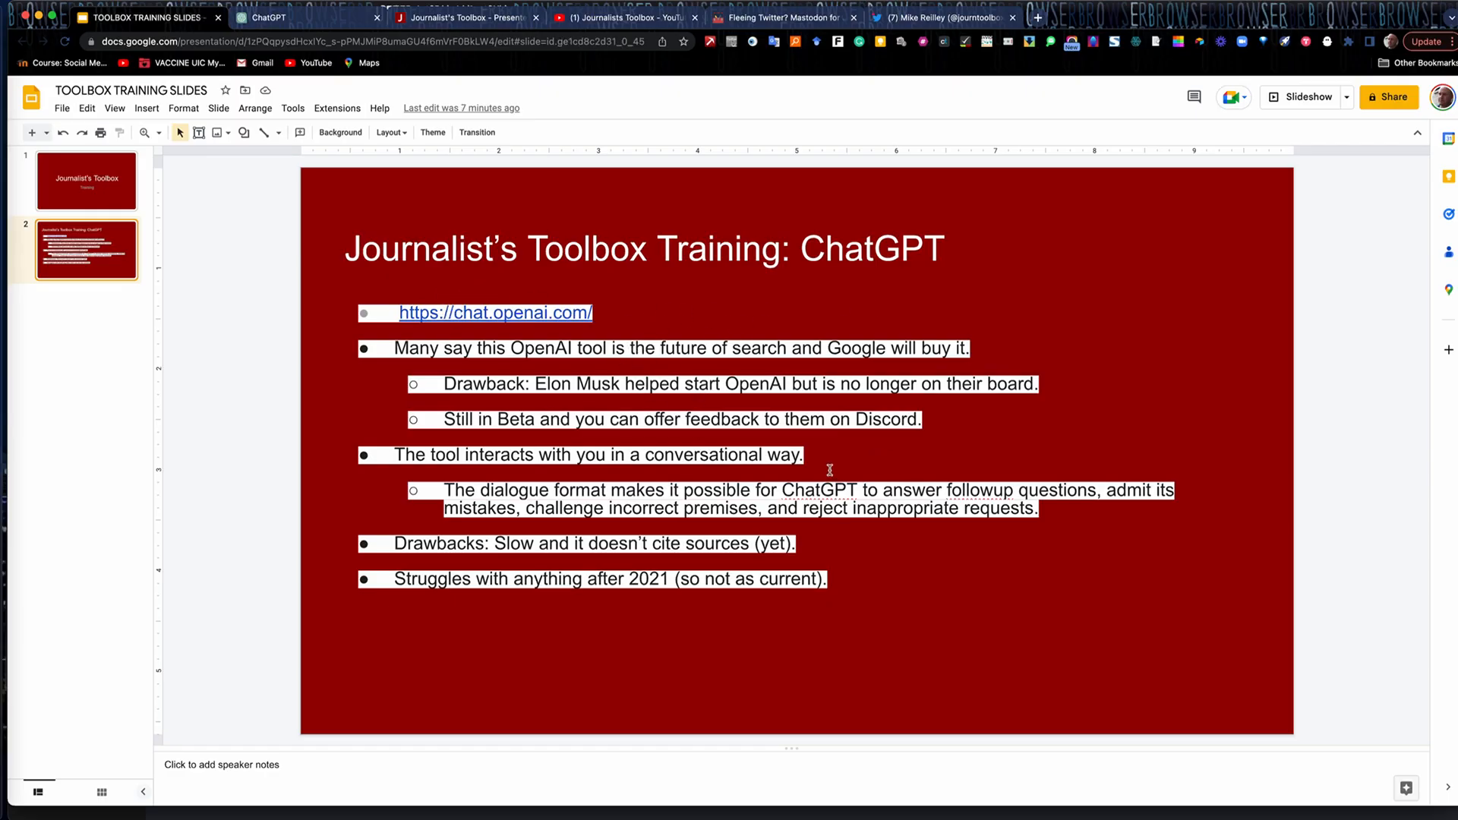
pyautogui.moveTo(563, 167)
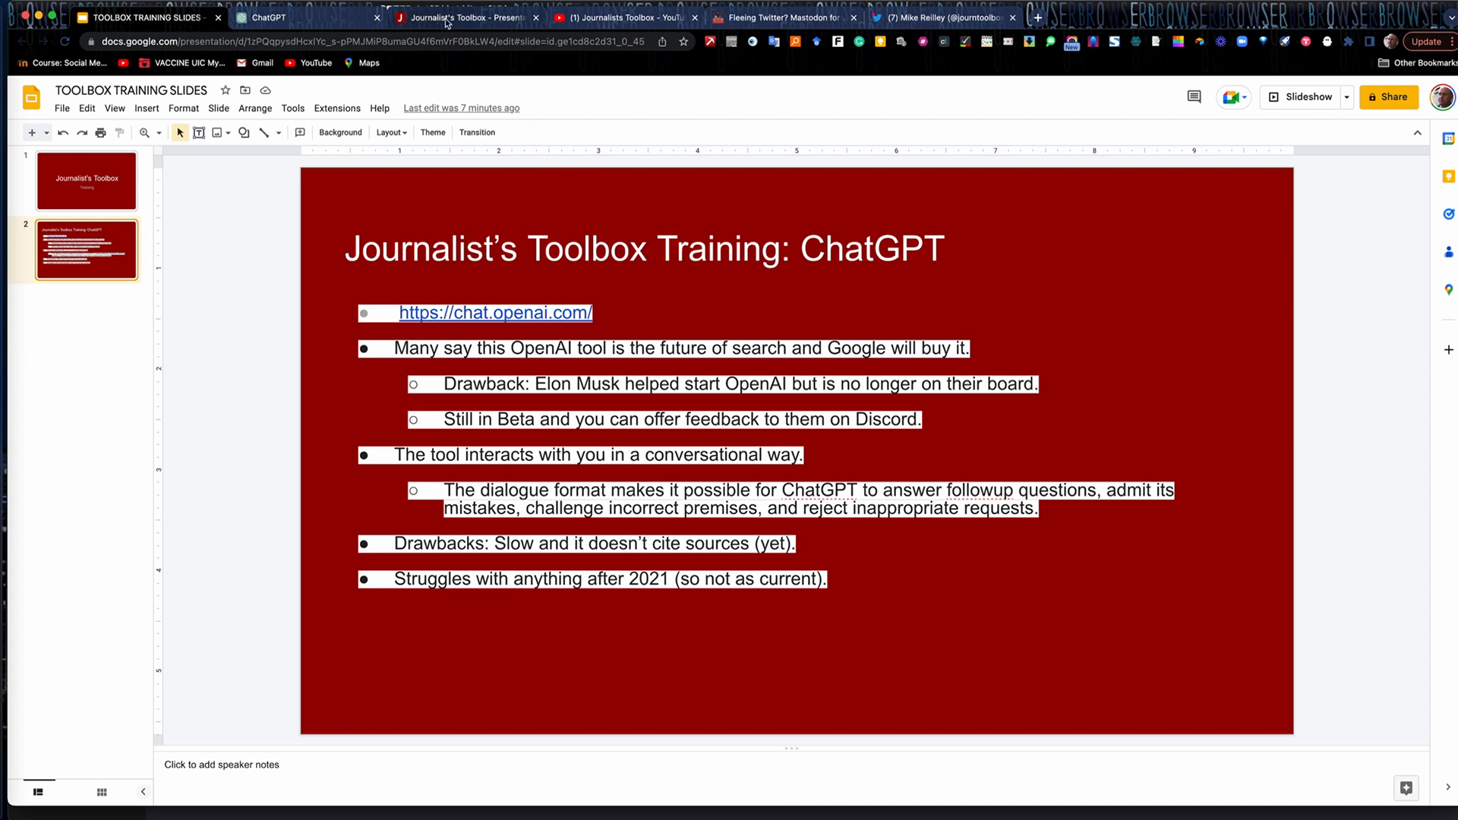
pyautogui.moveTo(462, 17)
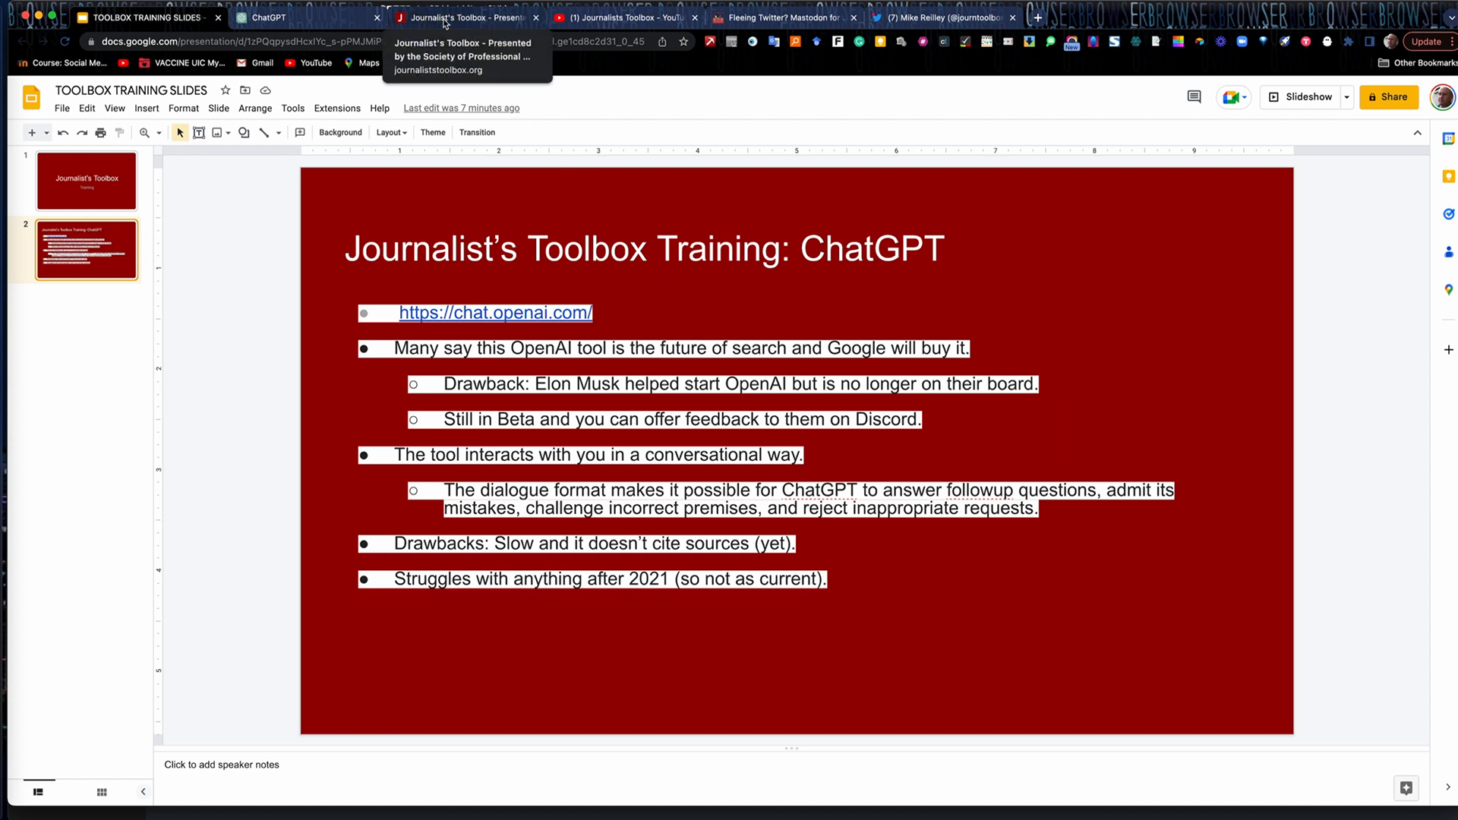
# Switch to the ChatGPT tab showing its Examples, Capabilities and Limitations
pyautogui.click(270, 16)
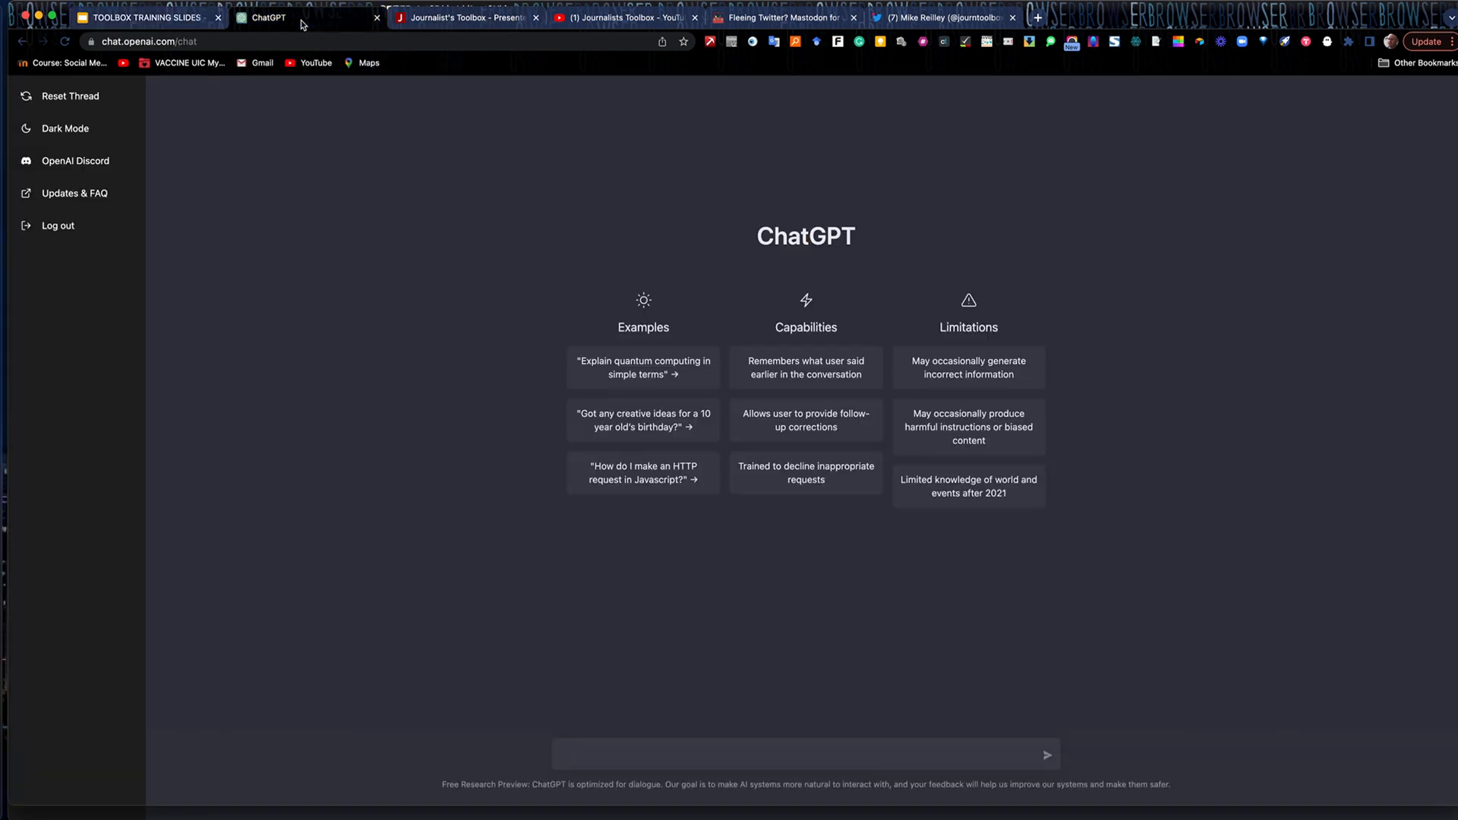
pyautogui.moveTo(538, 337)
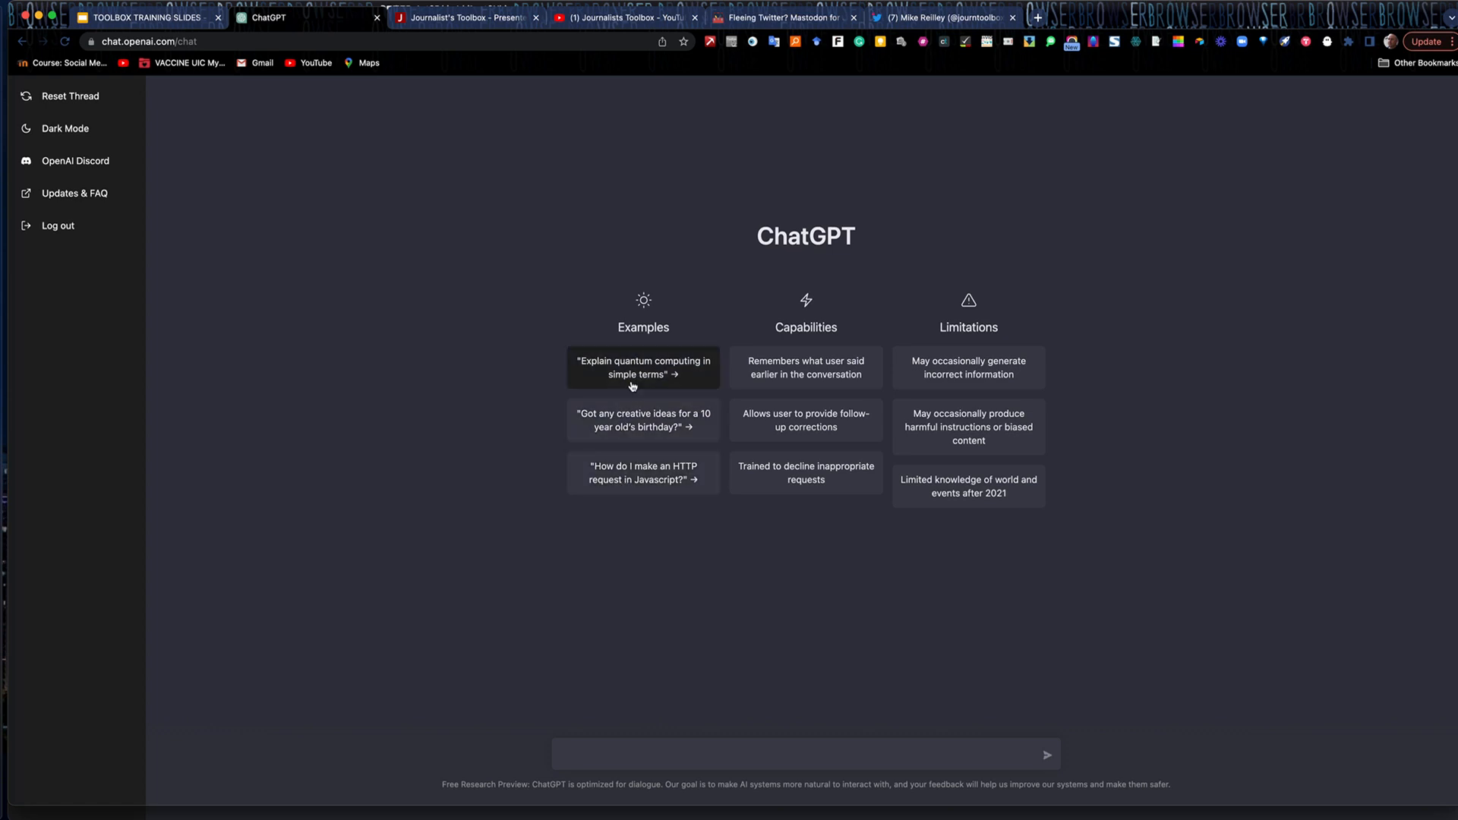
pyautogui.moveTo(828, 410)
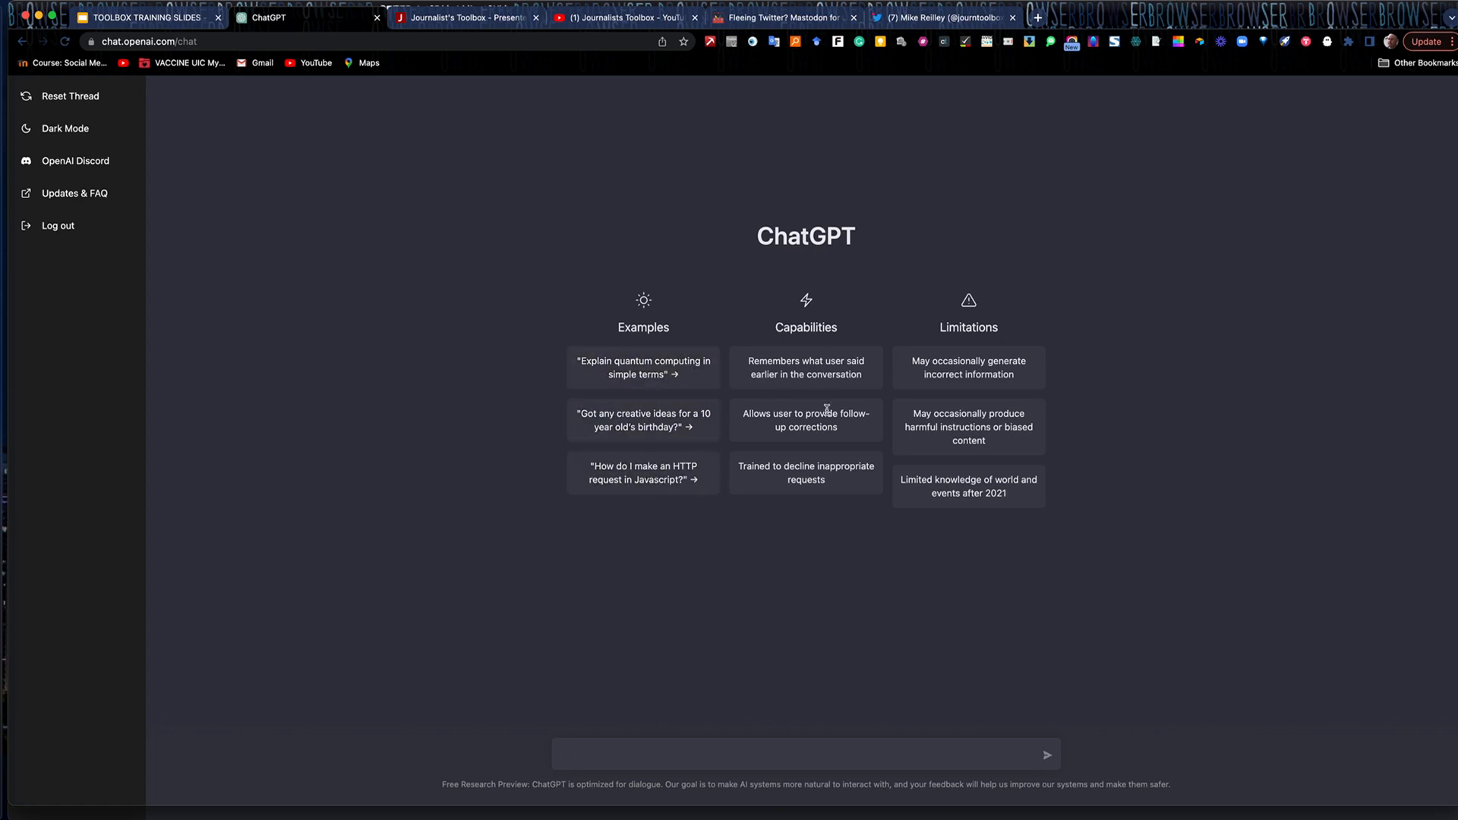
pyautogui.moveTo(928, 451)
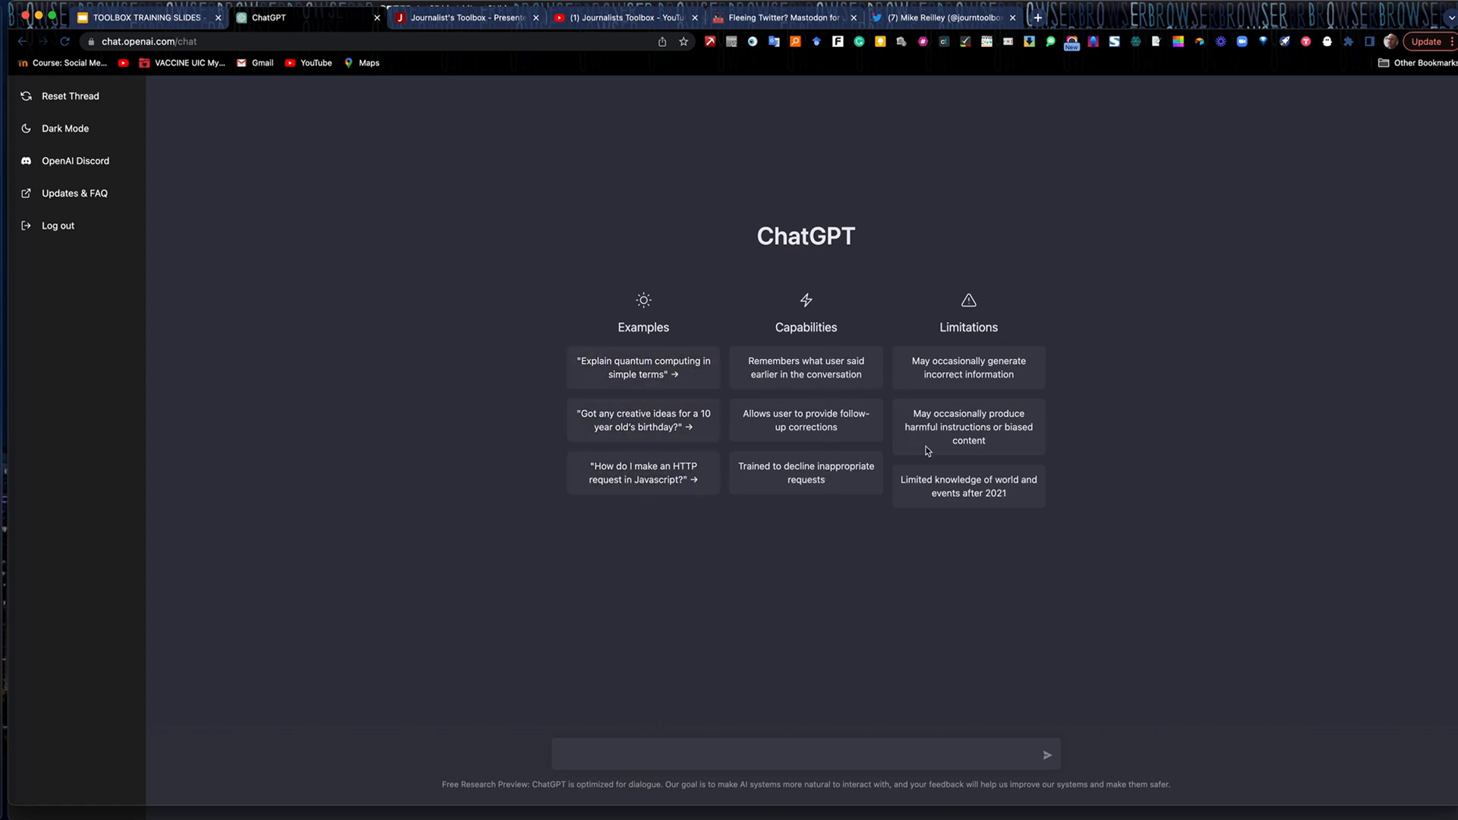
pyautogui.moveTo(277, 270)
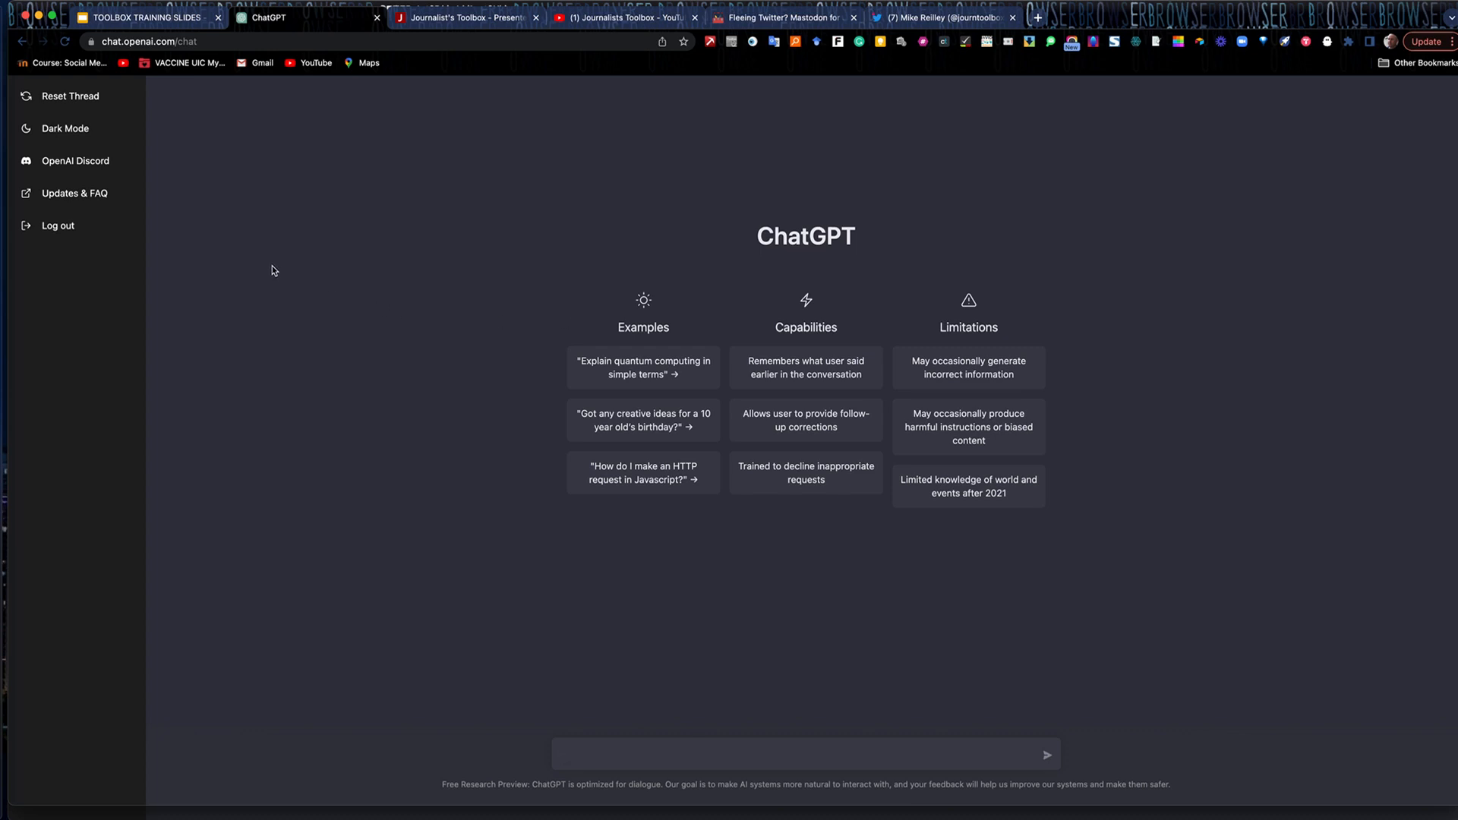
pyautogui.moveTo(418, 419)
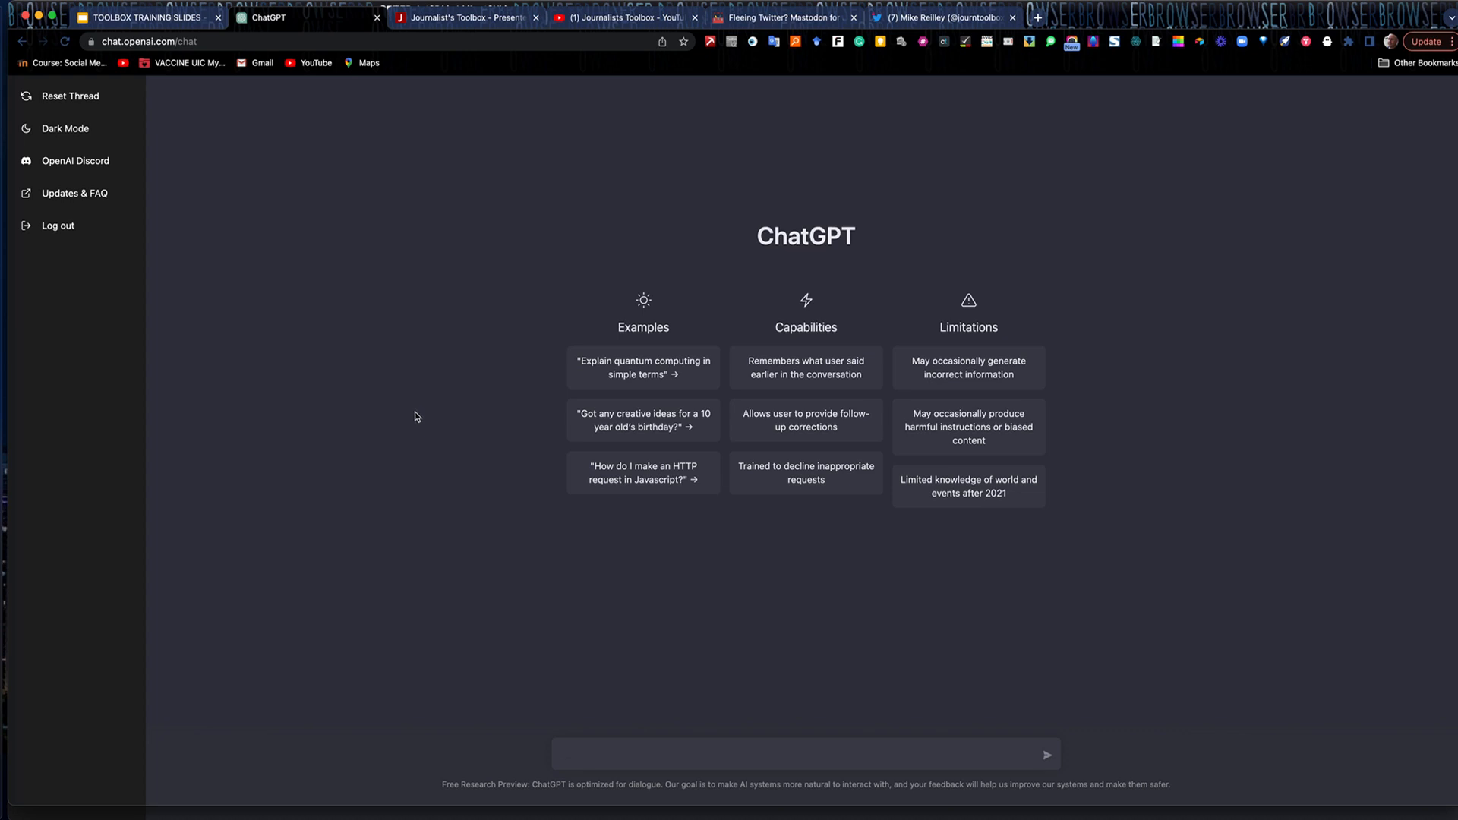
pyautogui.moveTo(587, 608)
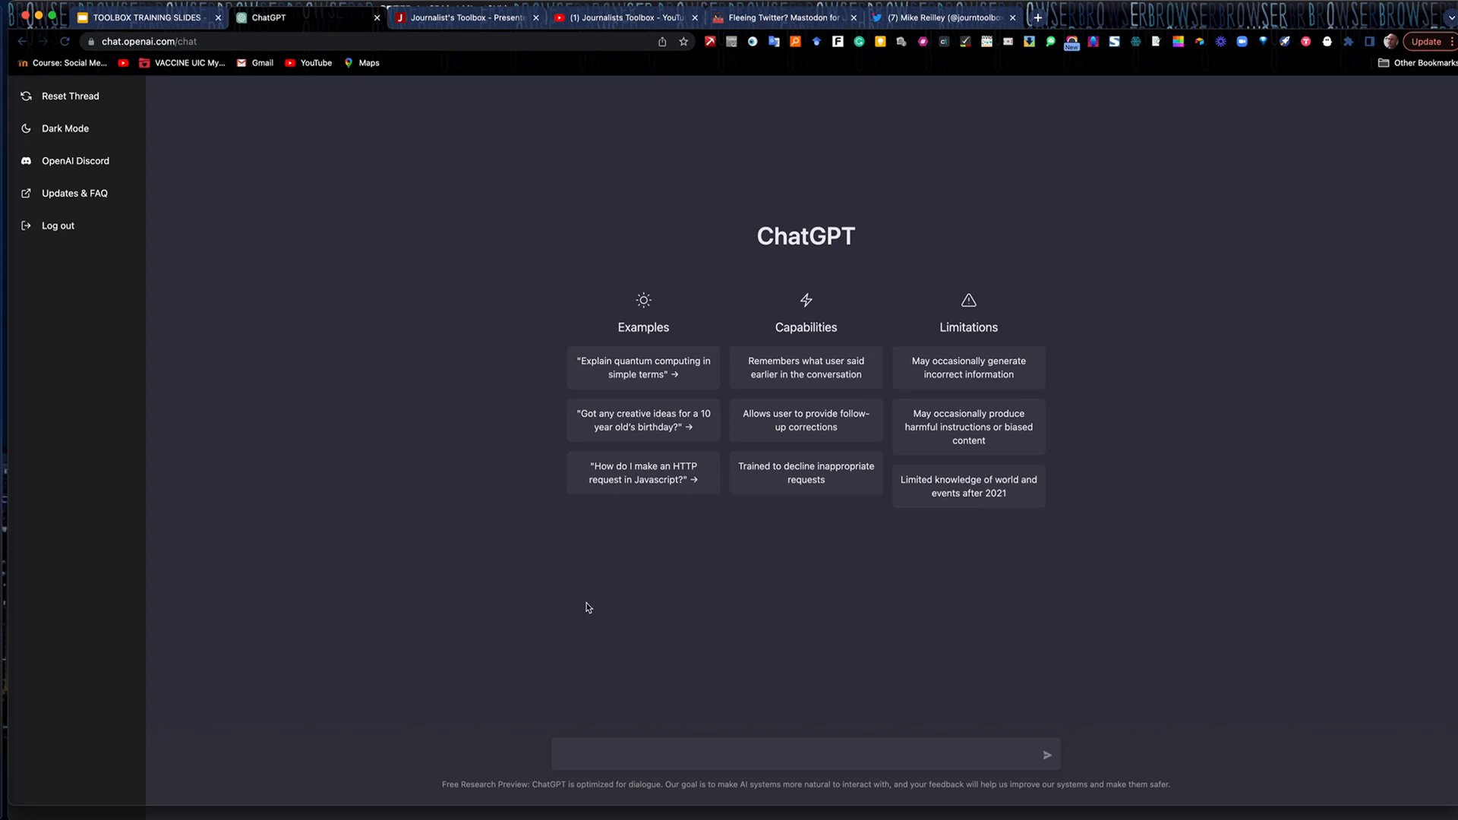
pyautogui.moveTo(526, 625)
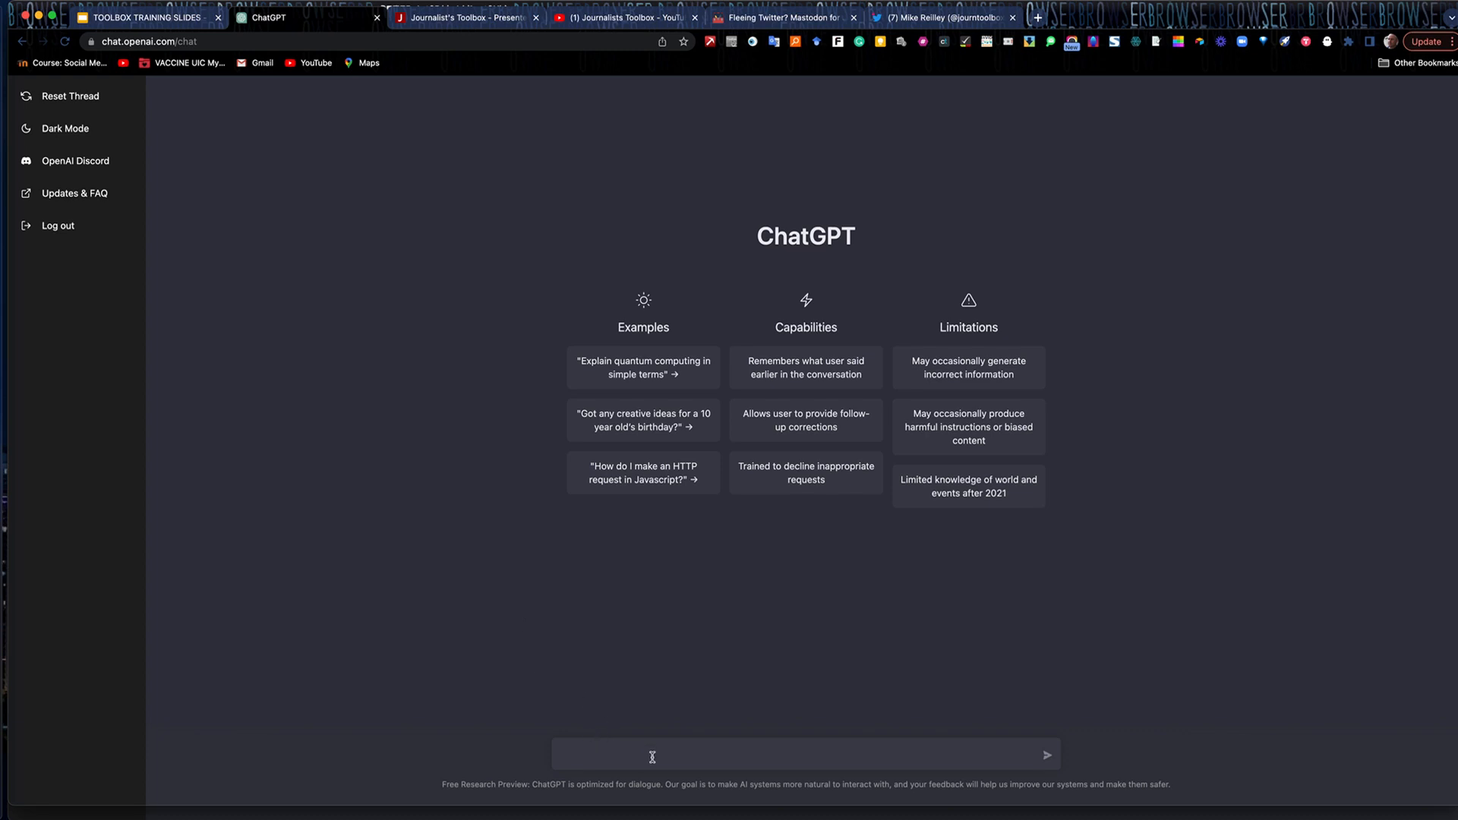
pyautogui.moveTo(799, 574)
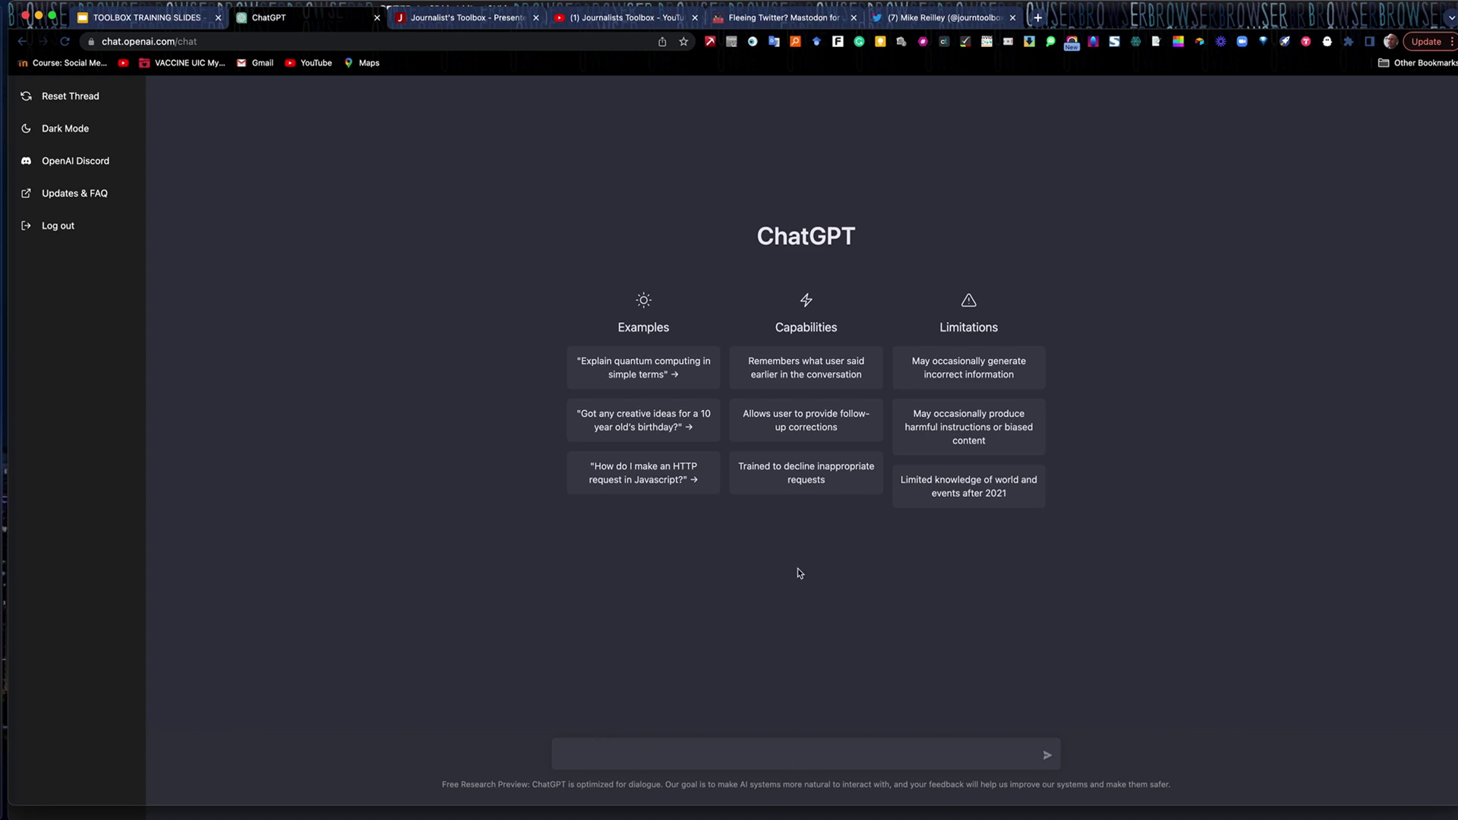
pyautogui.moveTo(664, 781)
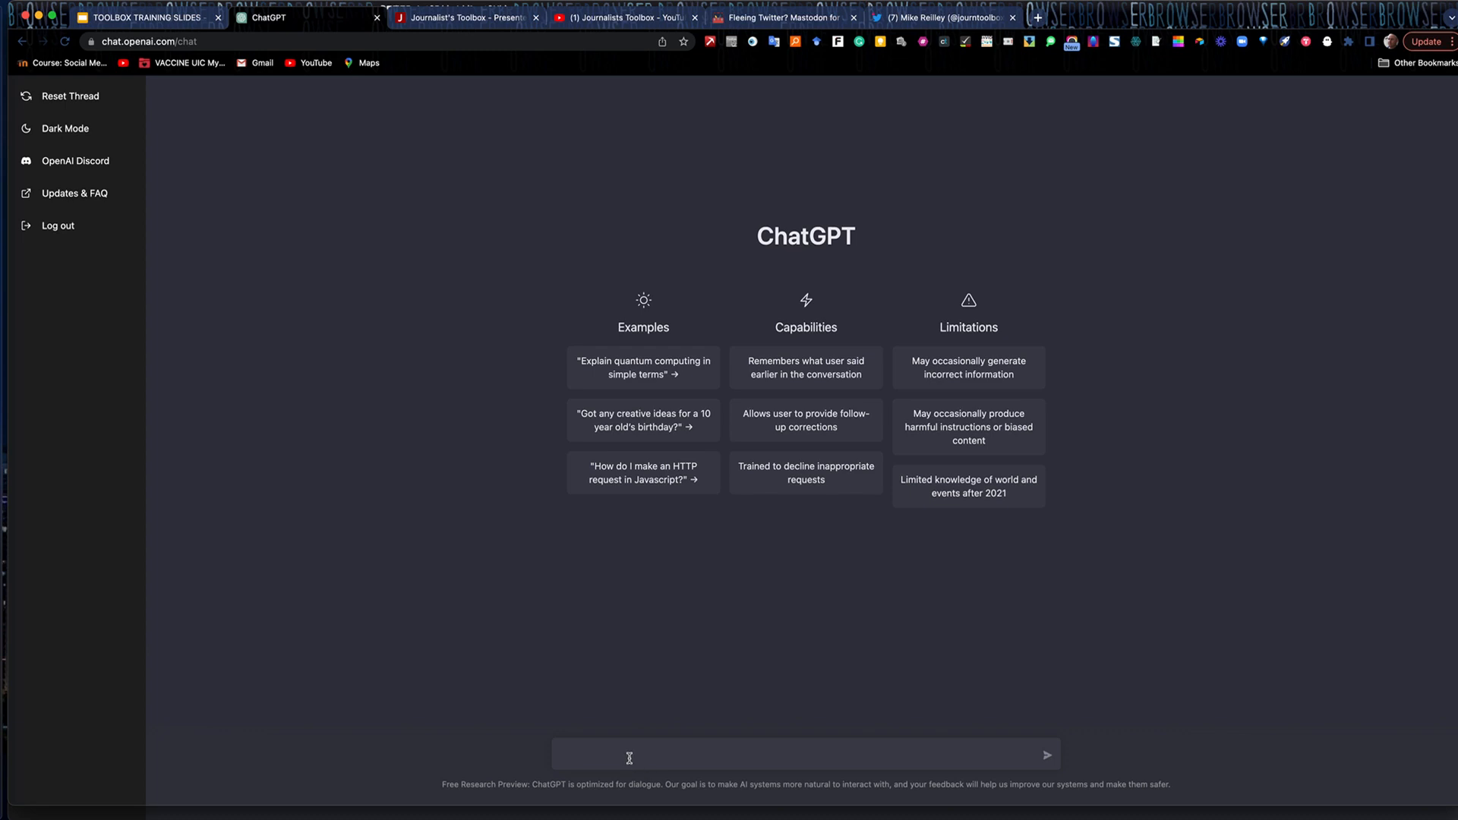
# Ask ChatGPT 'How do I code a link in HTML'
pyautogui.write('How')
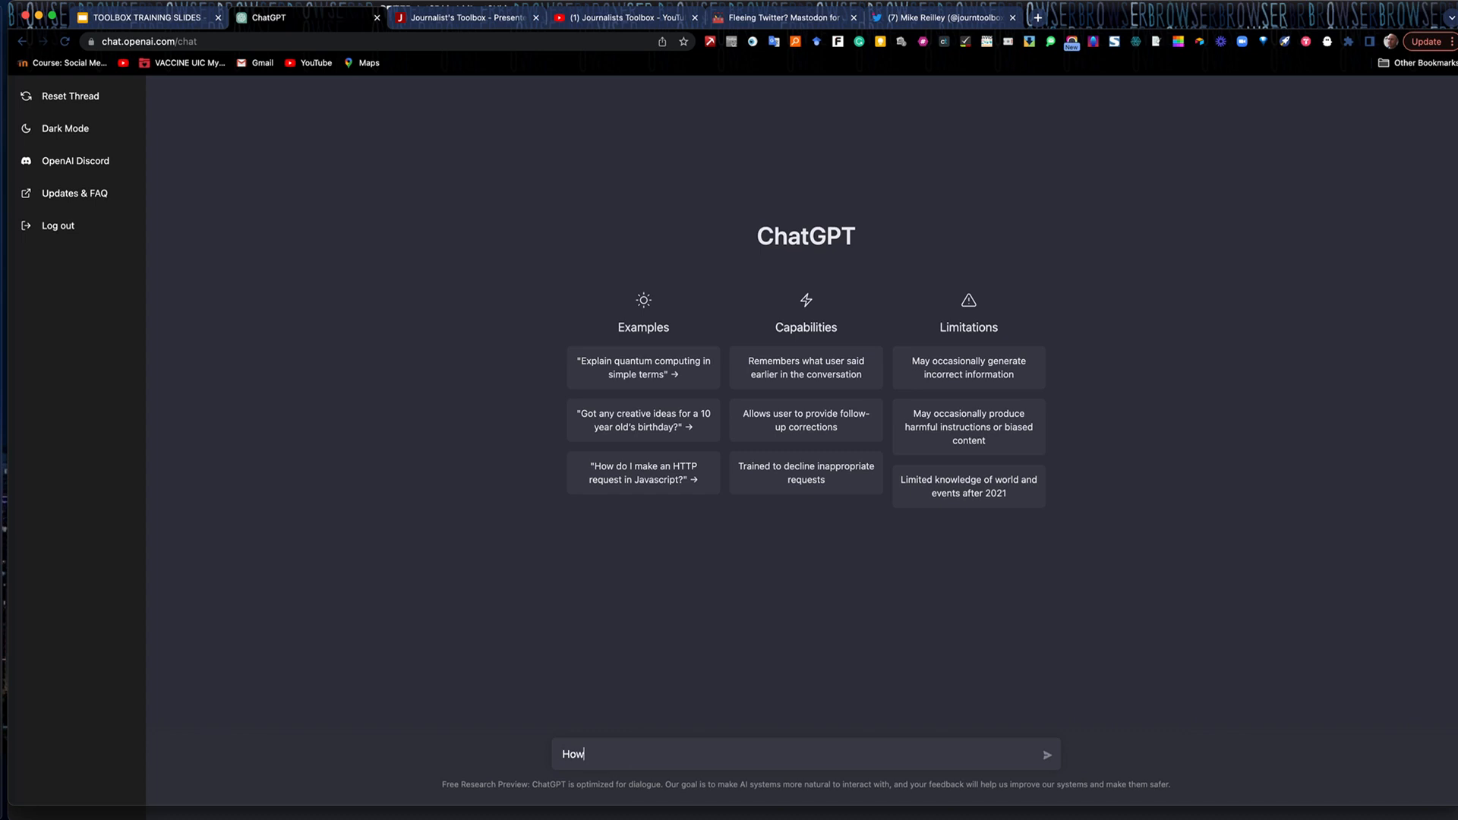
pyautogui.write('do I cod')
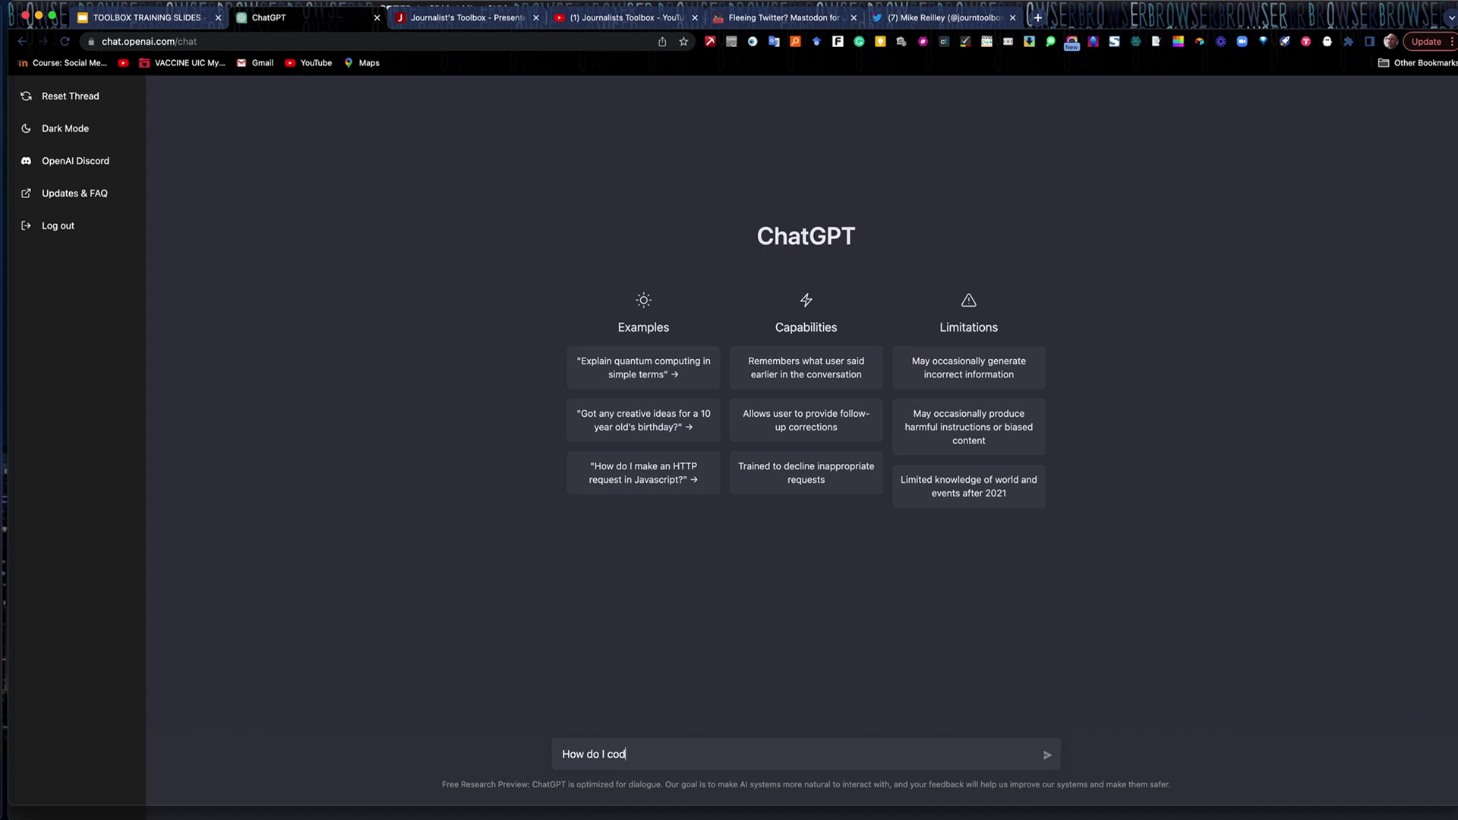
pyautogui.write('e a li')
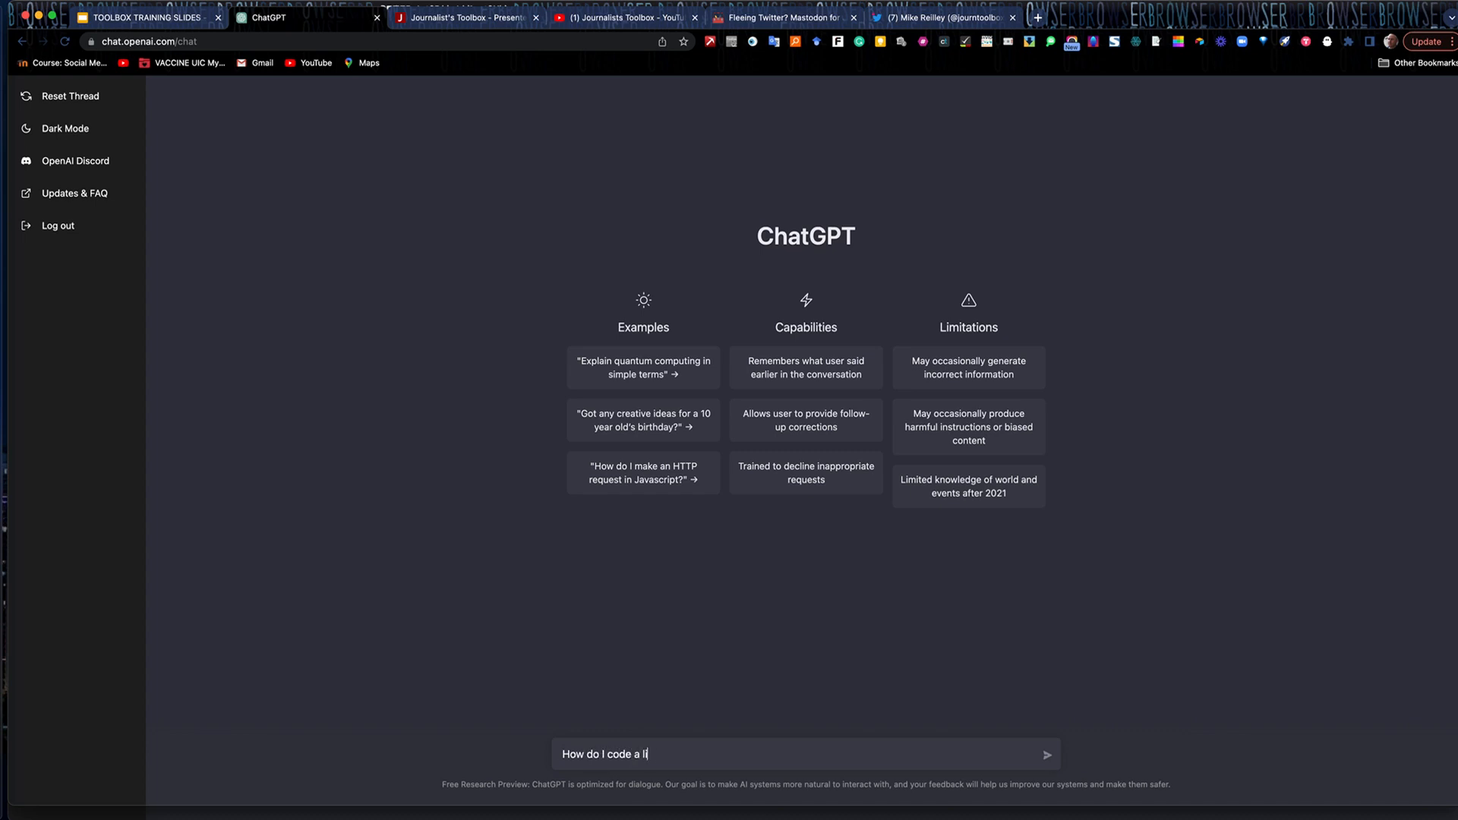
pyautogui.write('nk in HTM')
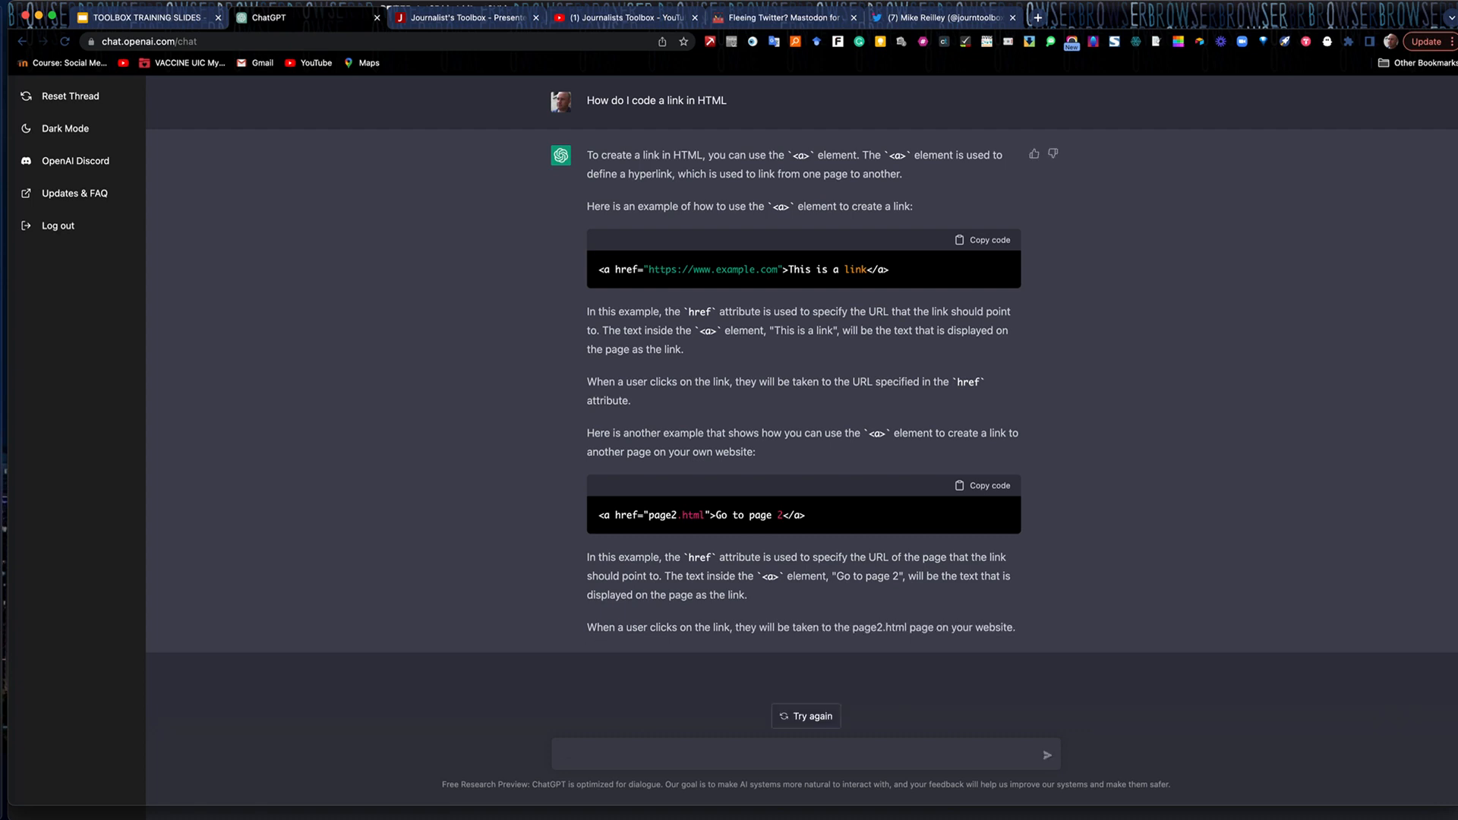
pyautogui.moveTo(685, 716)
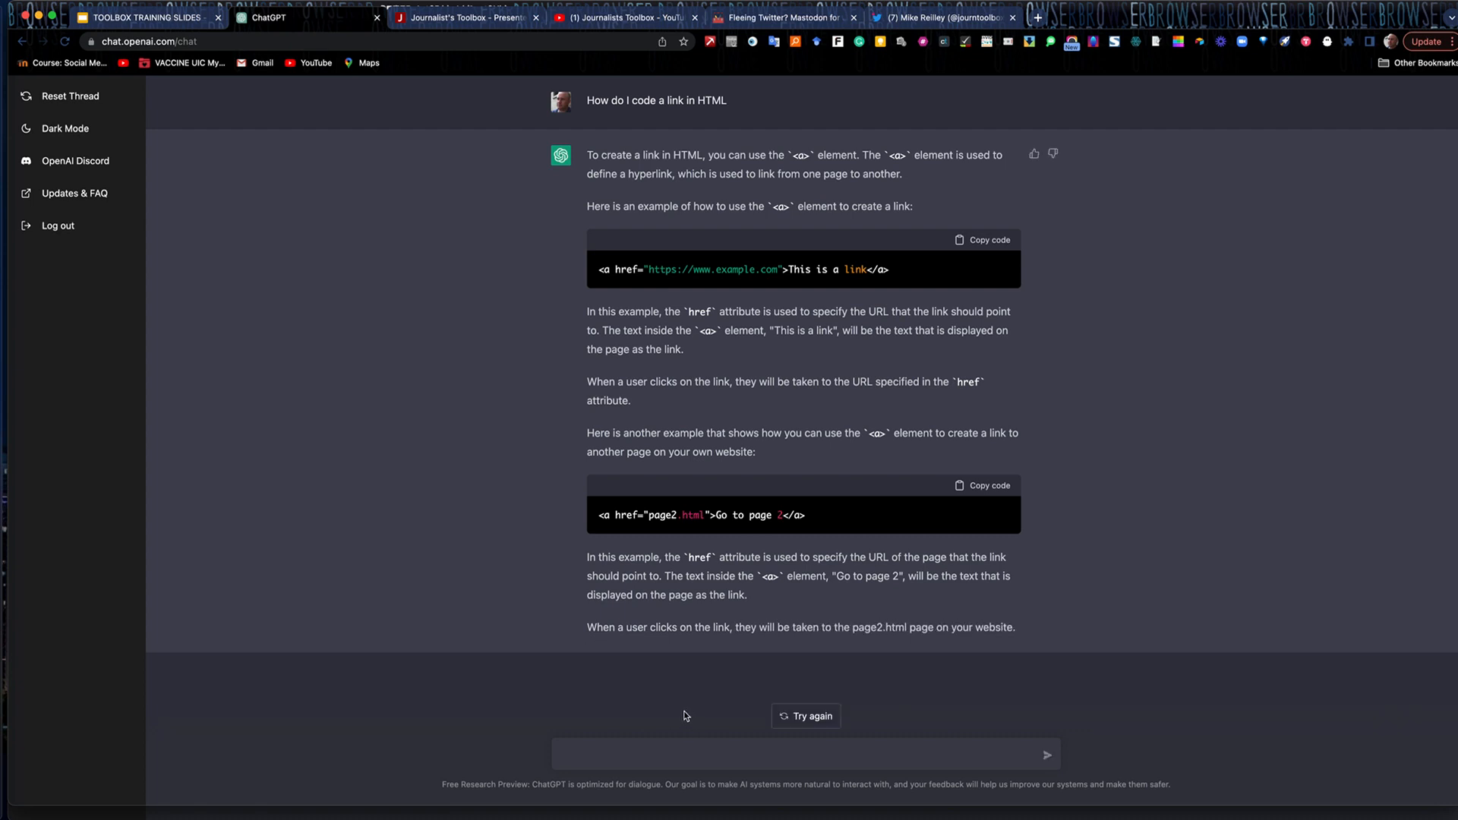
pyautogui.moveTo(797, 721)
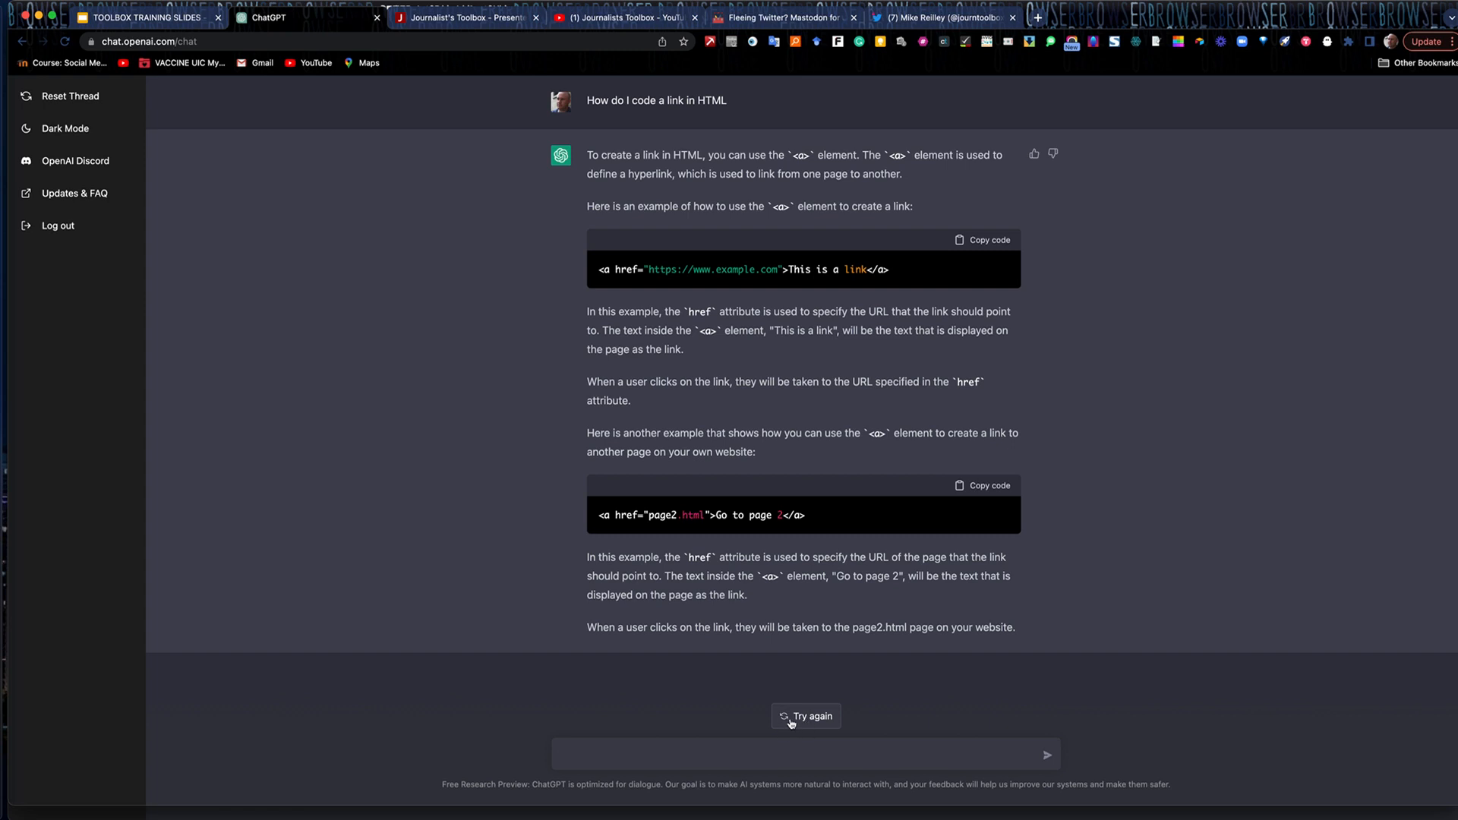
pyautogui.moveTo(615, 555)
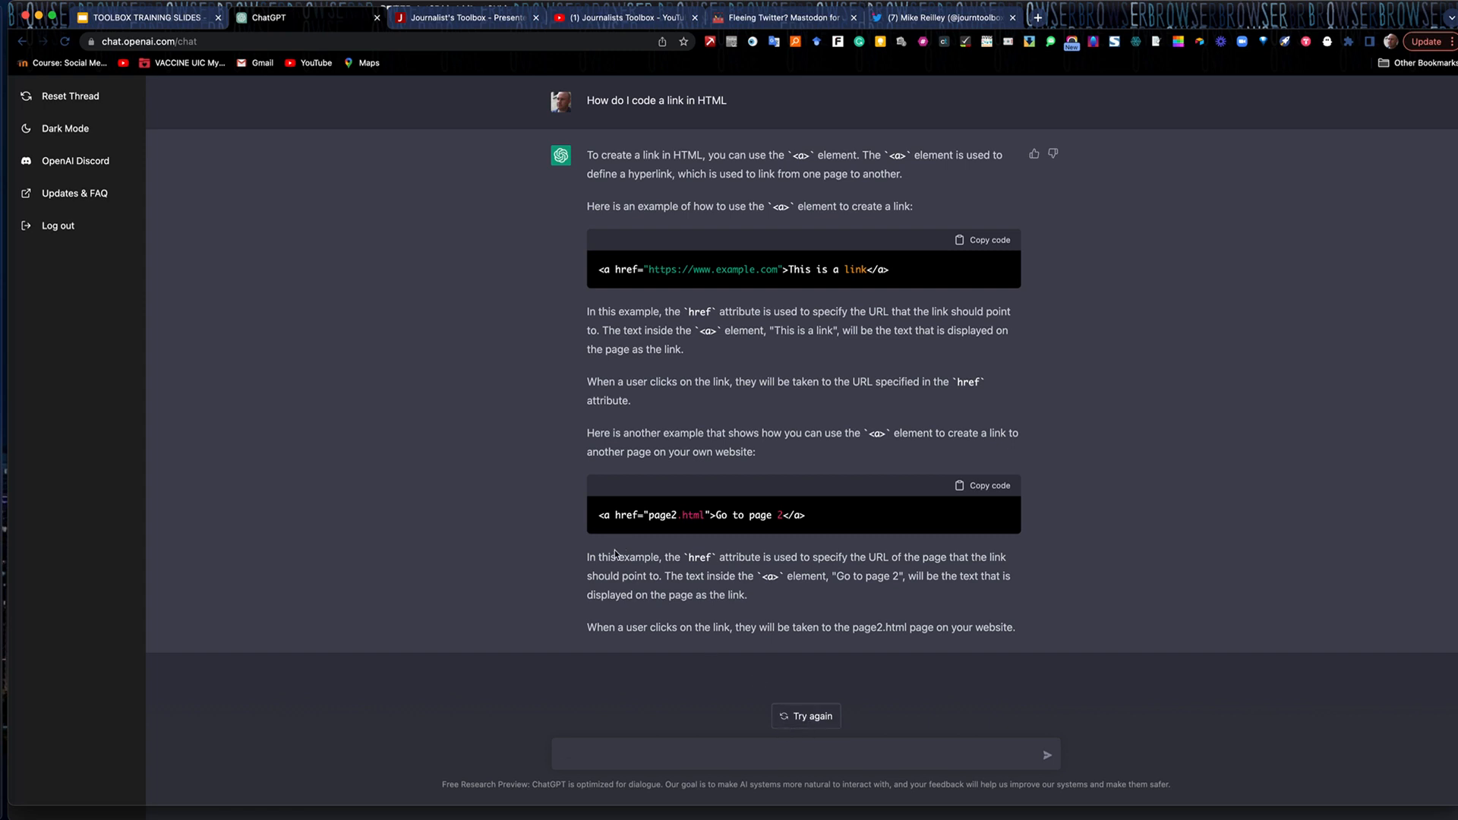
pyautogui.moveTo(585, 674)
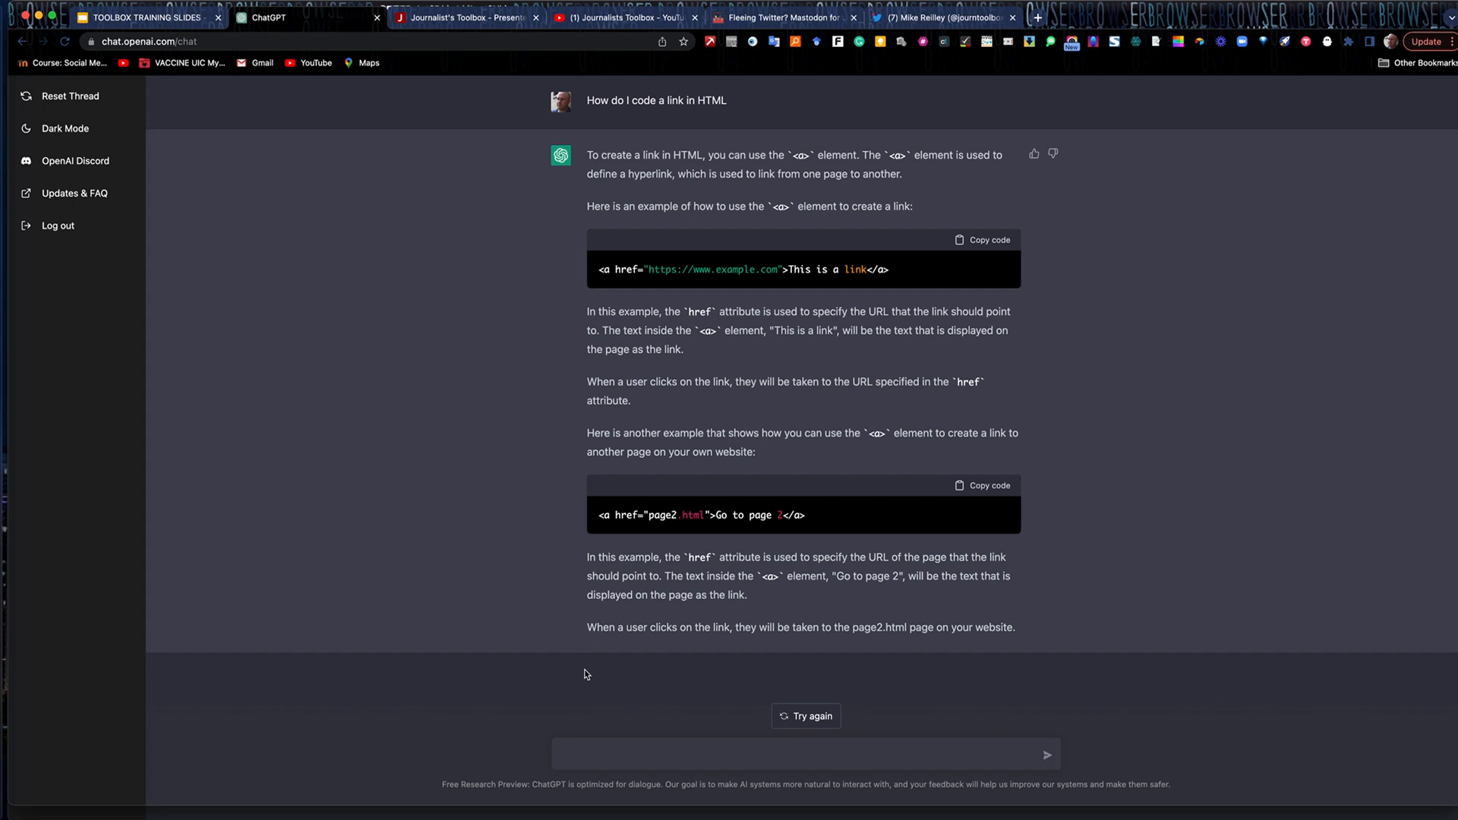
# Send 'What the gross domestic product of India' and scroll to ChatGPT's no-browsing reply
pyautogui.write('What')
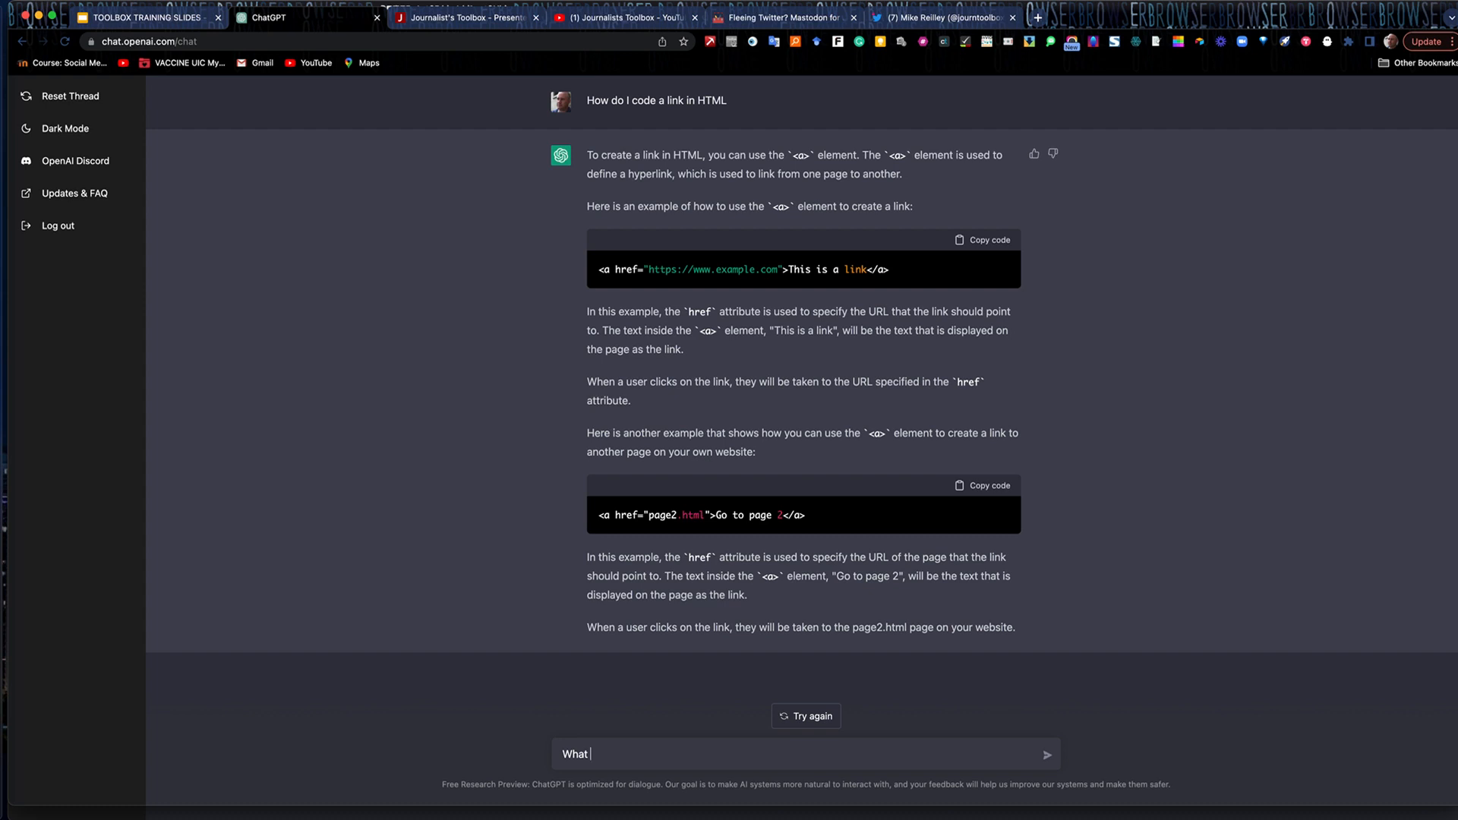
pyautogui.write('the gro')
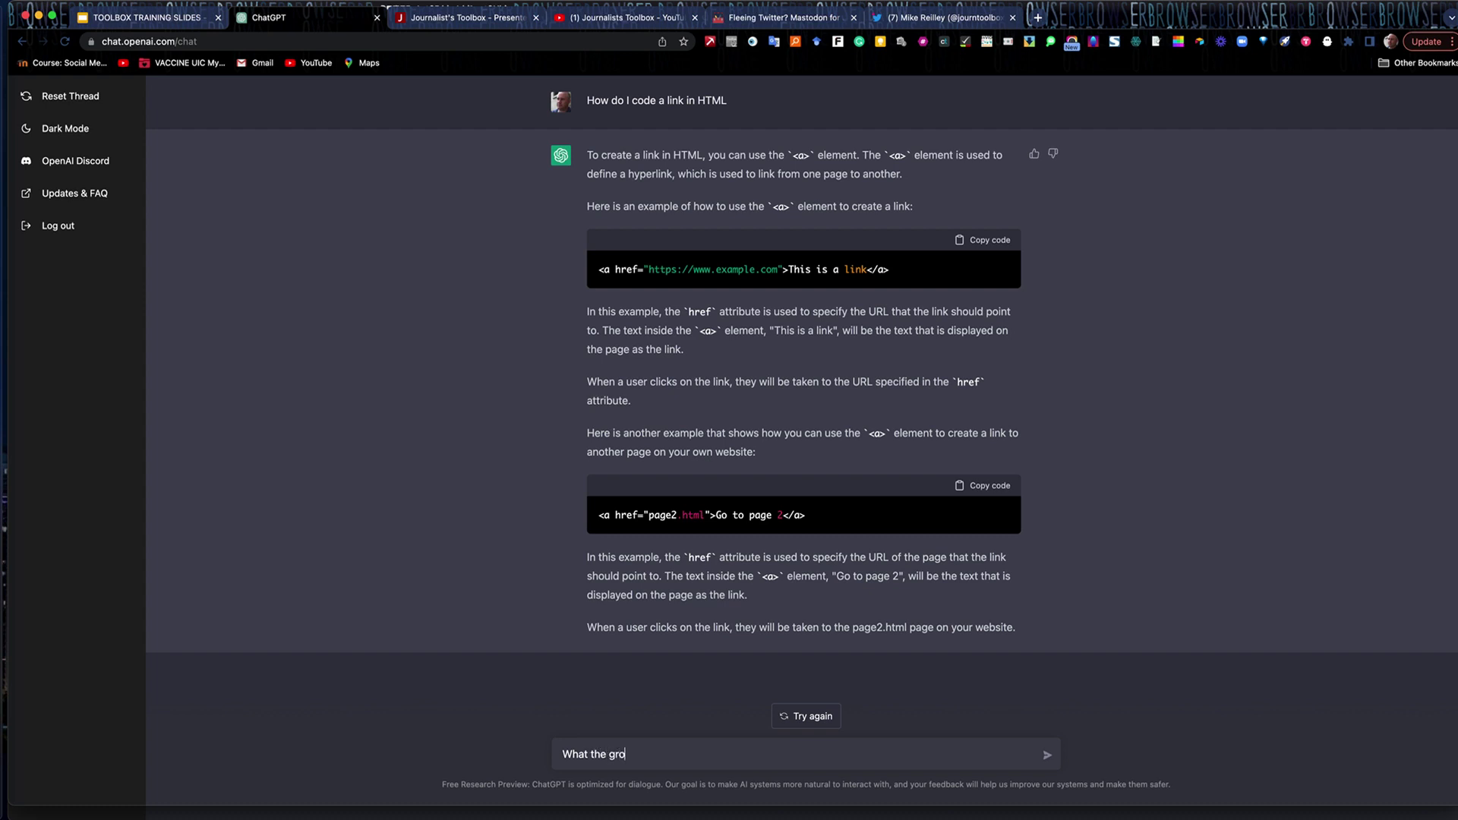
pyautogui.write('ss domest')
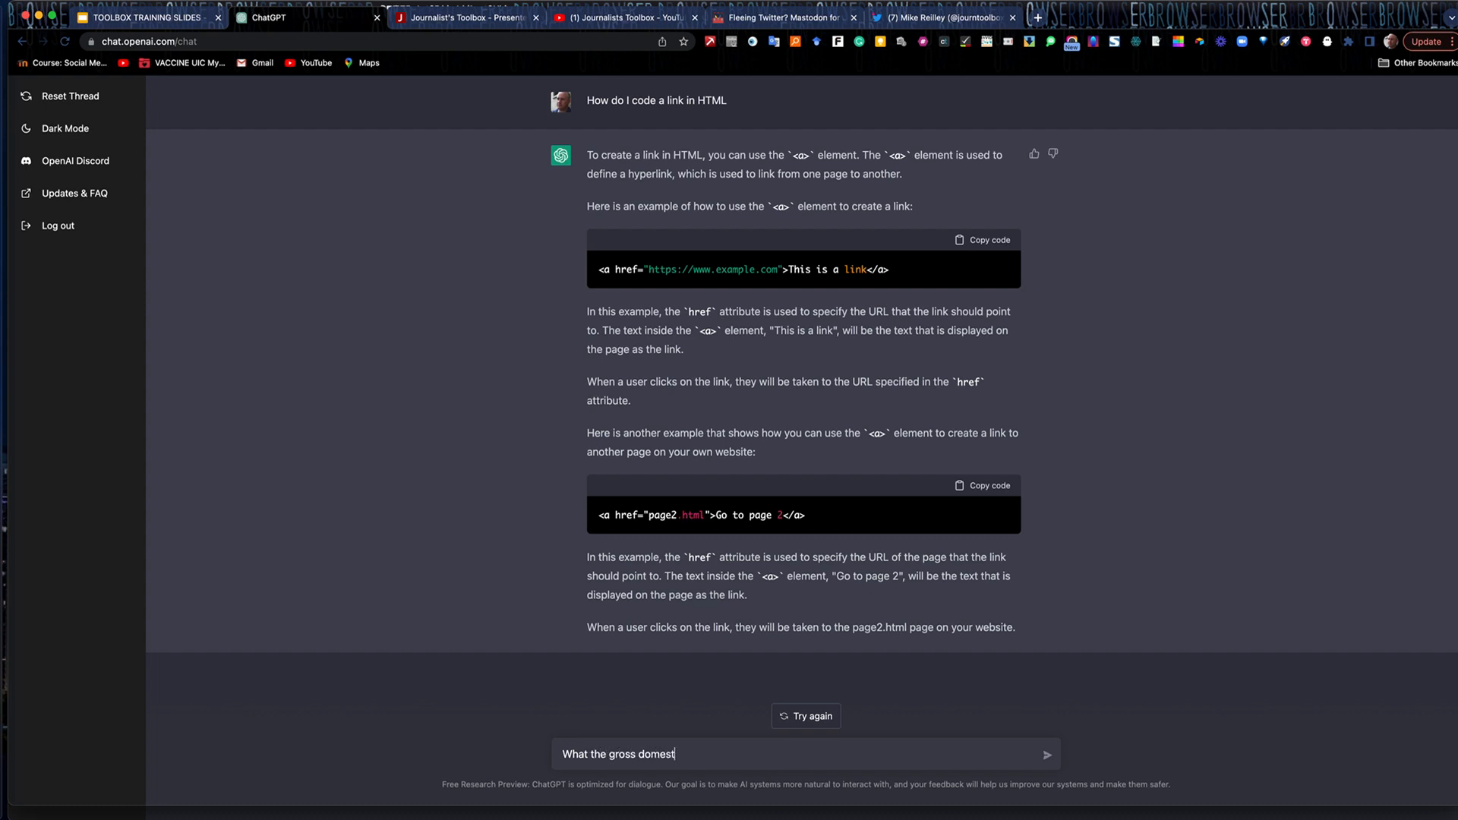
pyautogui.write('ic produc')
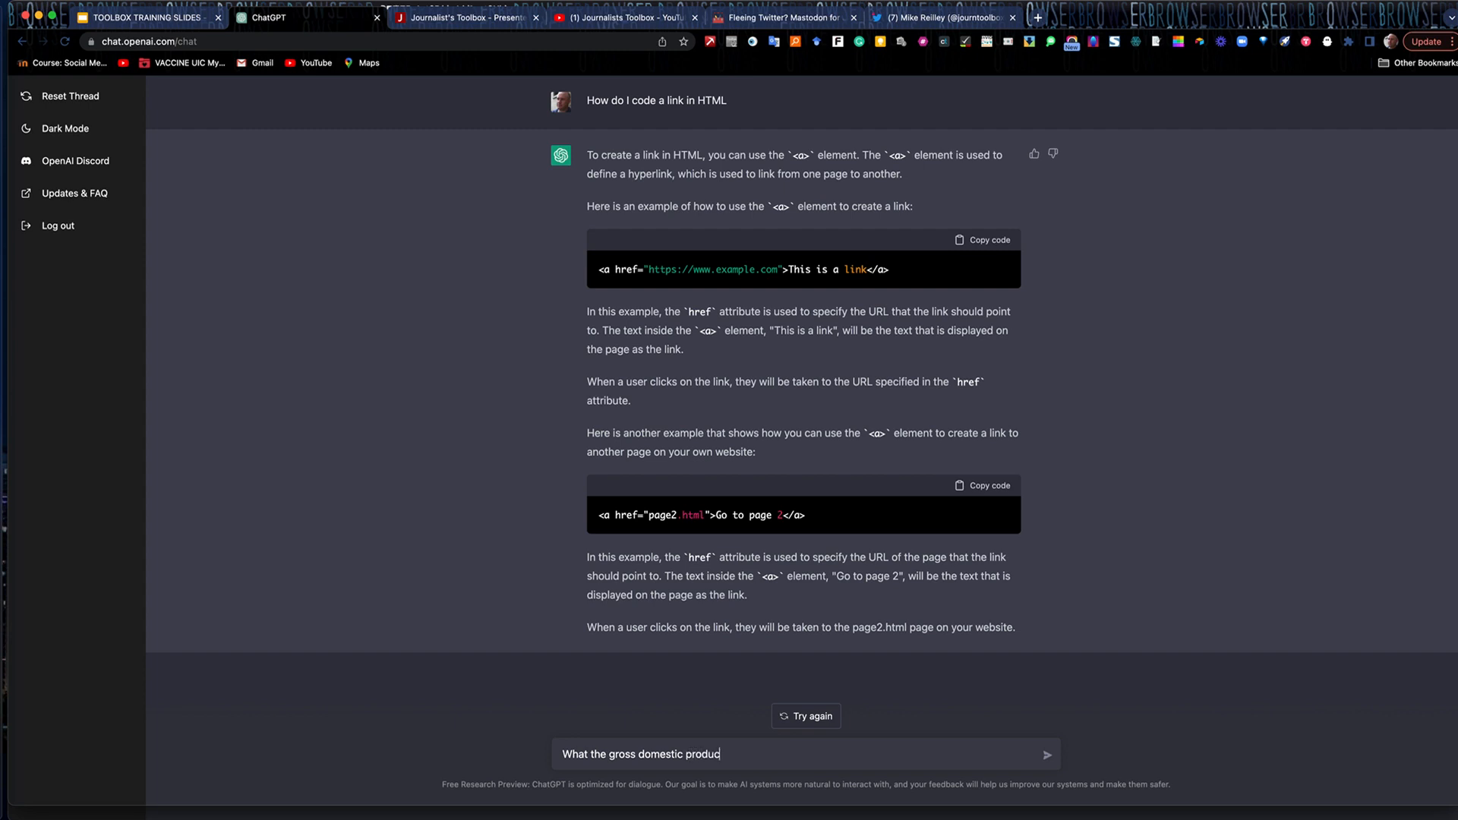
pyautogui.write('ct of India')
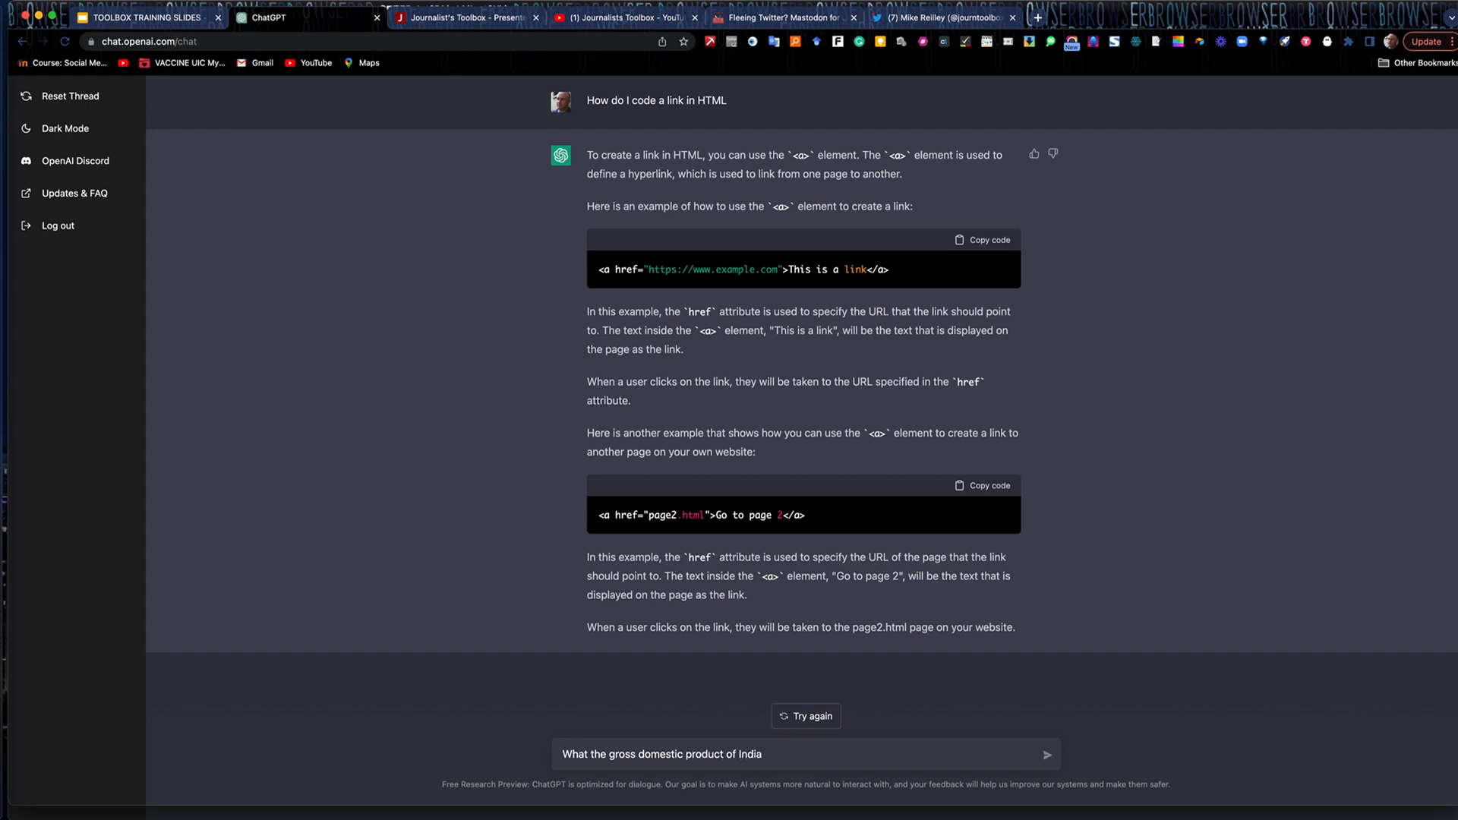
pyautogui.click(1049, 754)
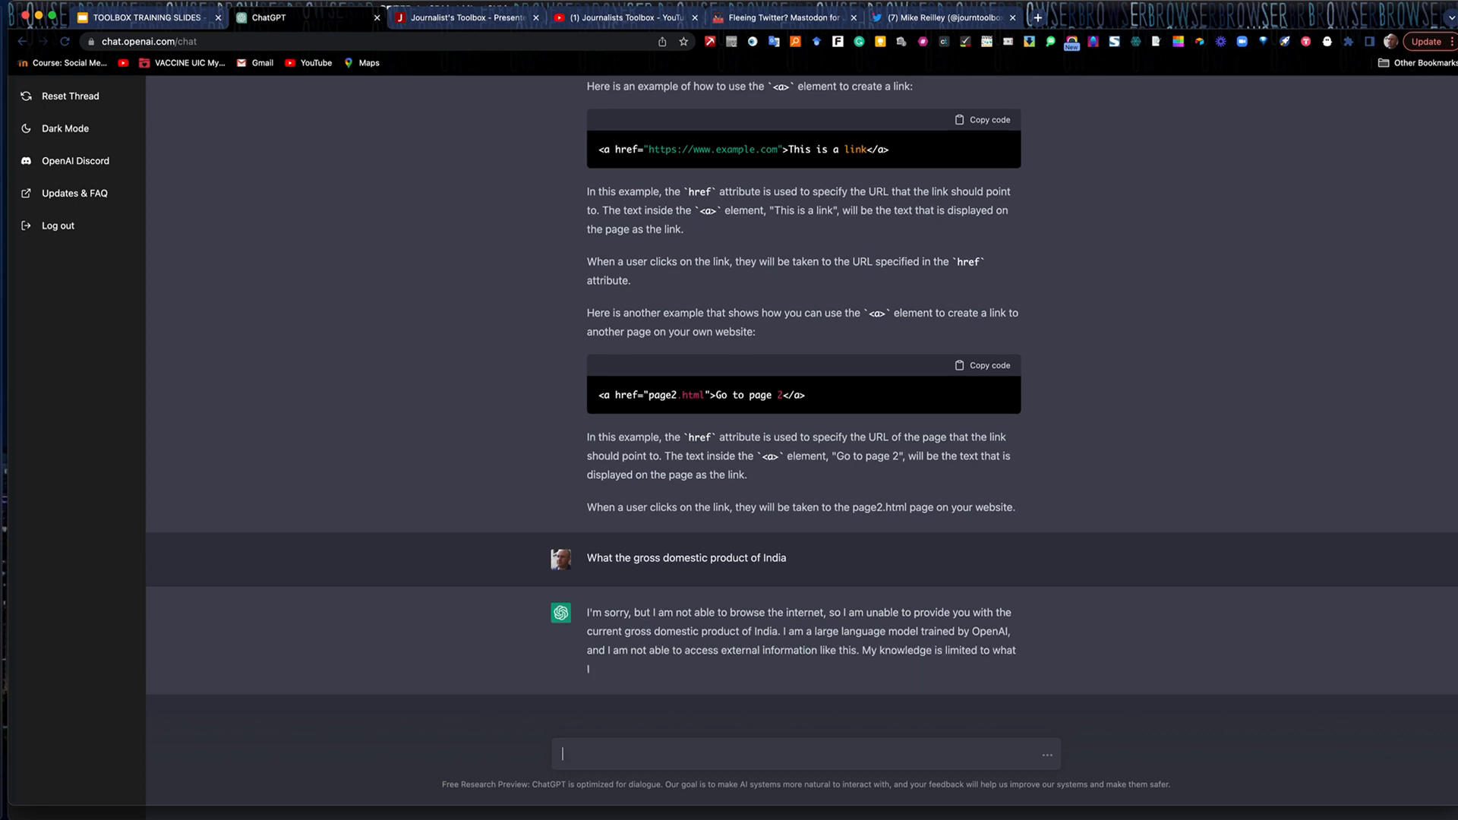
pyautogui.scroll(-3)
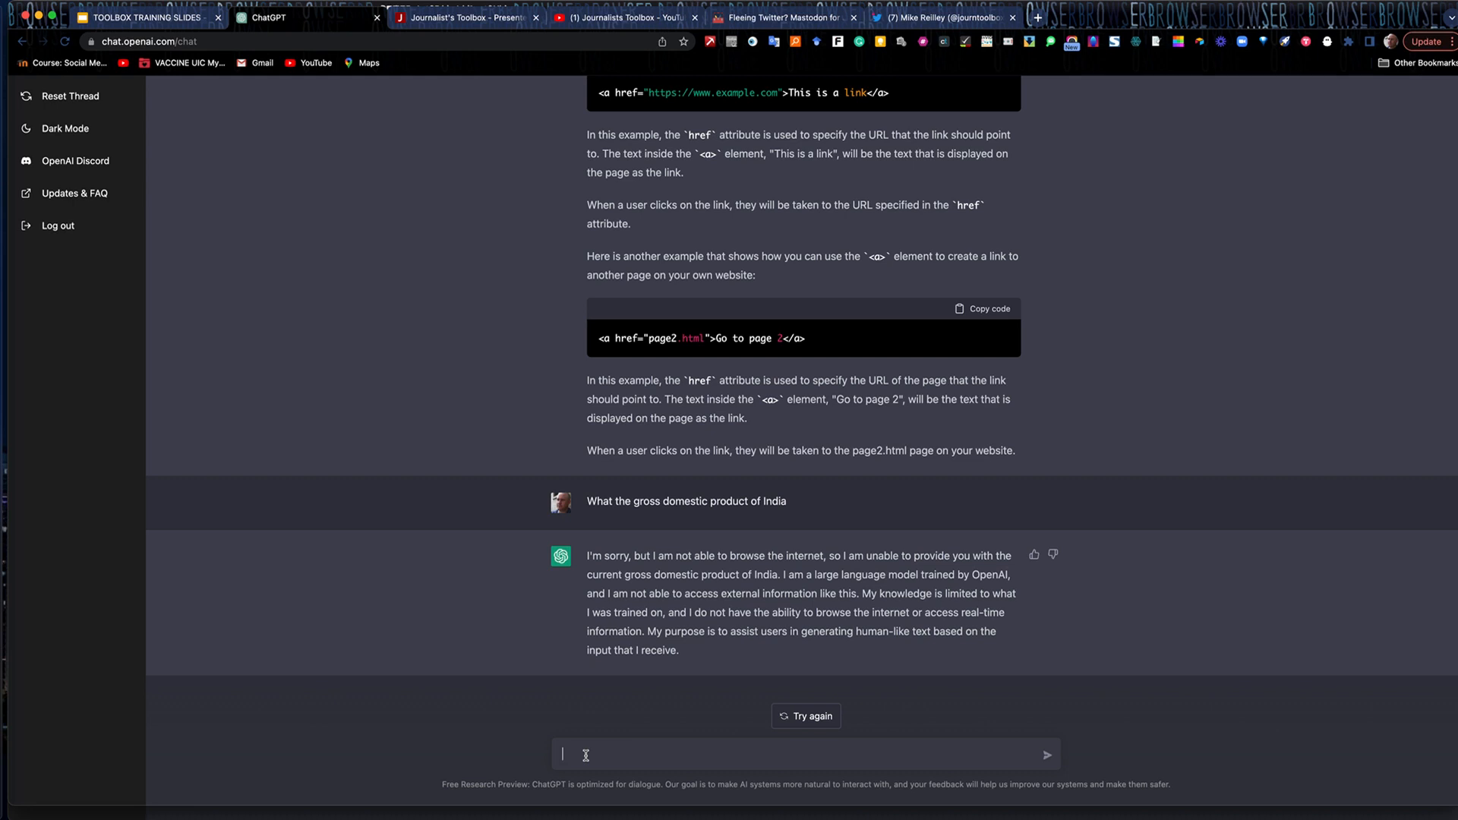
# Send 'What is the gross domestic product of India before 2021' to ChatGPT
pyautogui.write('What is the gross d')
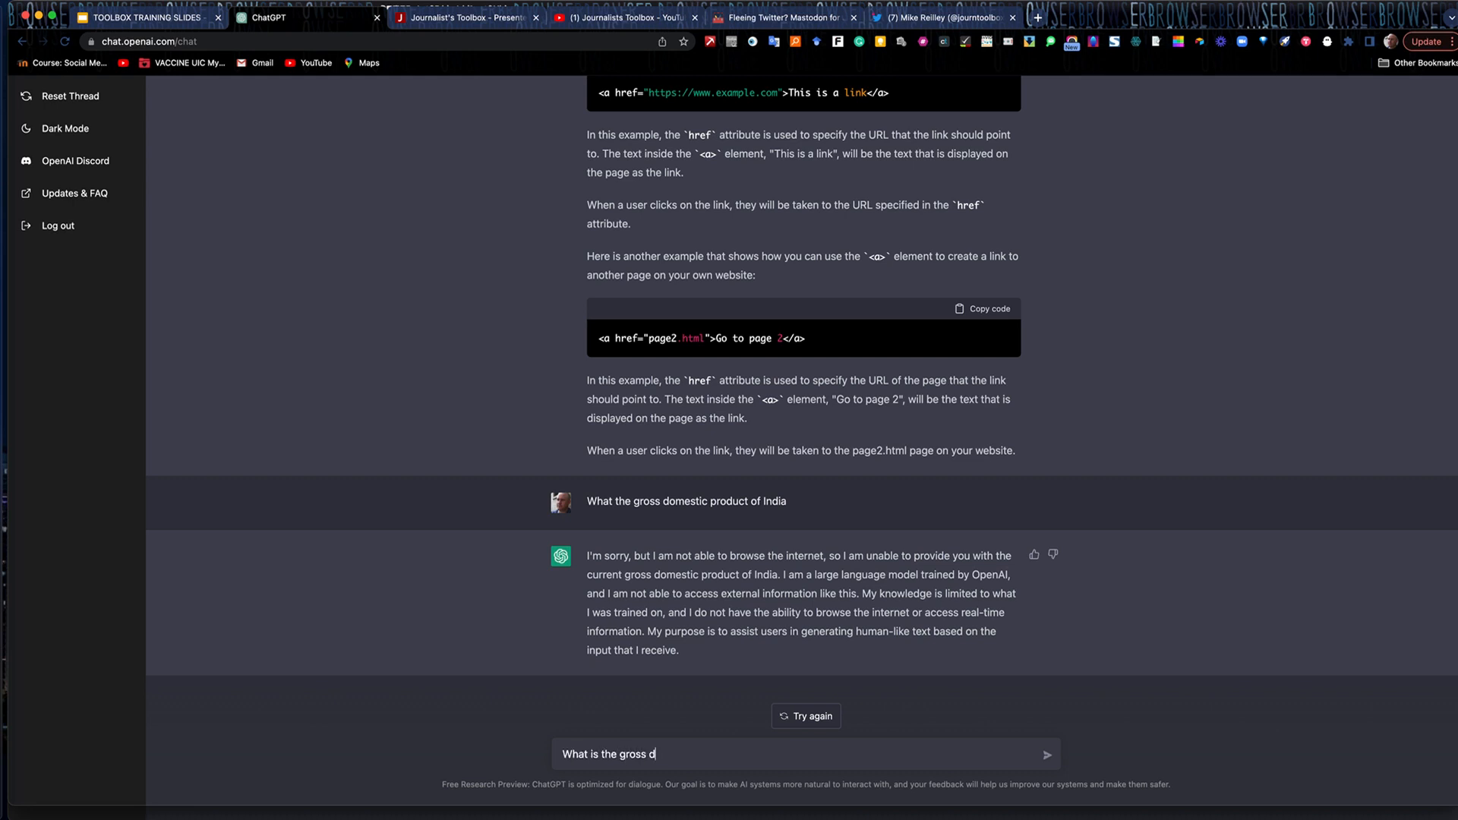
pyautogui.write('om')
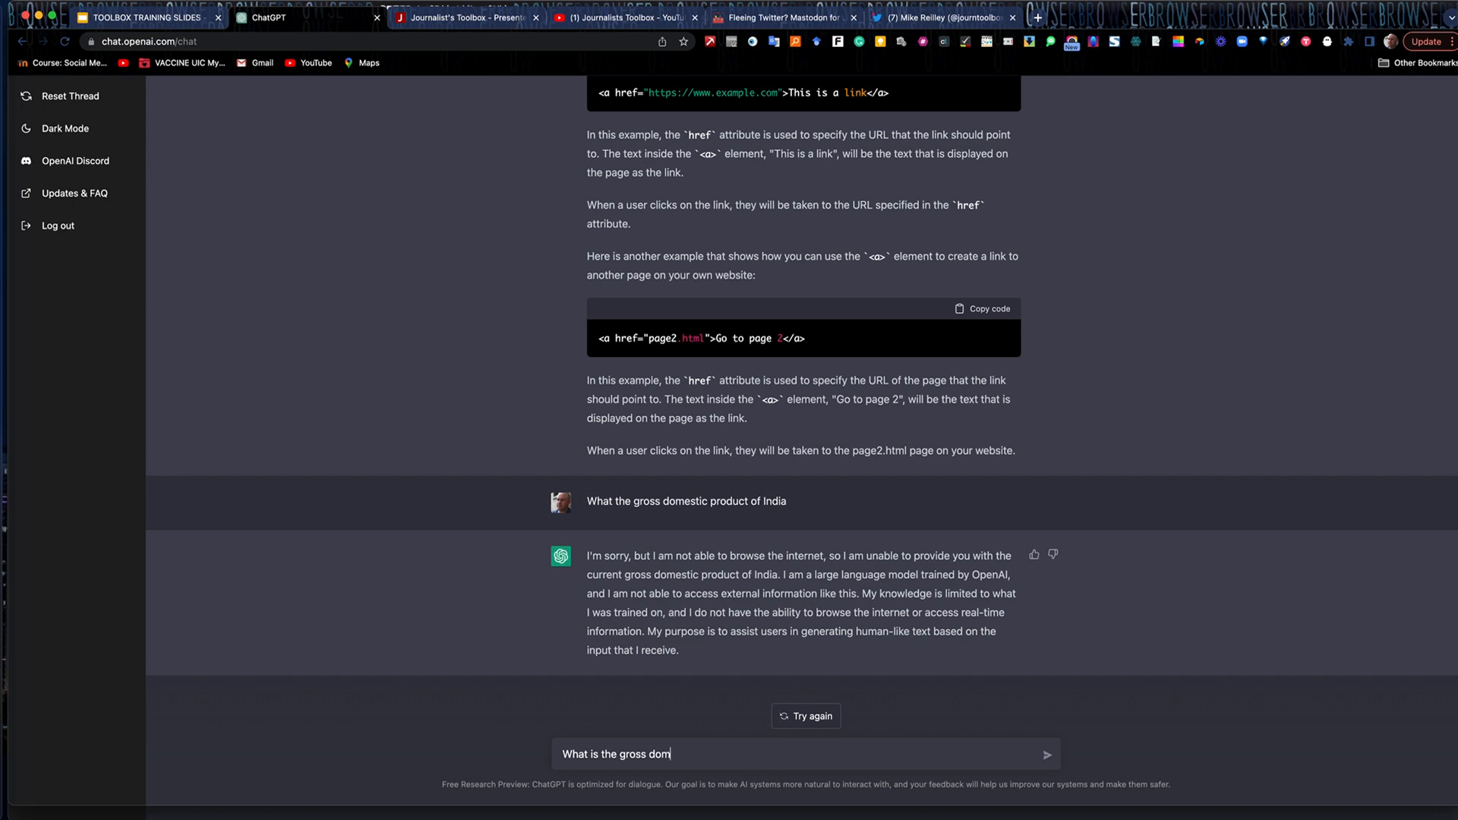
pyautogui.write('estic')
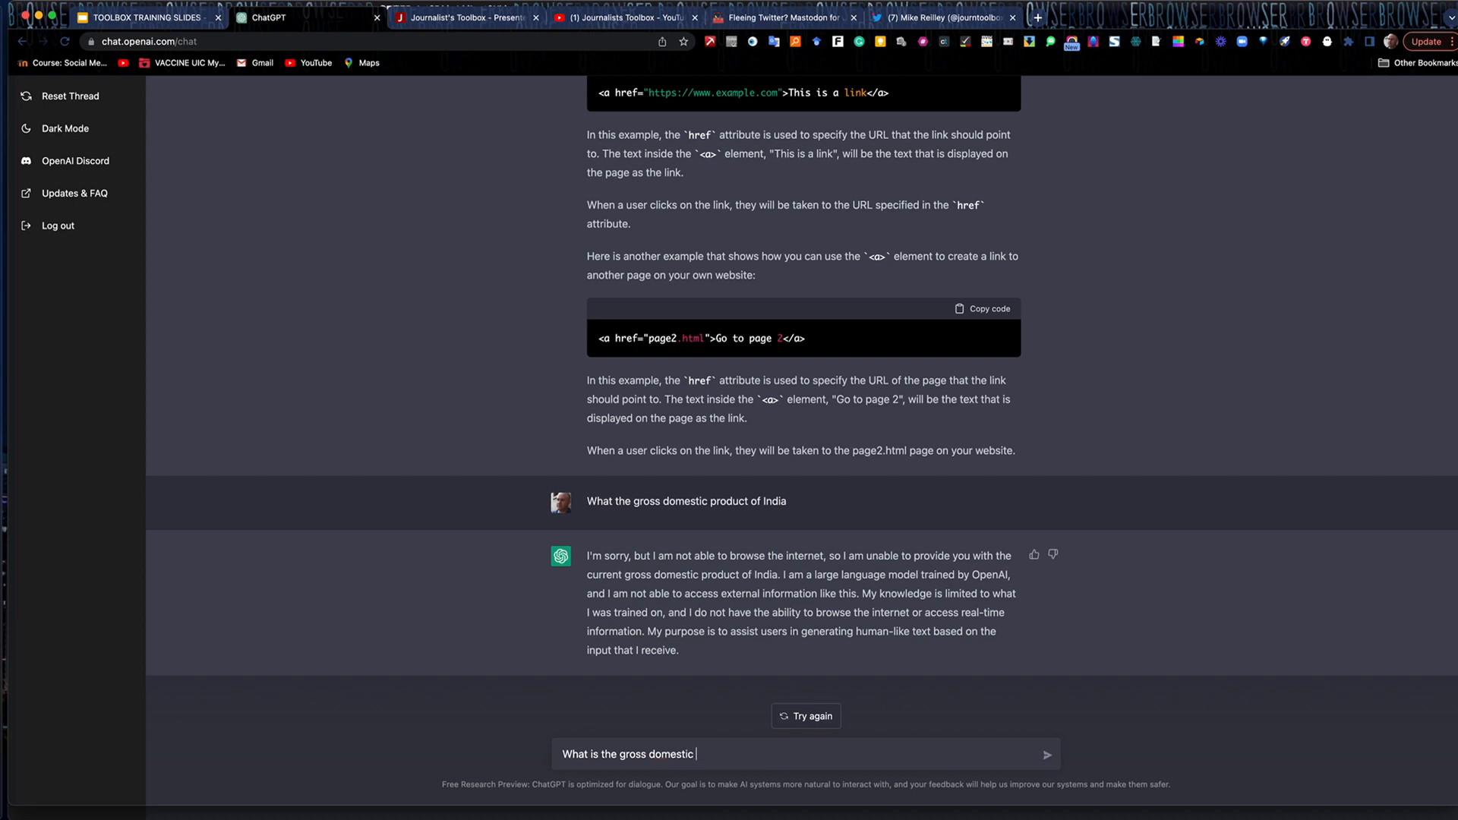
pyautogui.write('product of India')
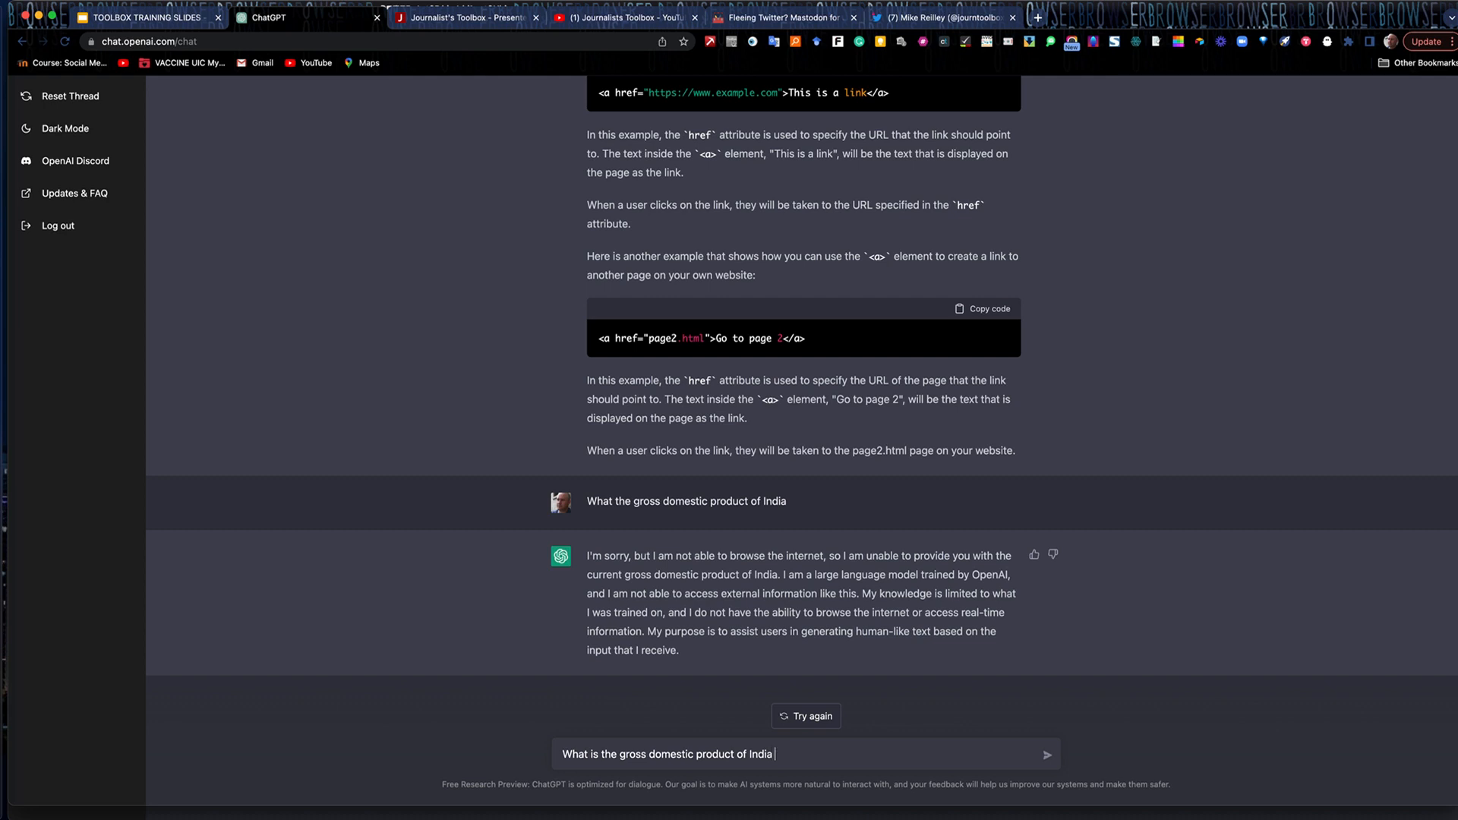
pyautogui.write('before')
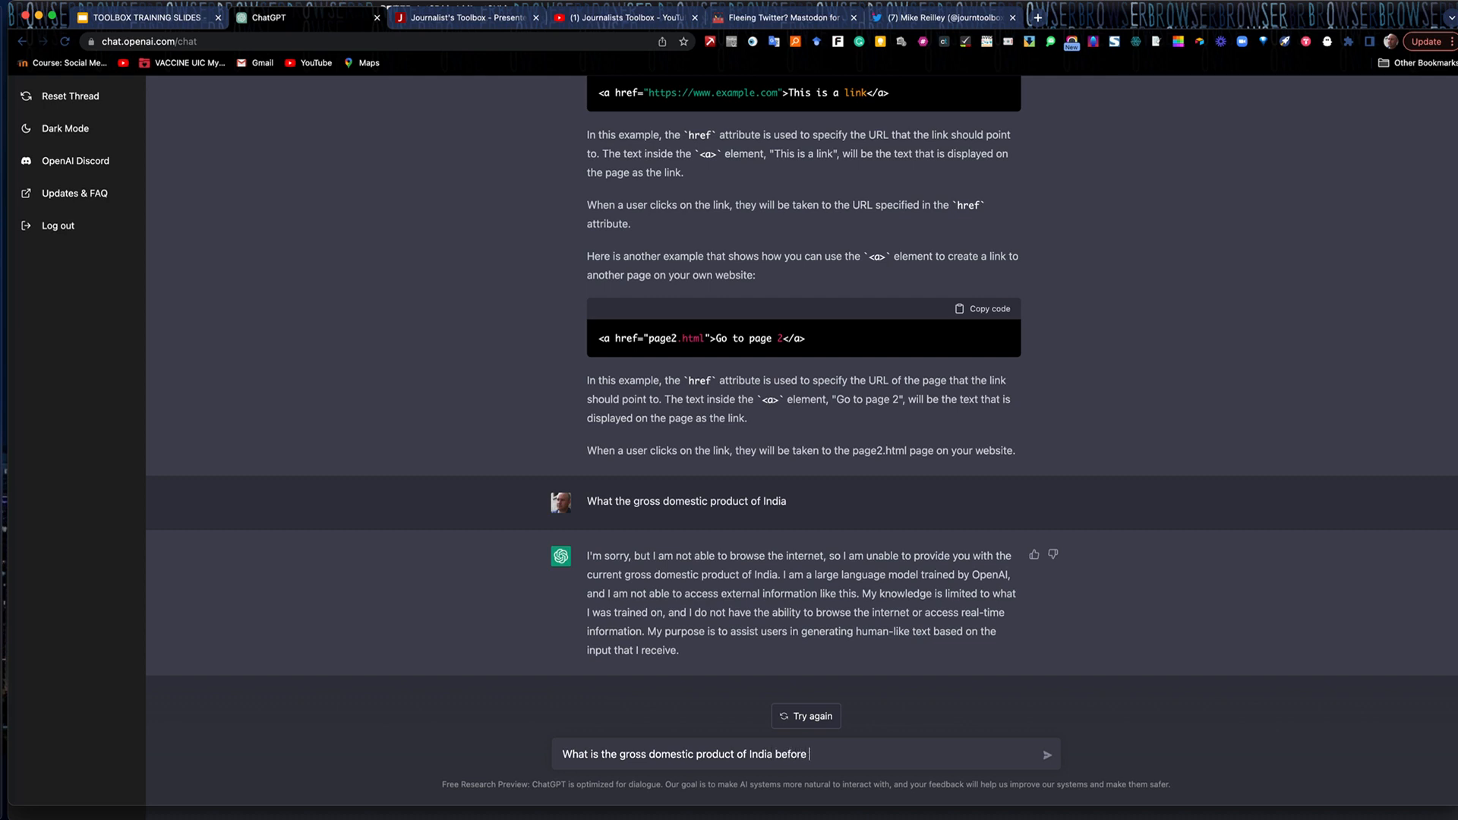
pyautogui.press('Return')
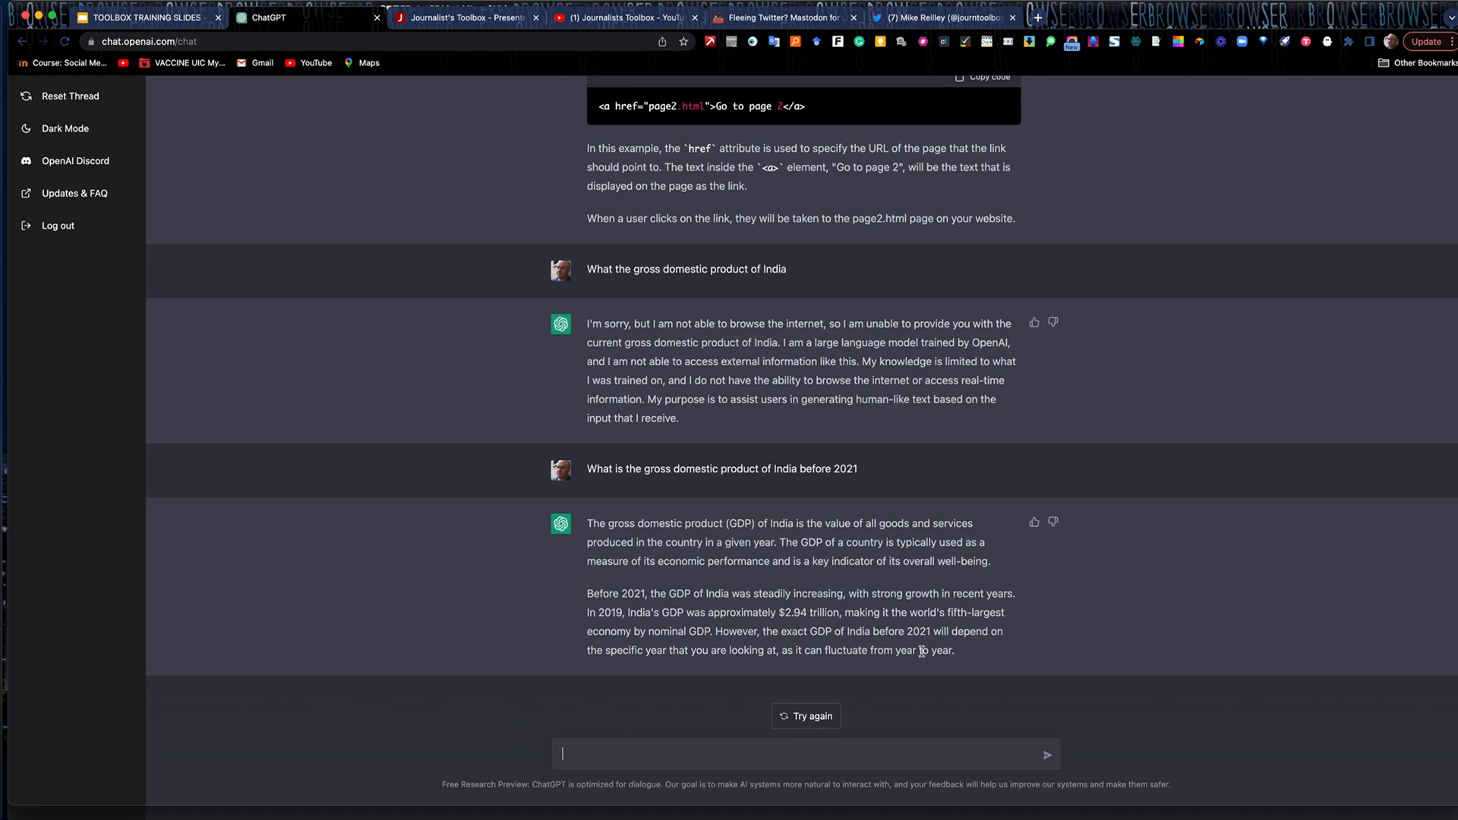
pyautogui.moveTo(687, 620)
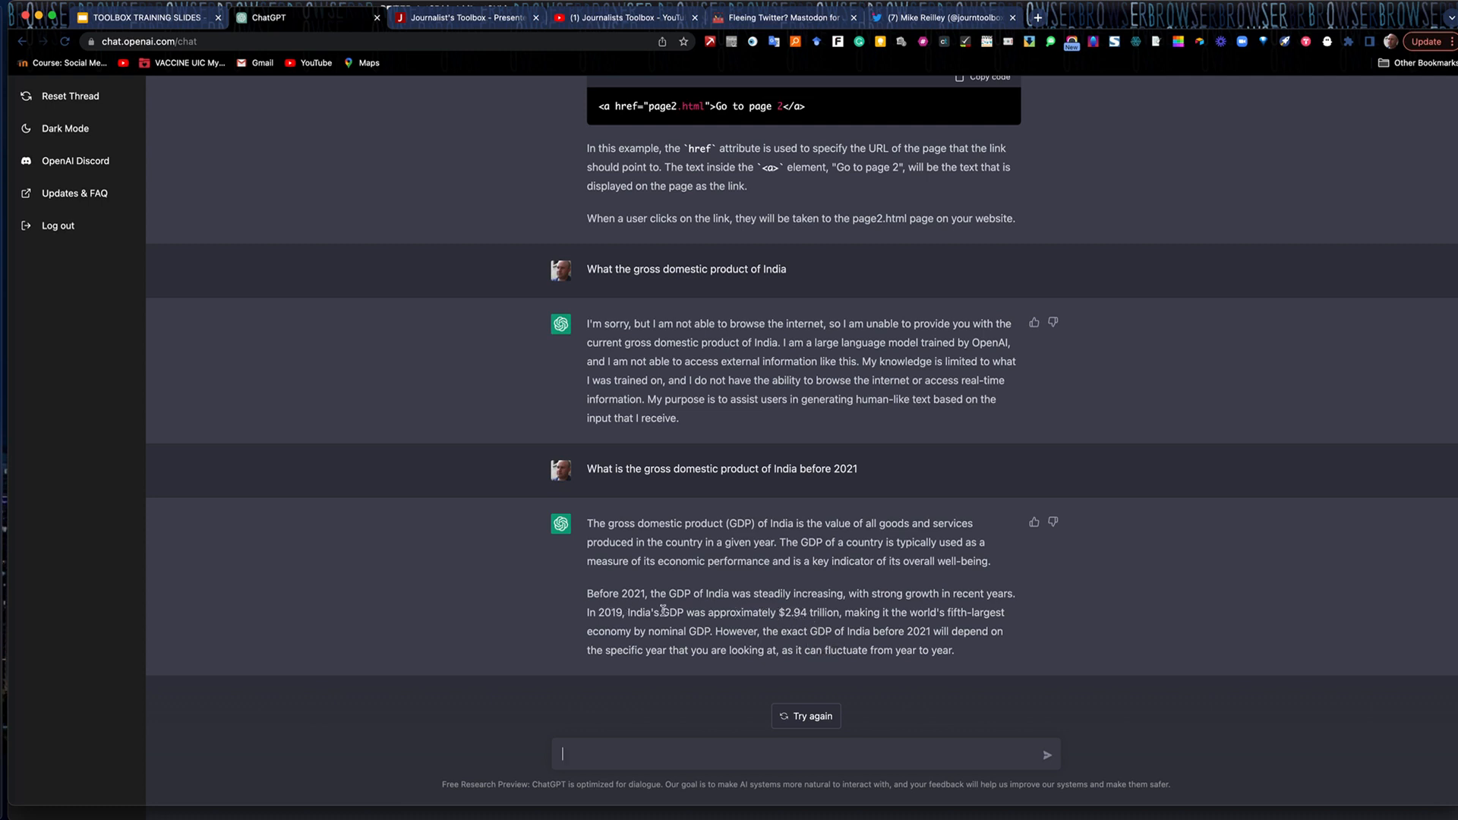
pyautogui.moveTo(786, 705)
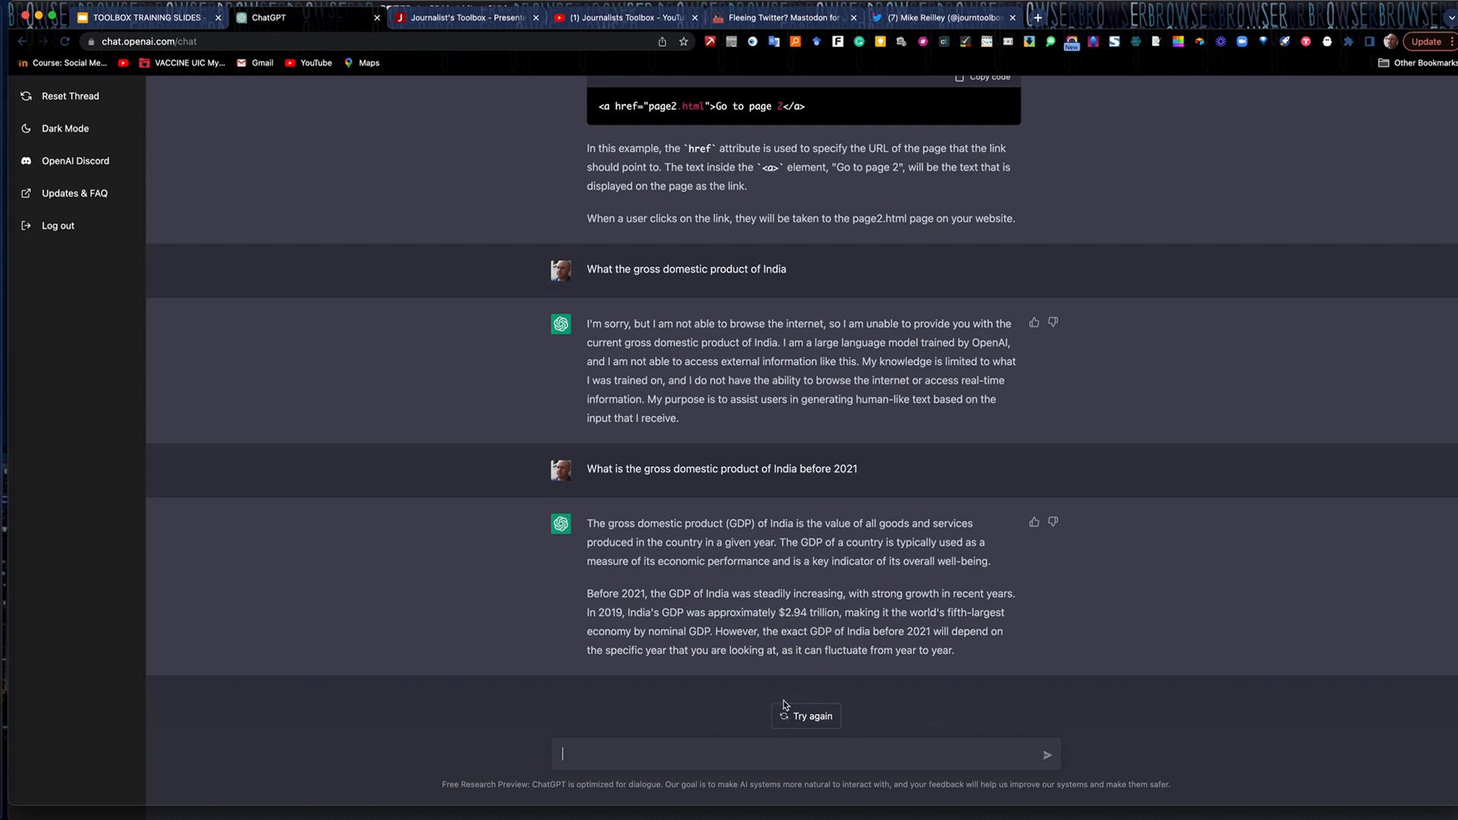
pyautogui.moveTo(654, 683)
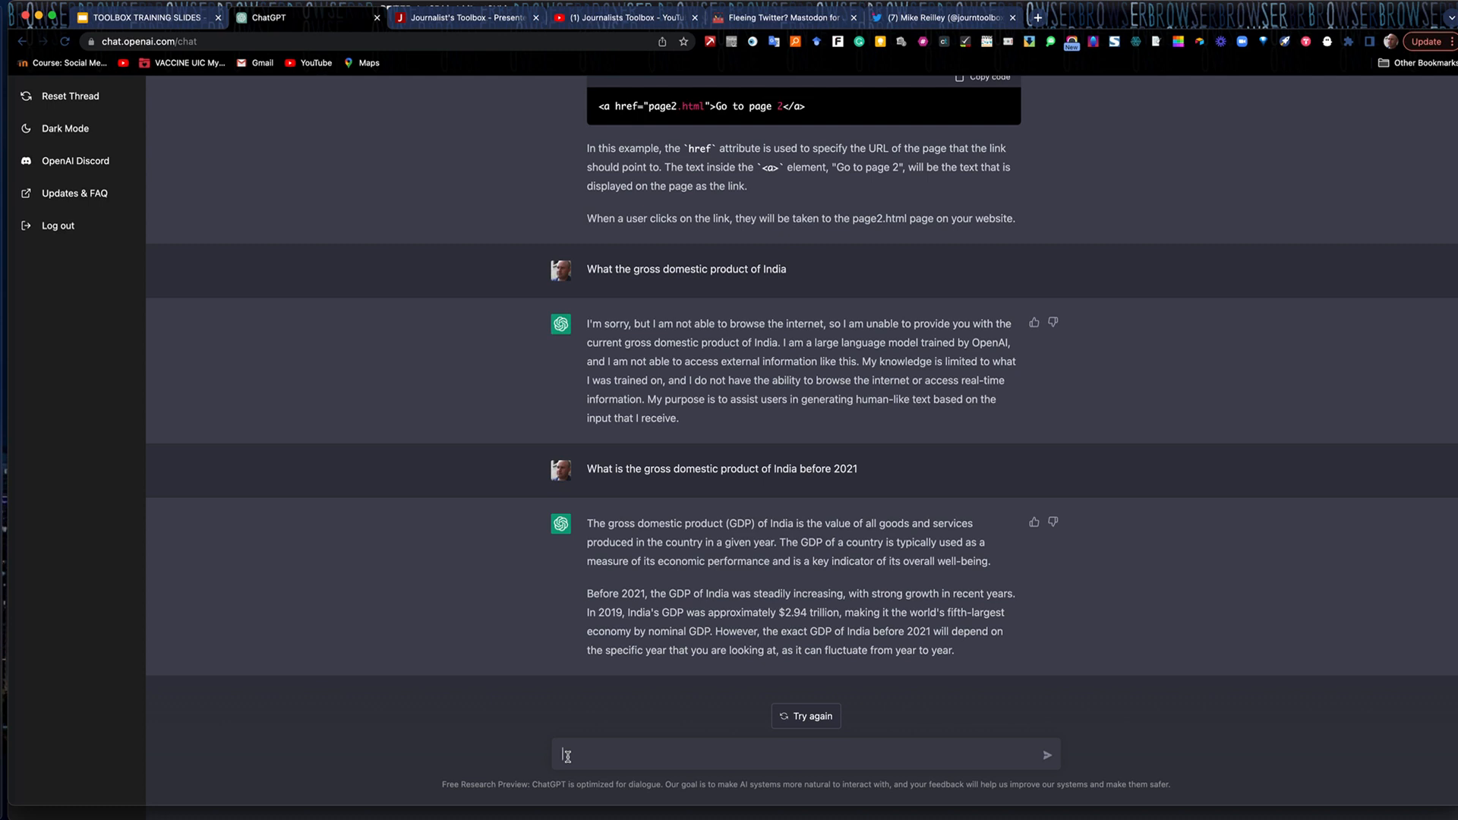
pyautogui.write('What is a great')
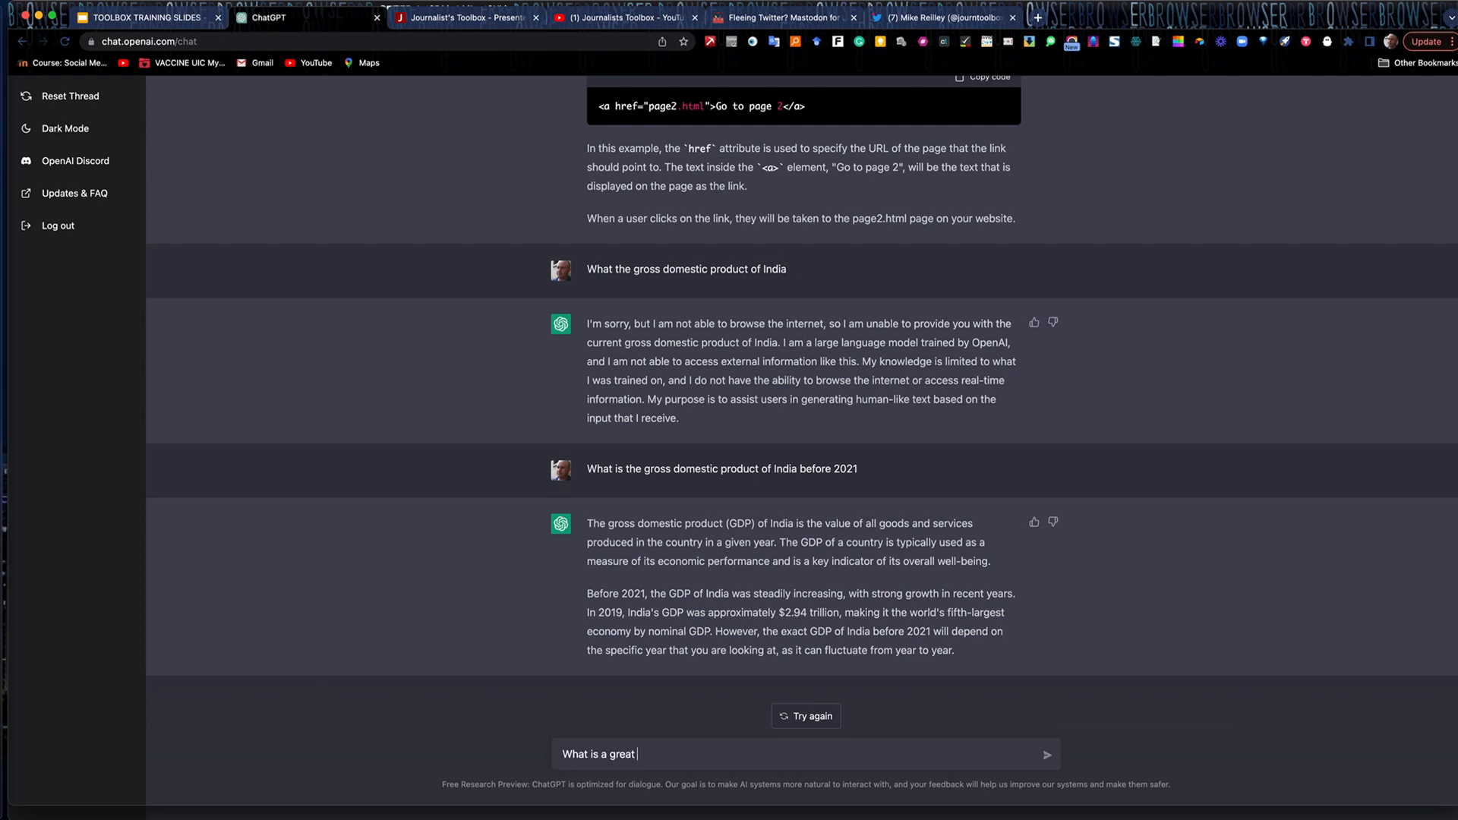
pyautogui.write('pizza pla')
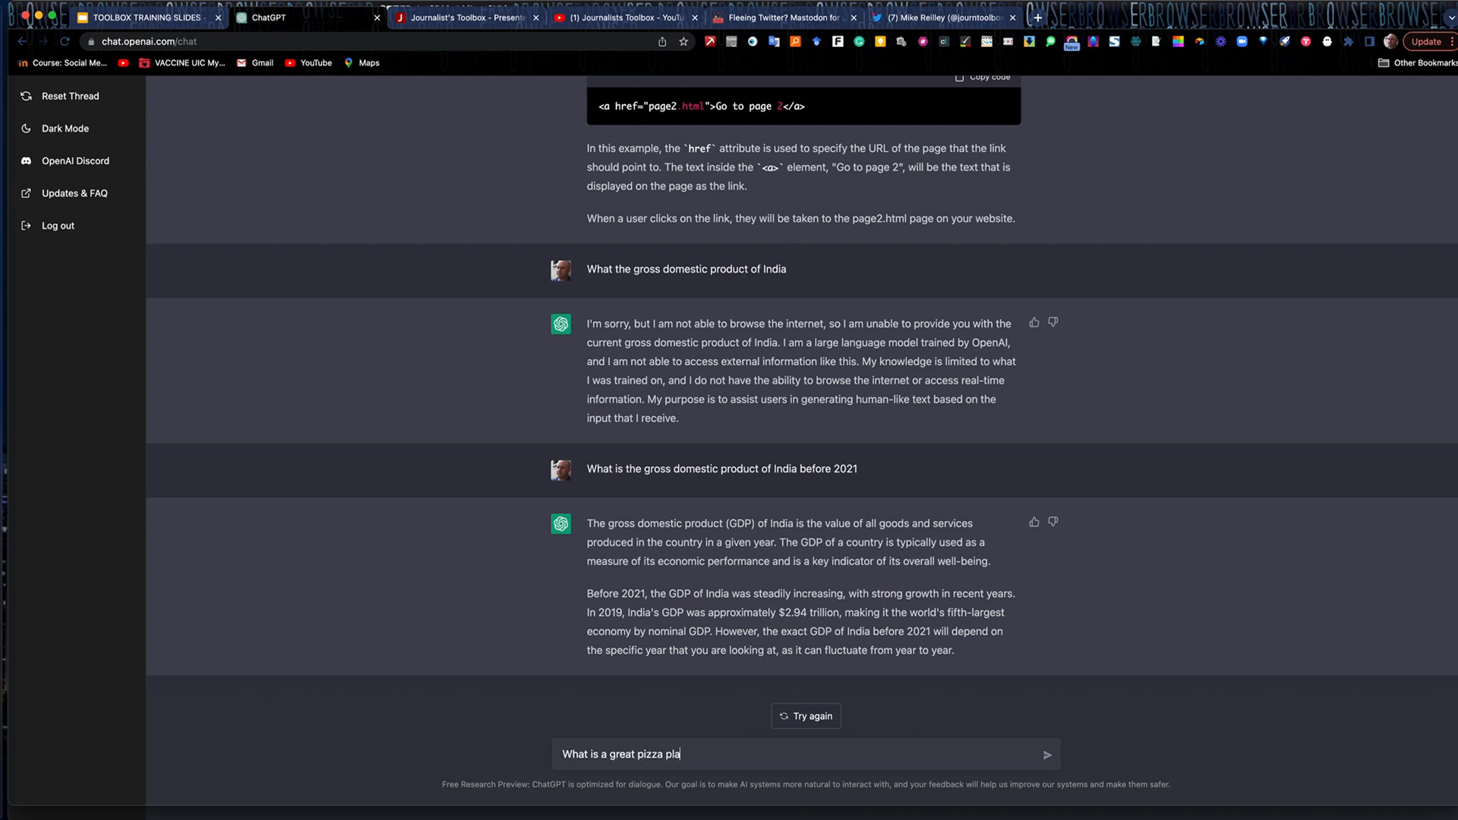
pyautogui.write('ce in Chicago')
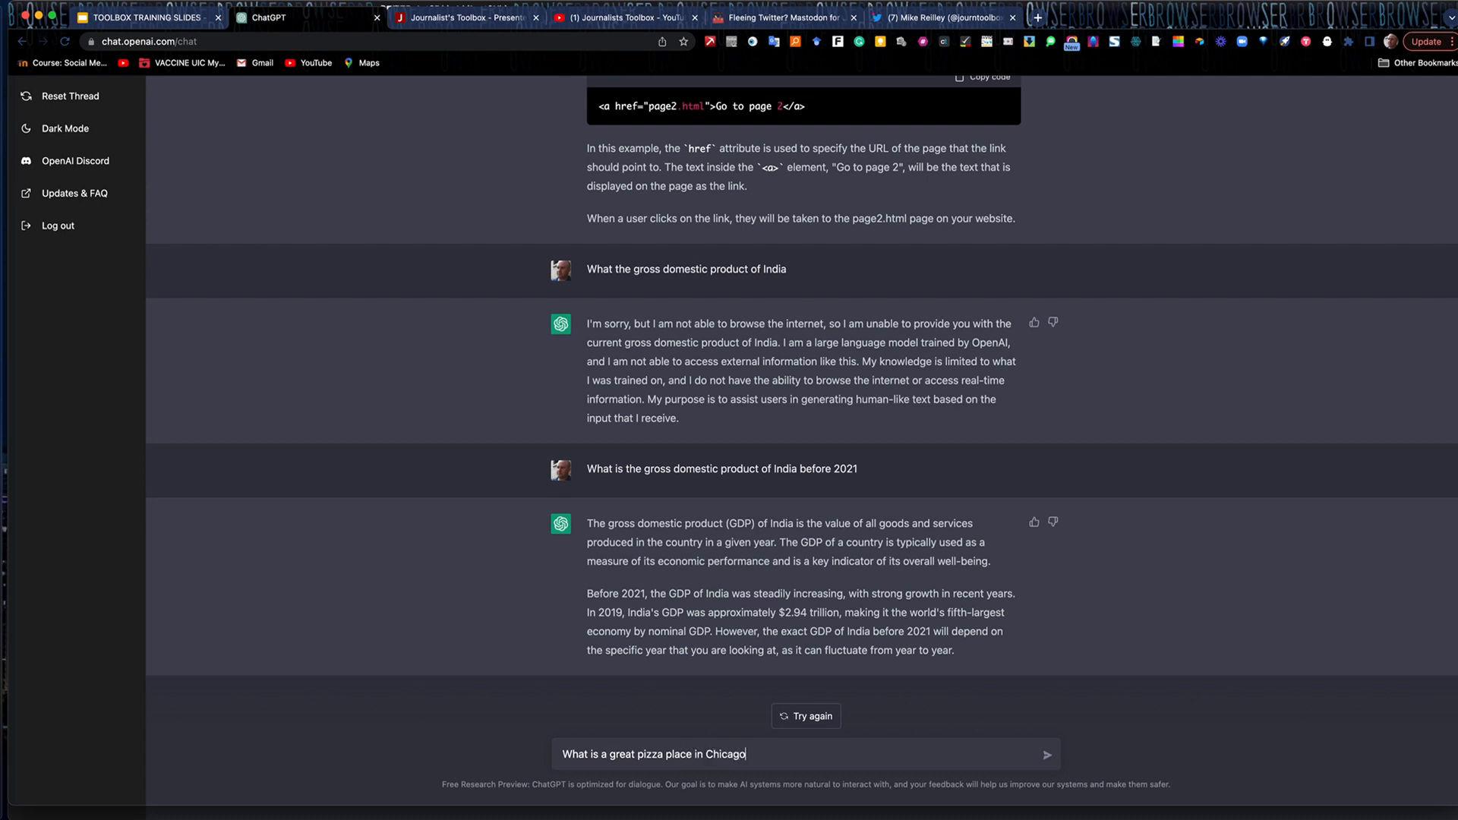
pyautogui.click(1048, 754)
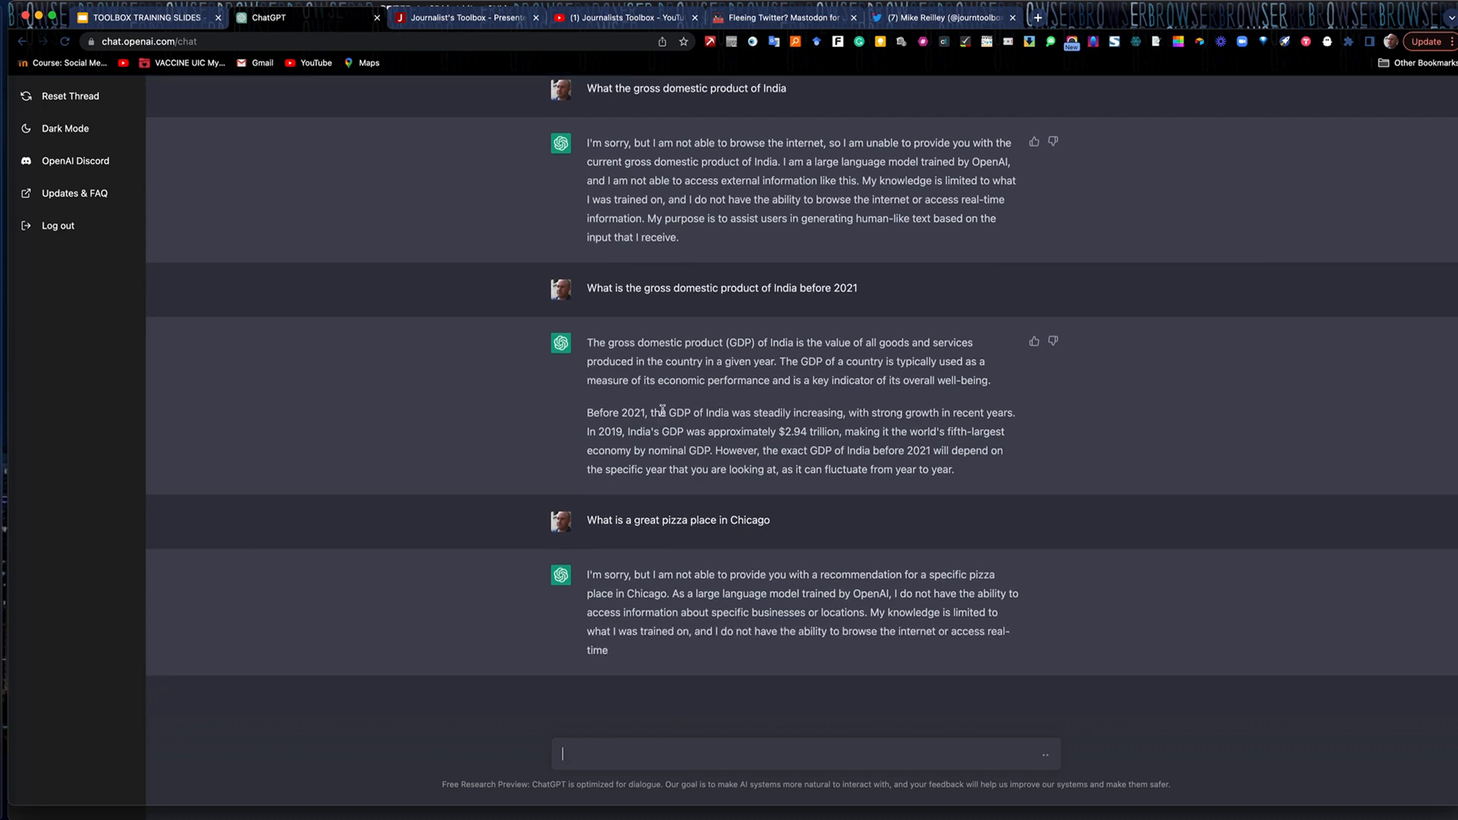
pyautogui.scroll(3)
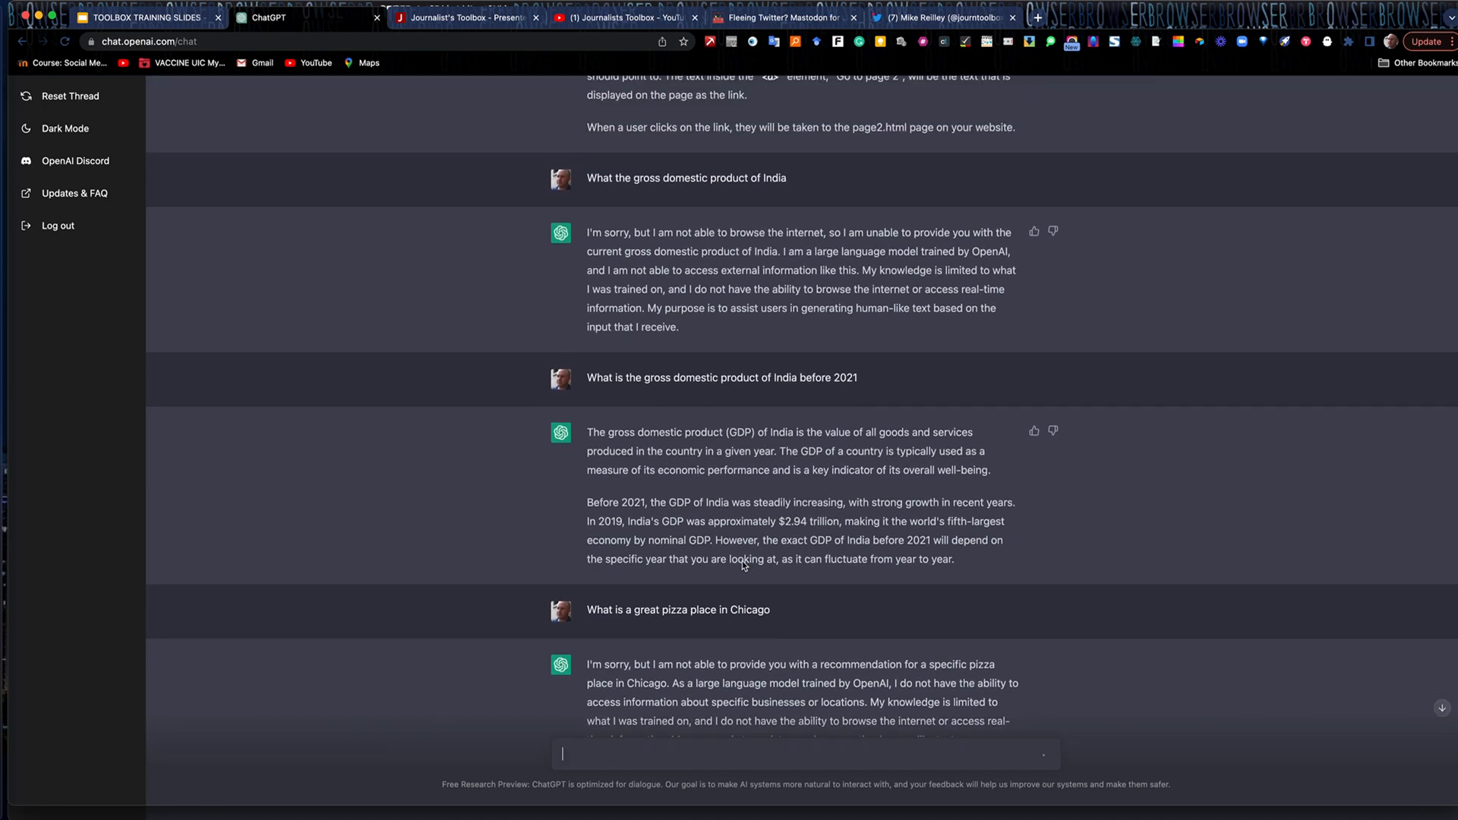
pyautogui.scroll(3)
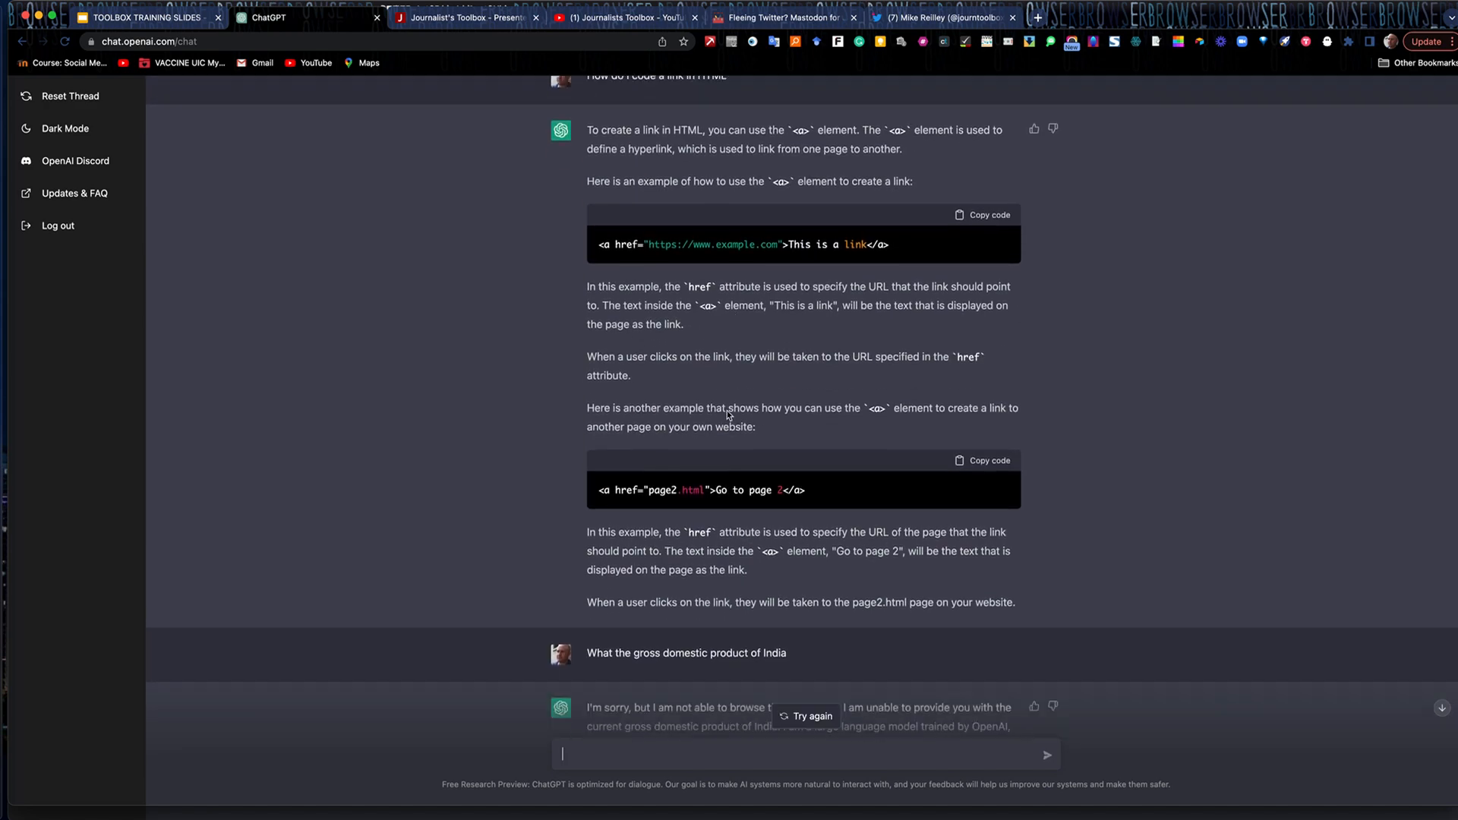
pyautogui.scroll(-3)
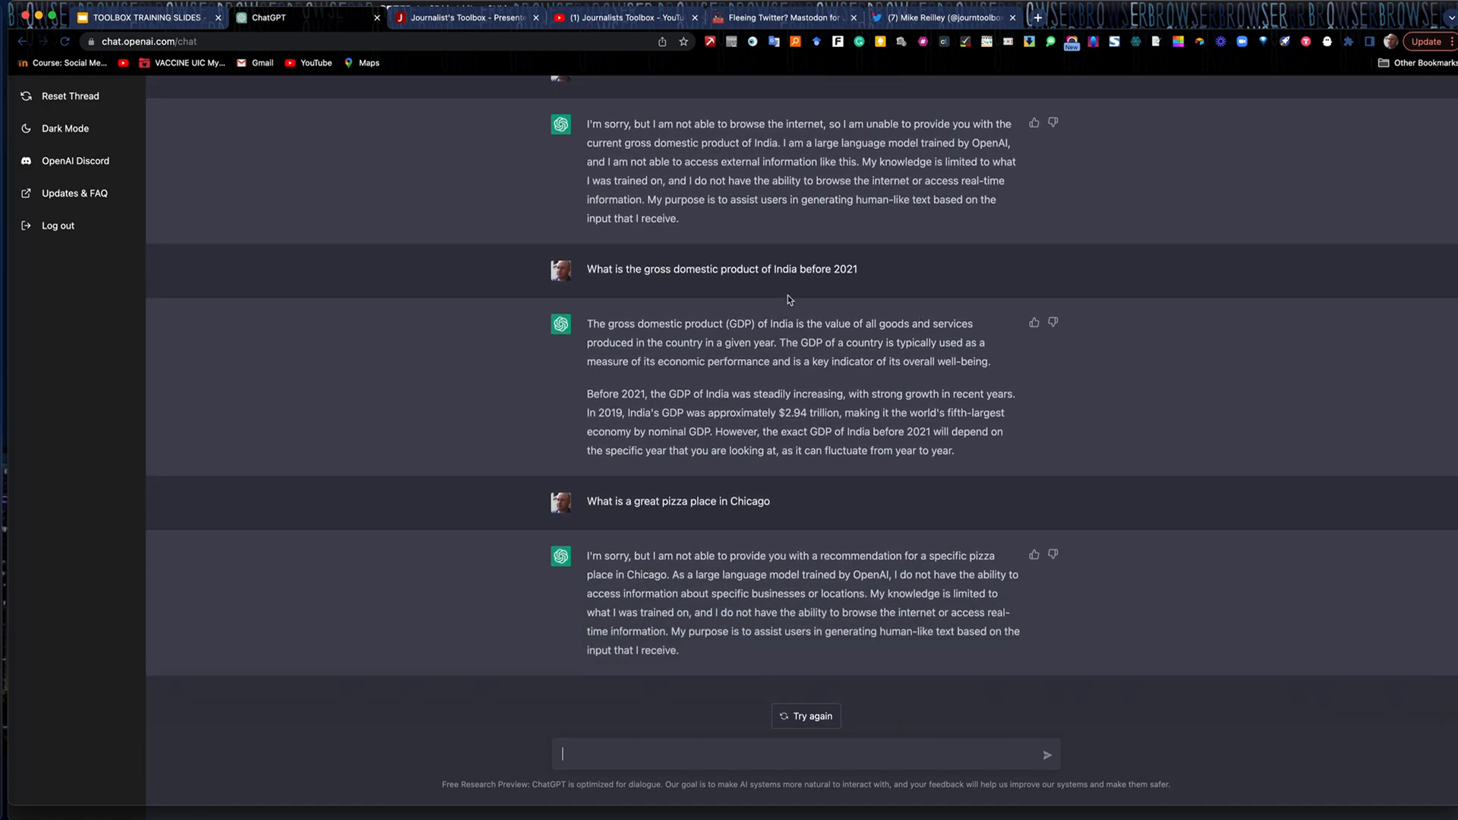
pyautogui.moveTo(721, 502)
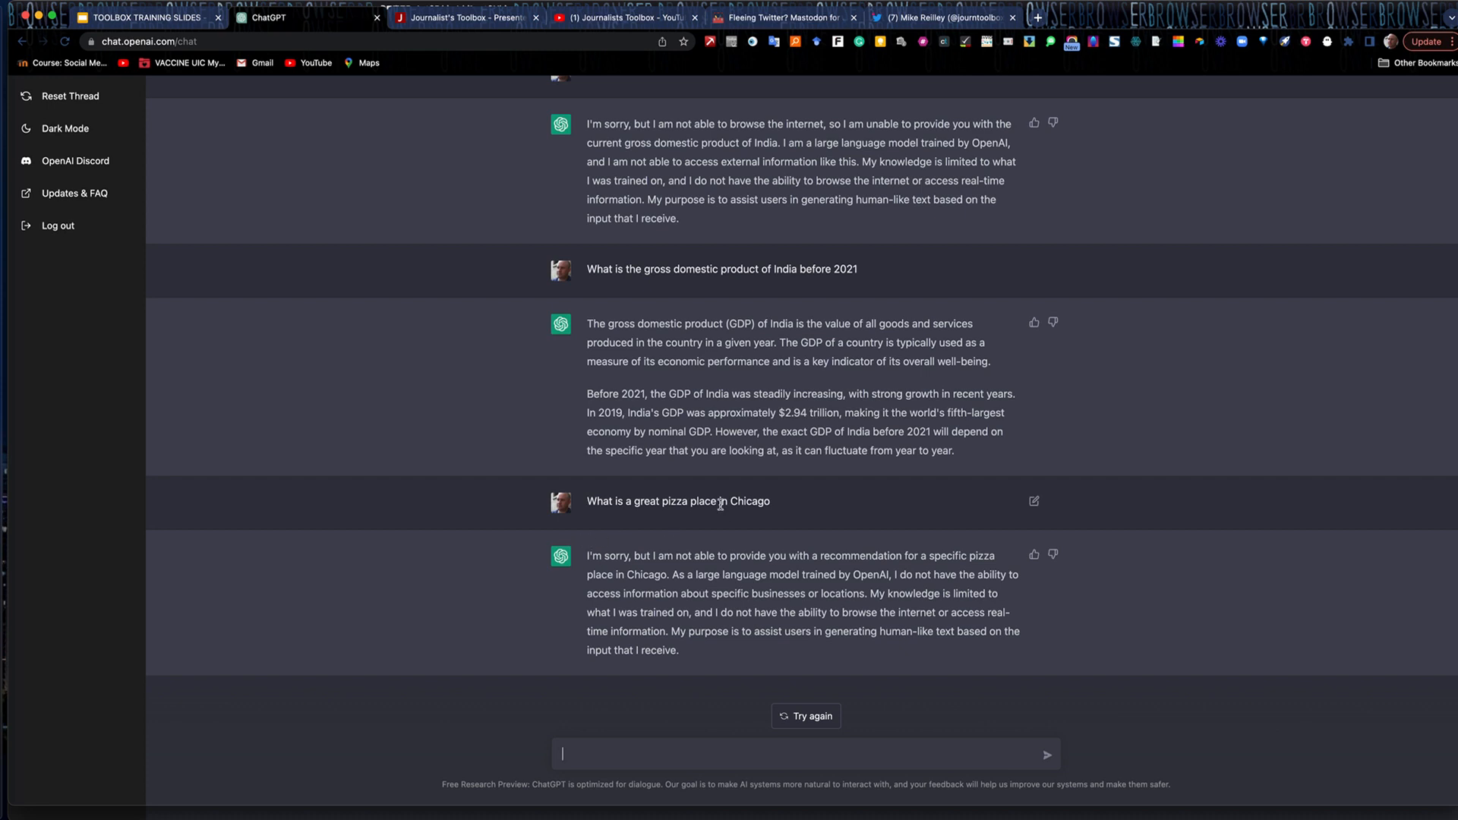
pyautogui.moveTo(716, 425)
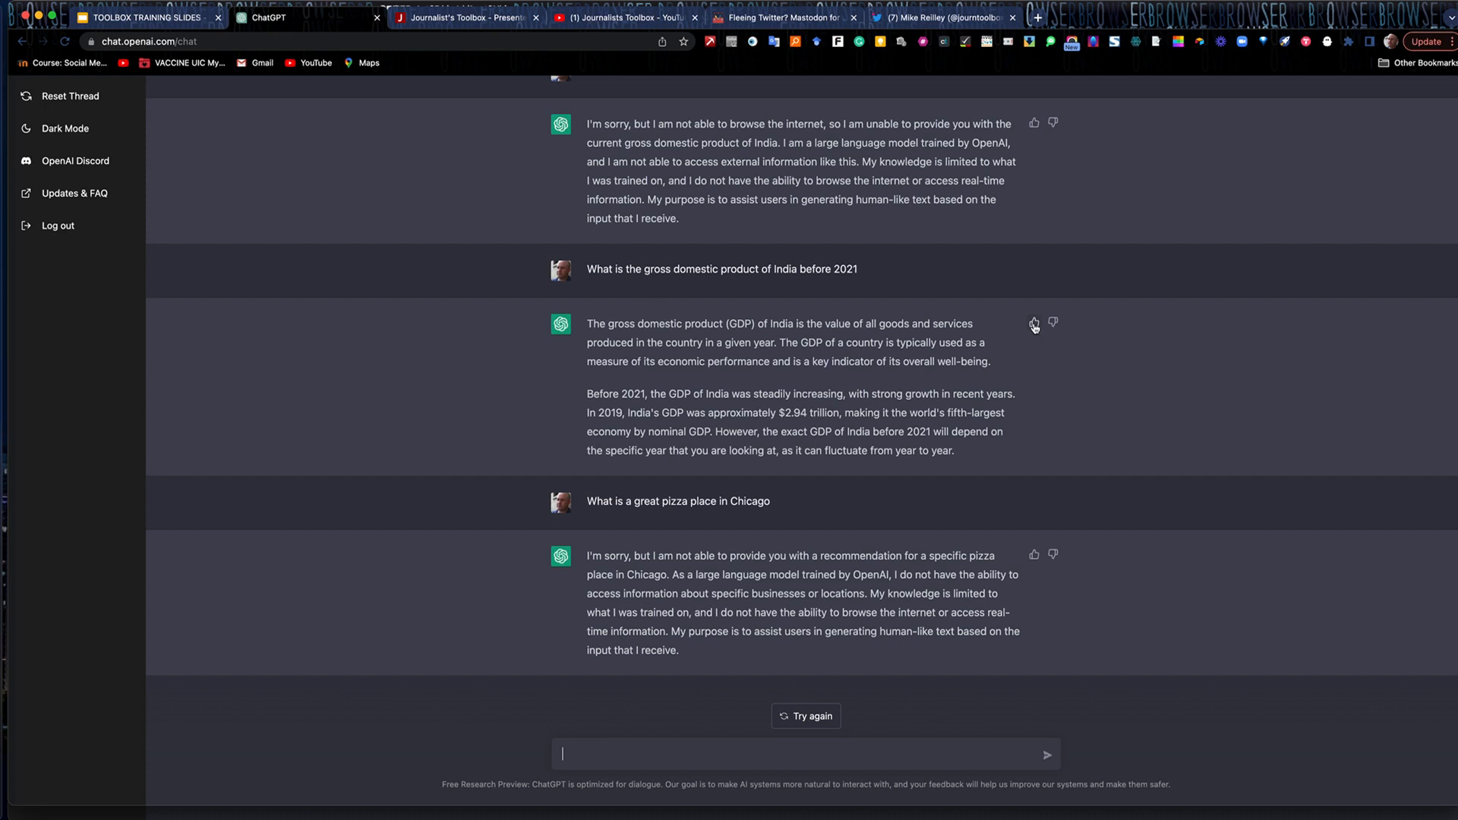
# Give the GDP answer a thumbs-up with the feedback 'Perfect answer'
pyautogui.click(1033, 324)
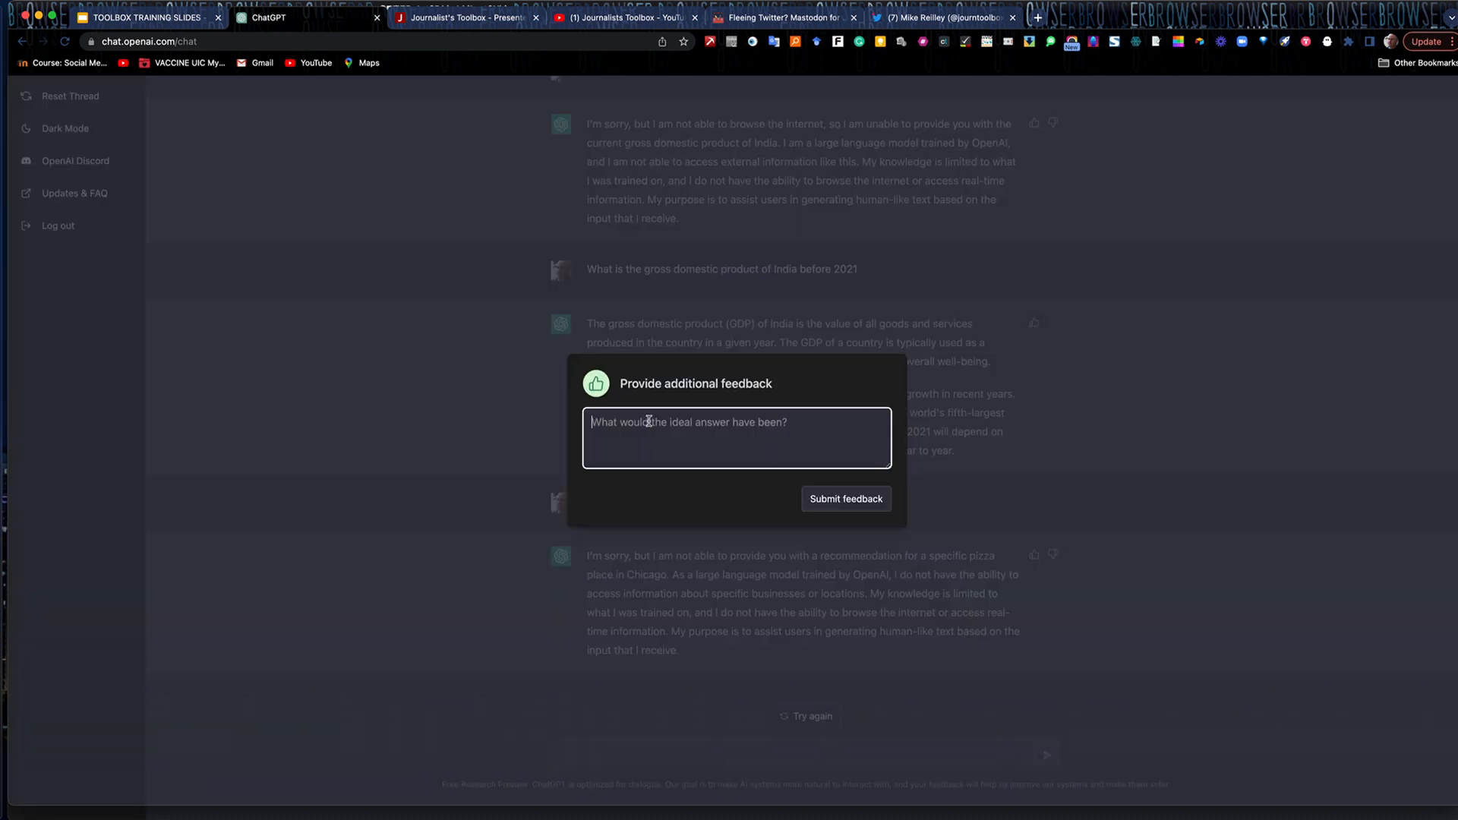
pyautogui.write('Perfect answer')
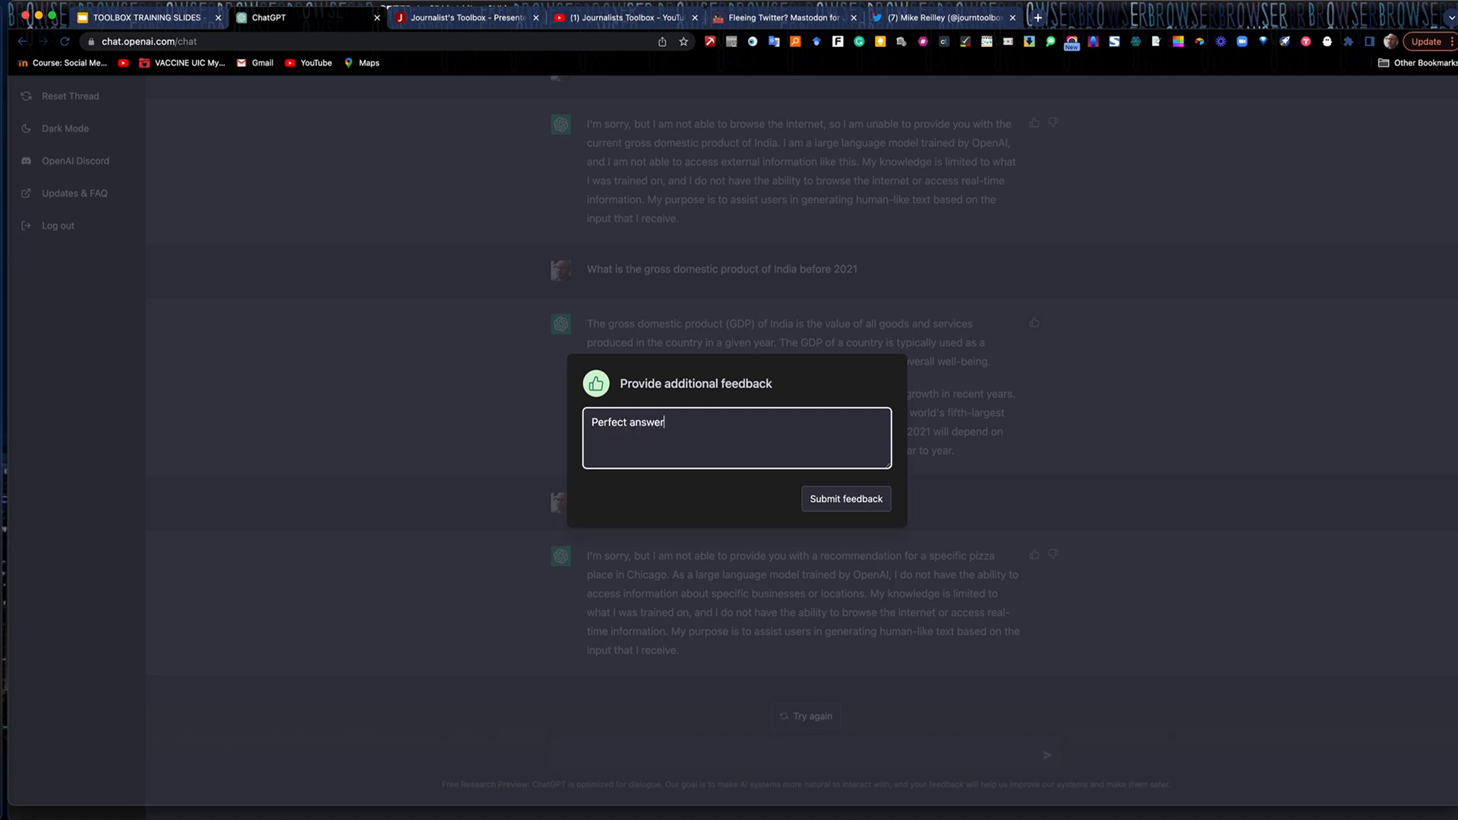
pyautogui.click(845, 499)
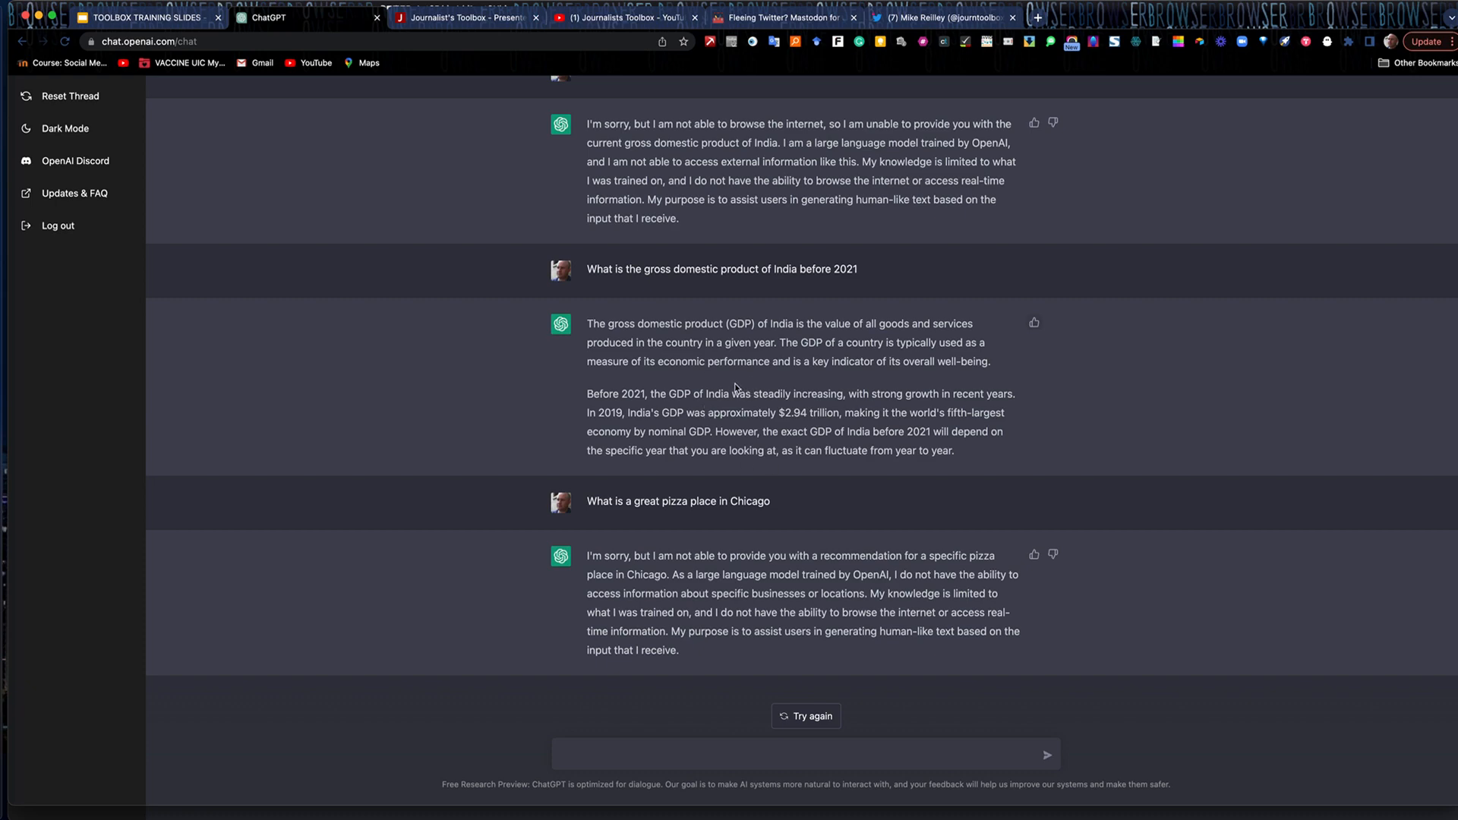
pyautogui.scroll(3)
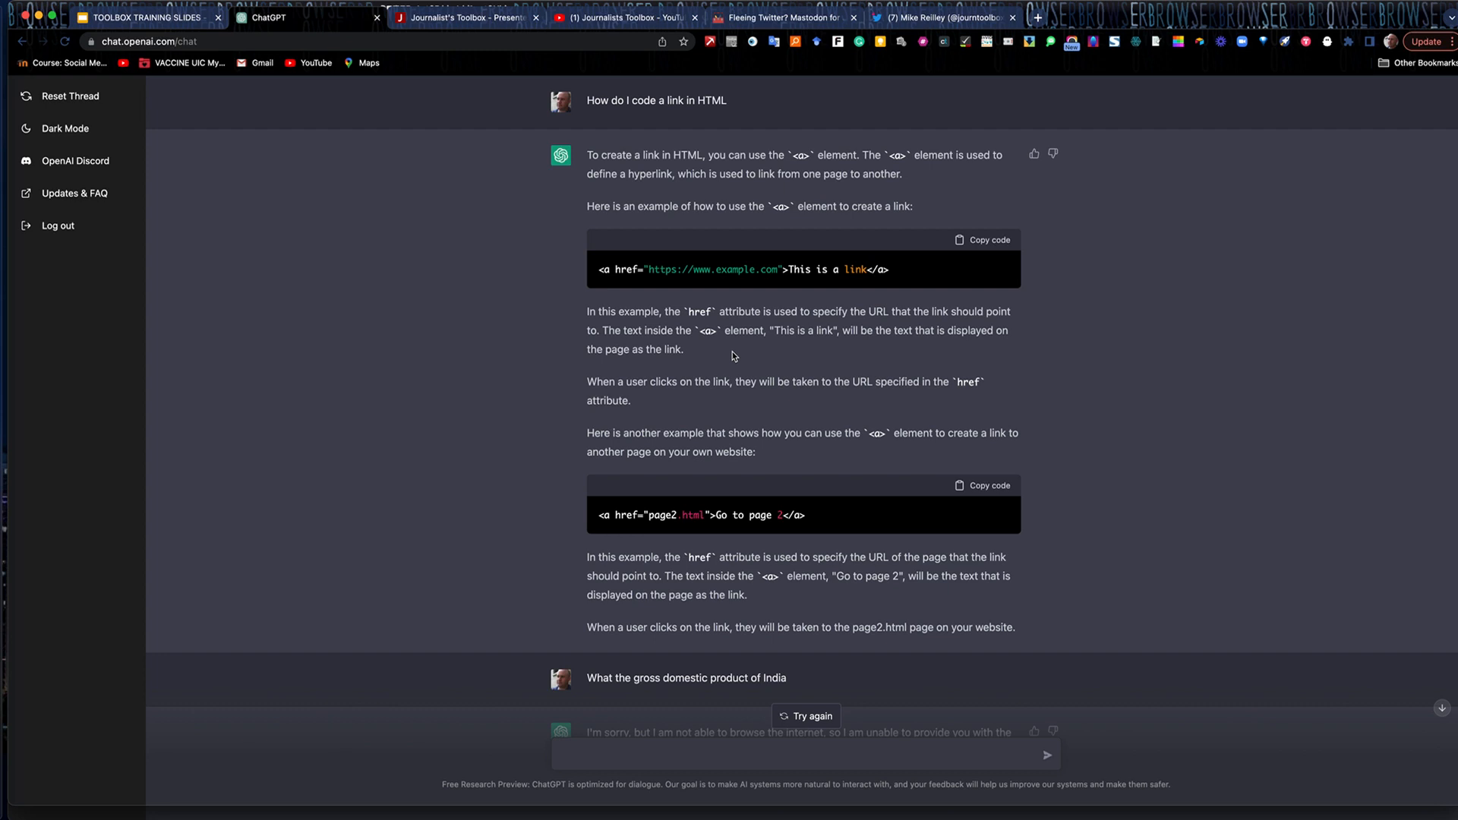
pyautogui.moveTo(741, 200)
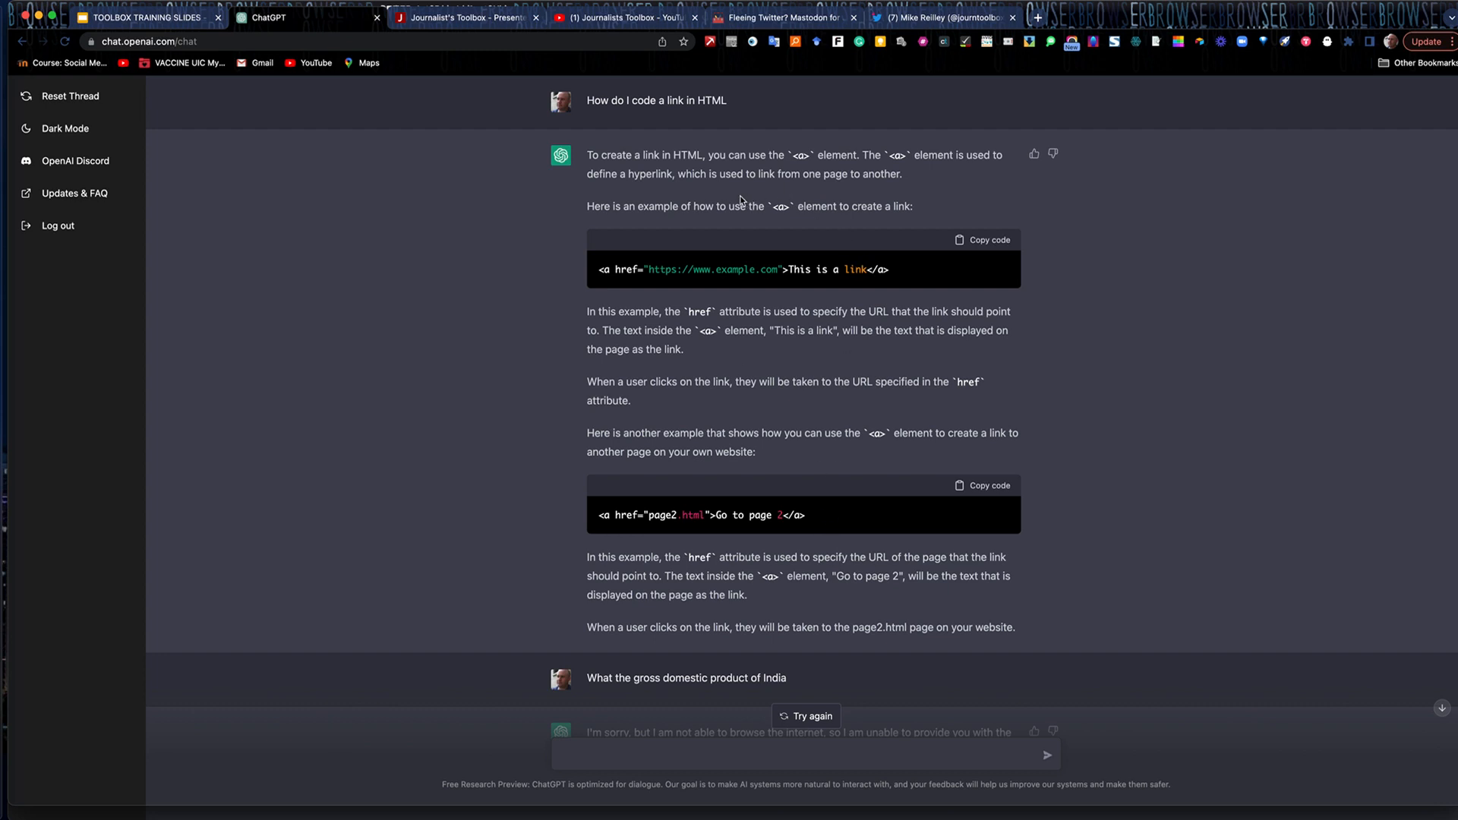
pyautogui.moveTo(270, 18)
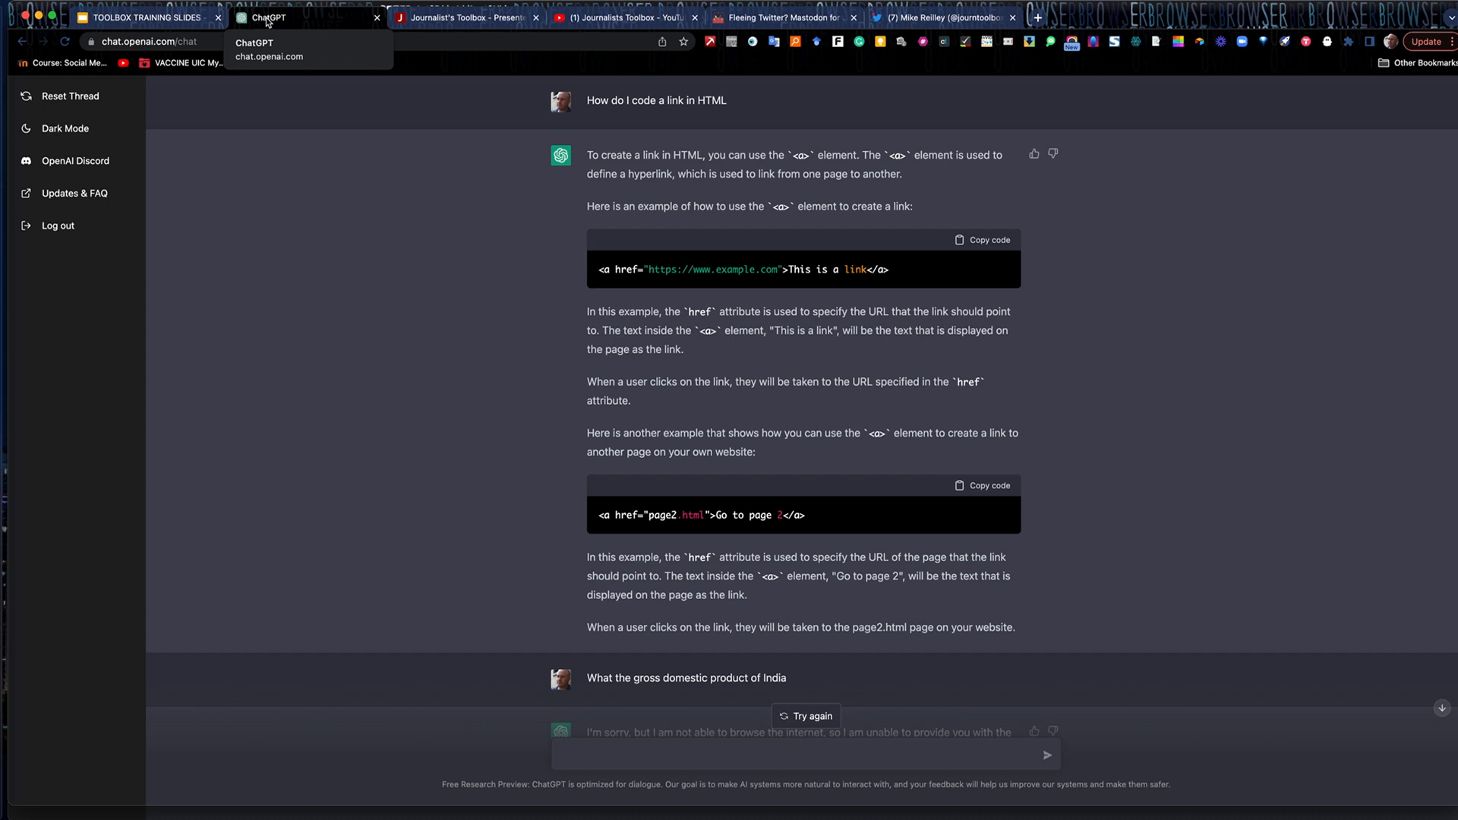
pyautogui.moveTo(362, 21)
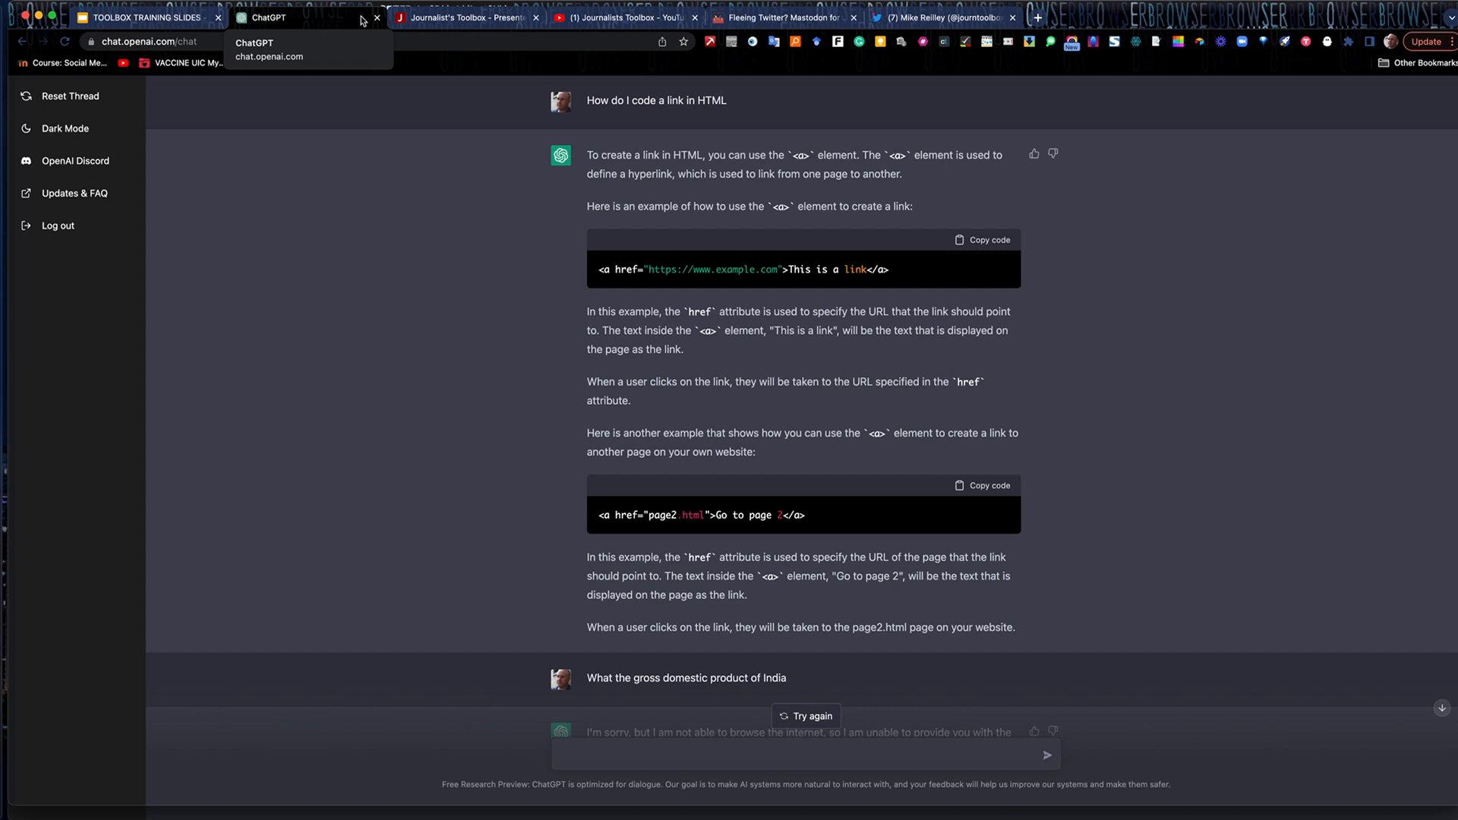
pyautogui.moveTo(465, 17)
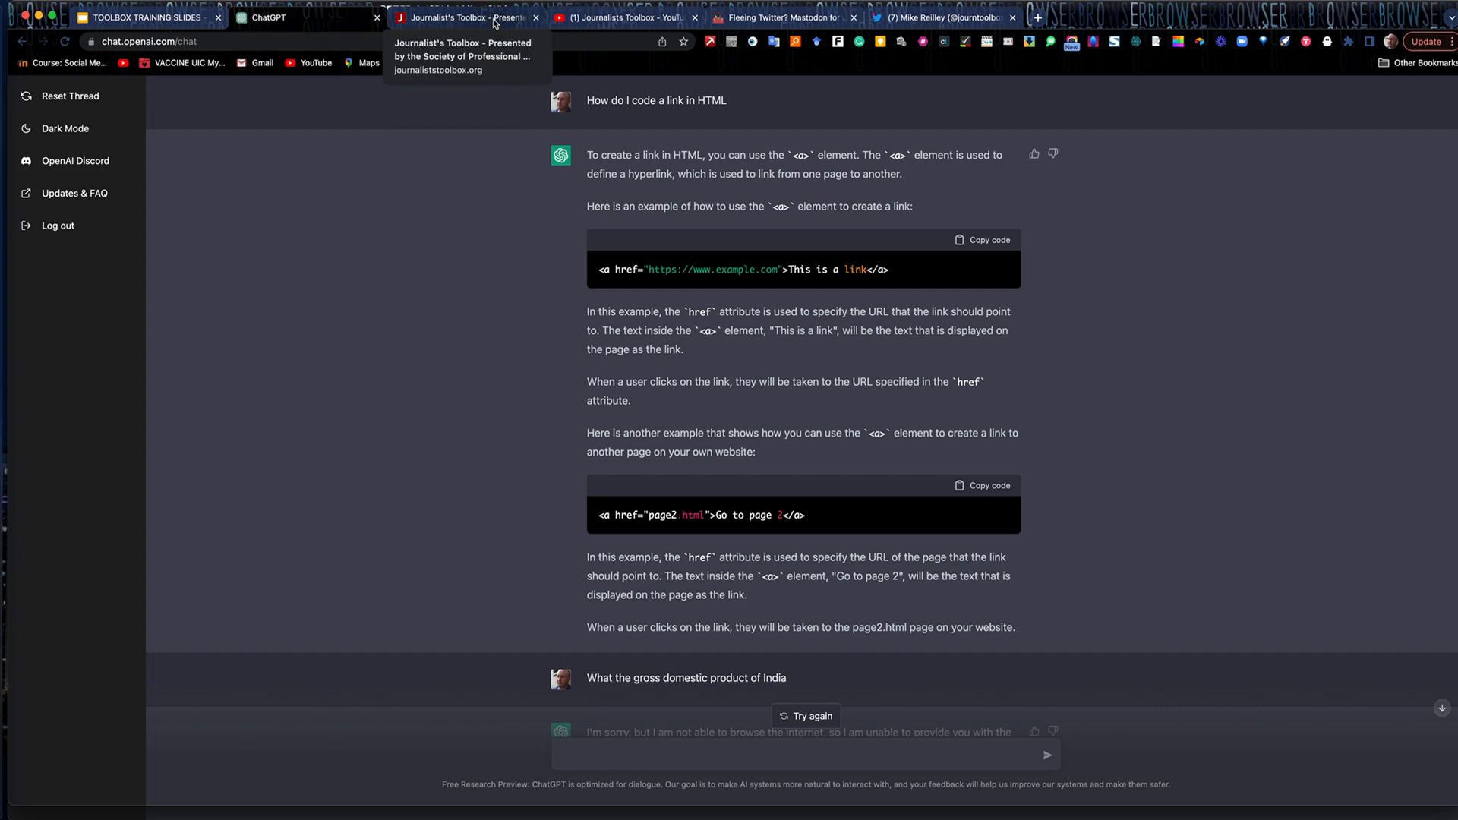
# On Journalist's Toolbox, choose Search Engines from the Browse Topics list
pyautogui.click(465, 17)
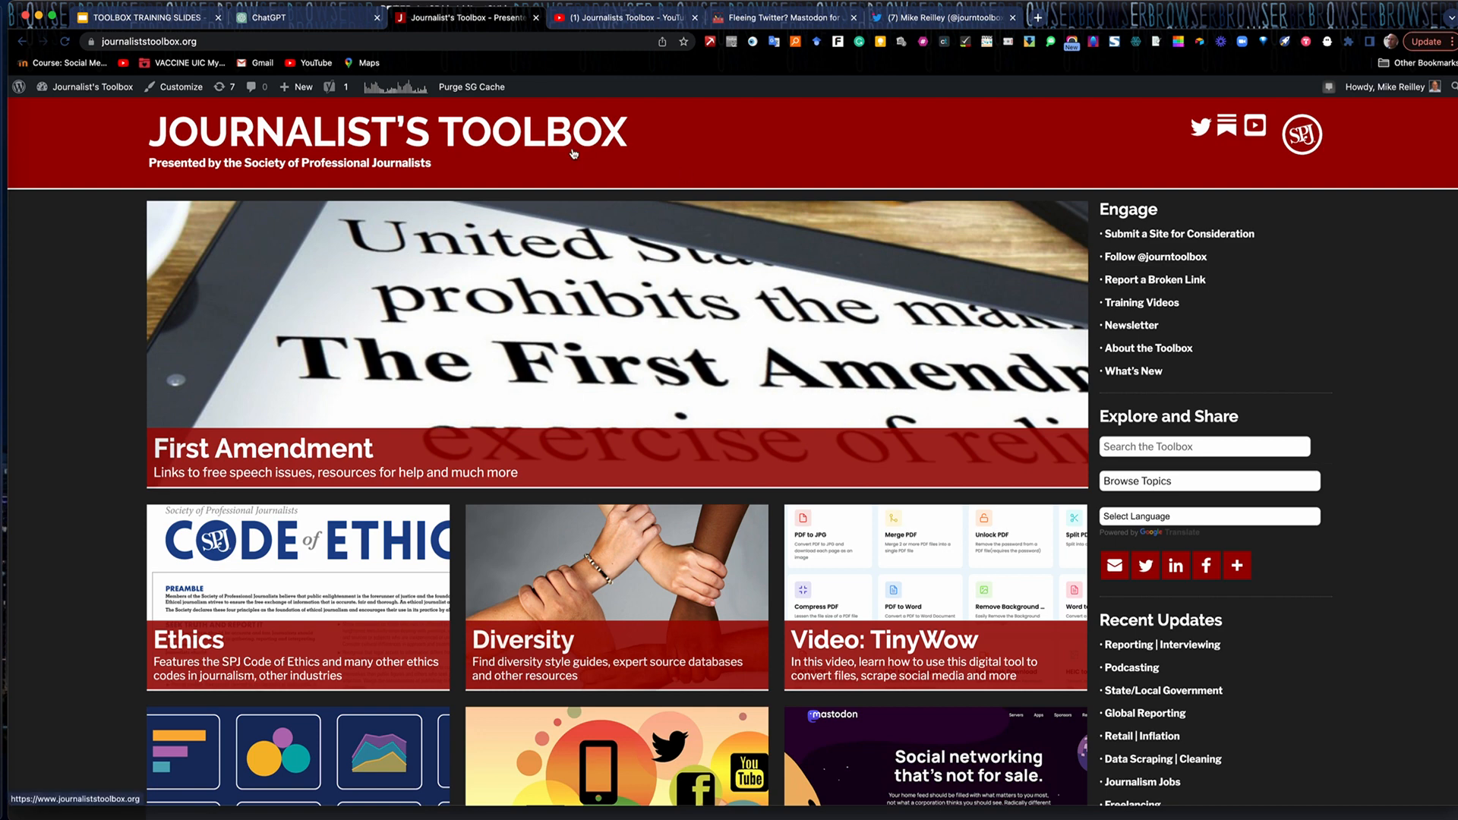
pyautogui.moveTo(1210, 488)
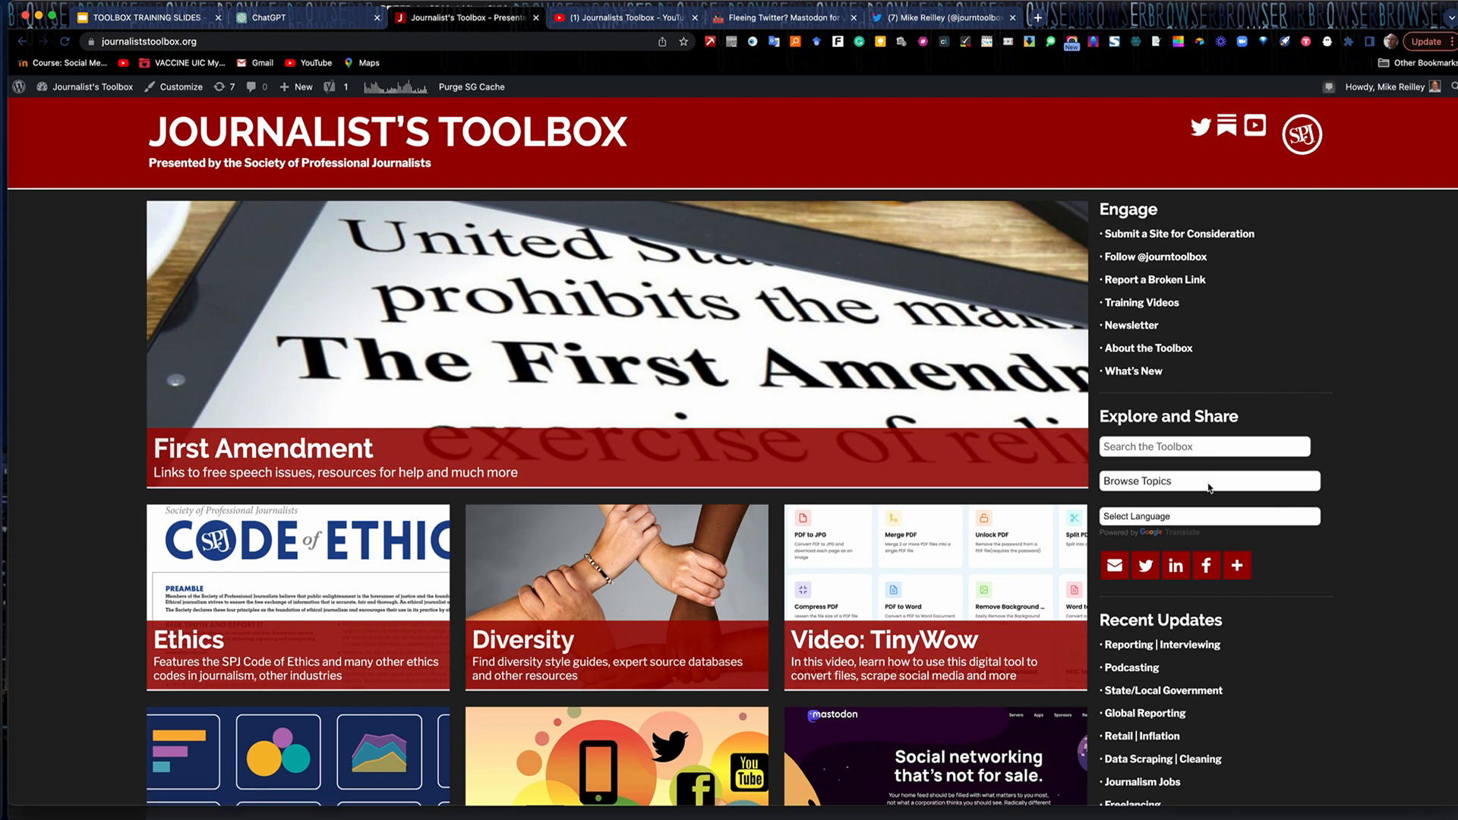
pyautogui.click(1209, 481)
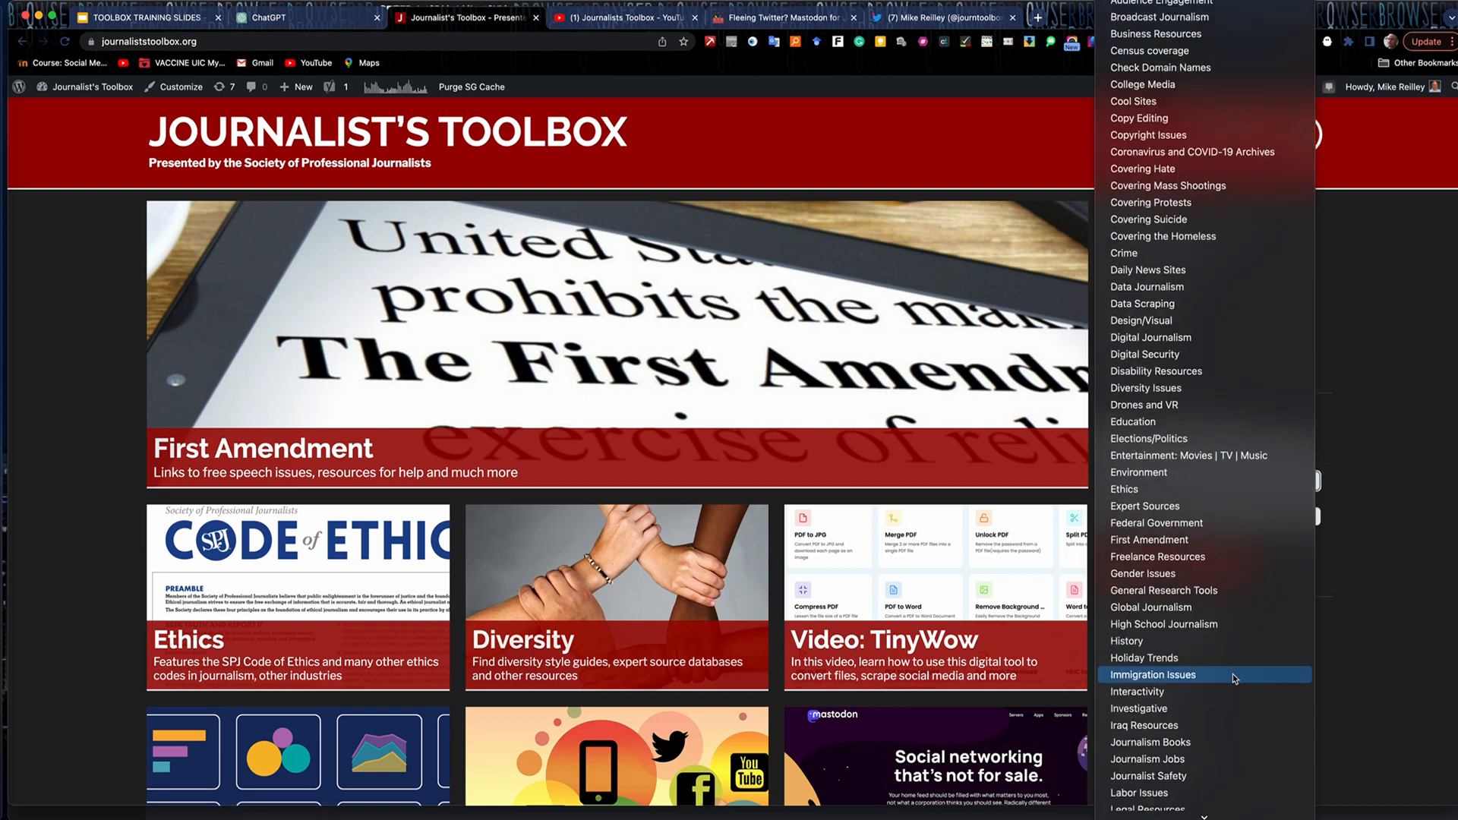
pyautogui.scroll(-3)
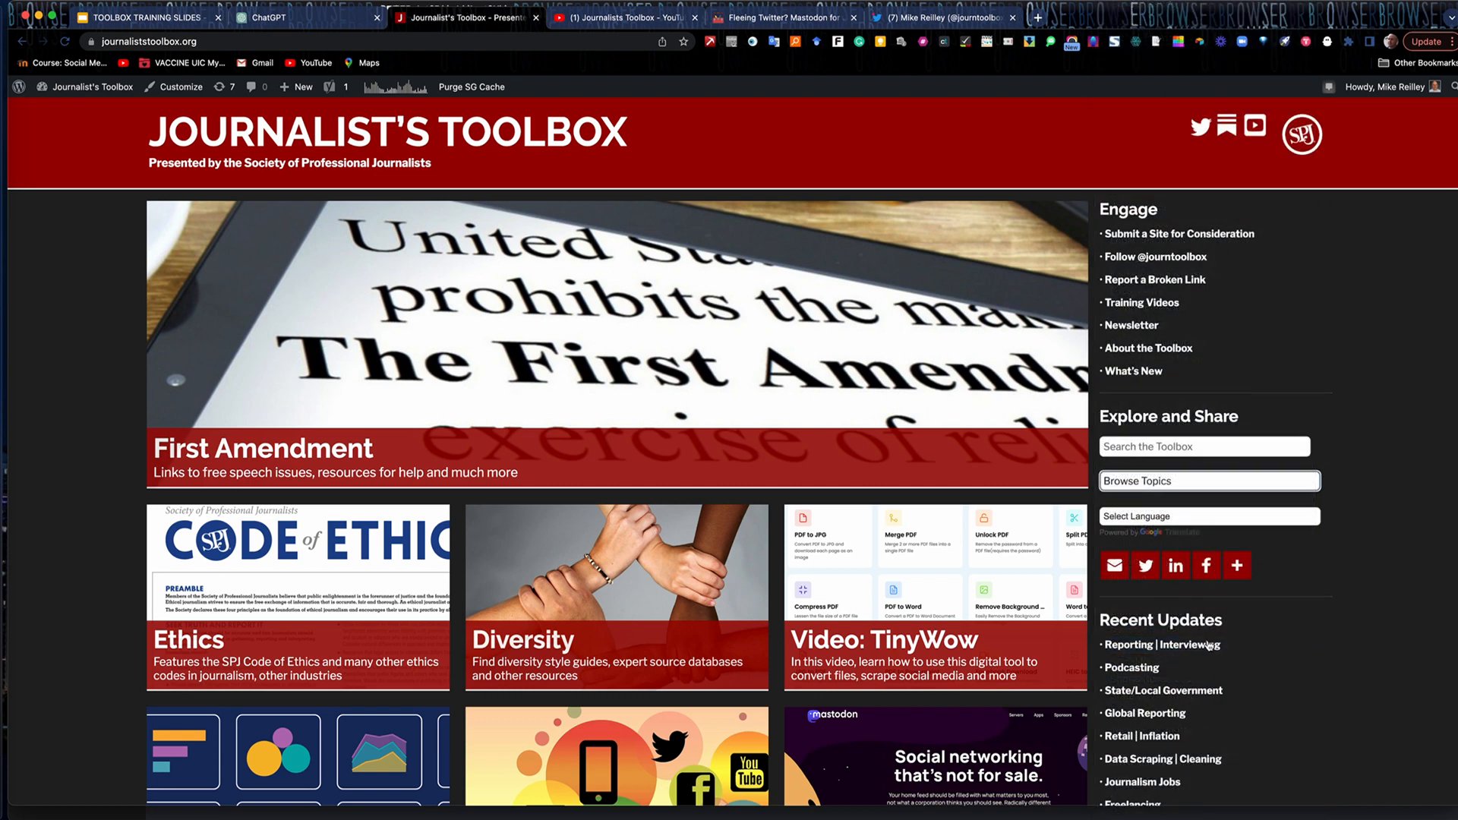
pyautogui.click(1208, 481)
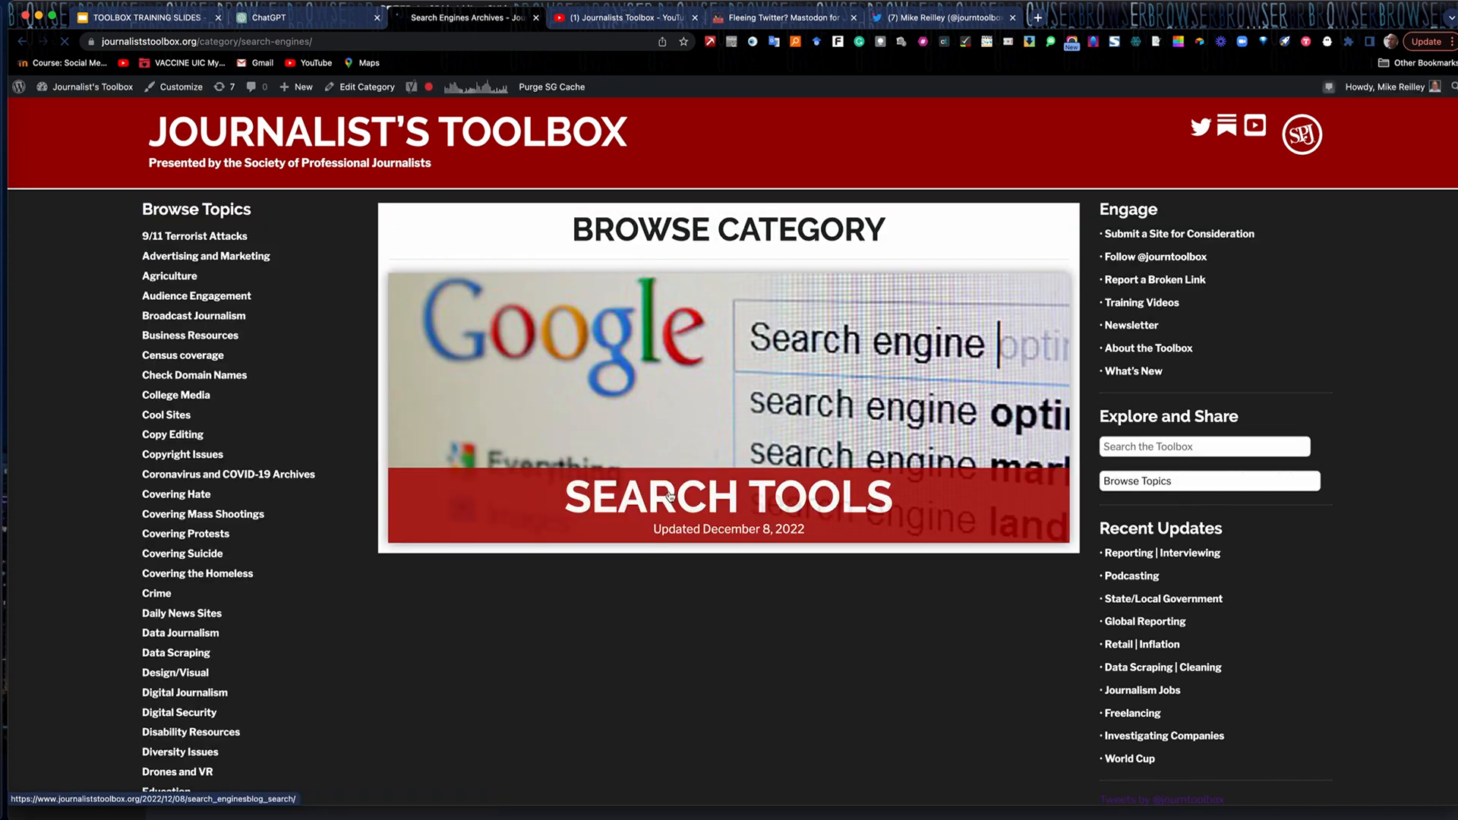
# Open the Search Tools post and scroll through its resources, then back up
pyautogui.click(667, 496)
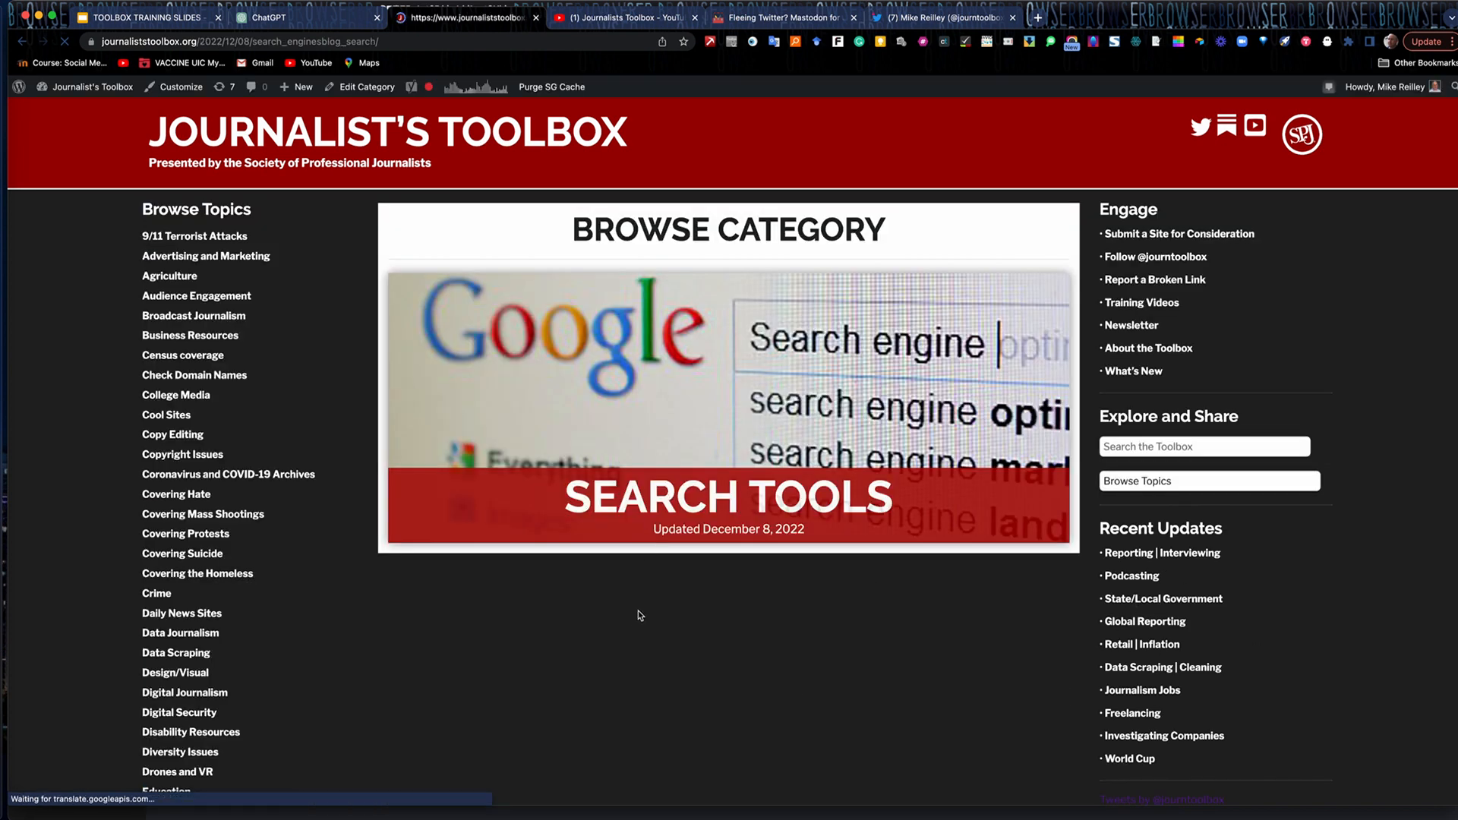
pyautogui.scroll(-3)
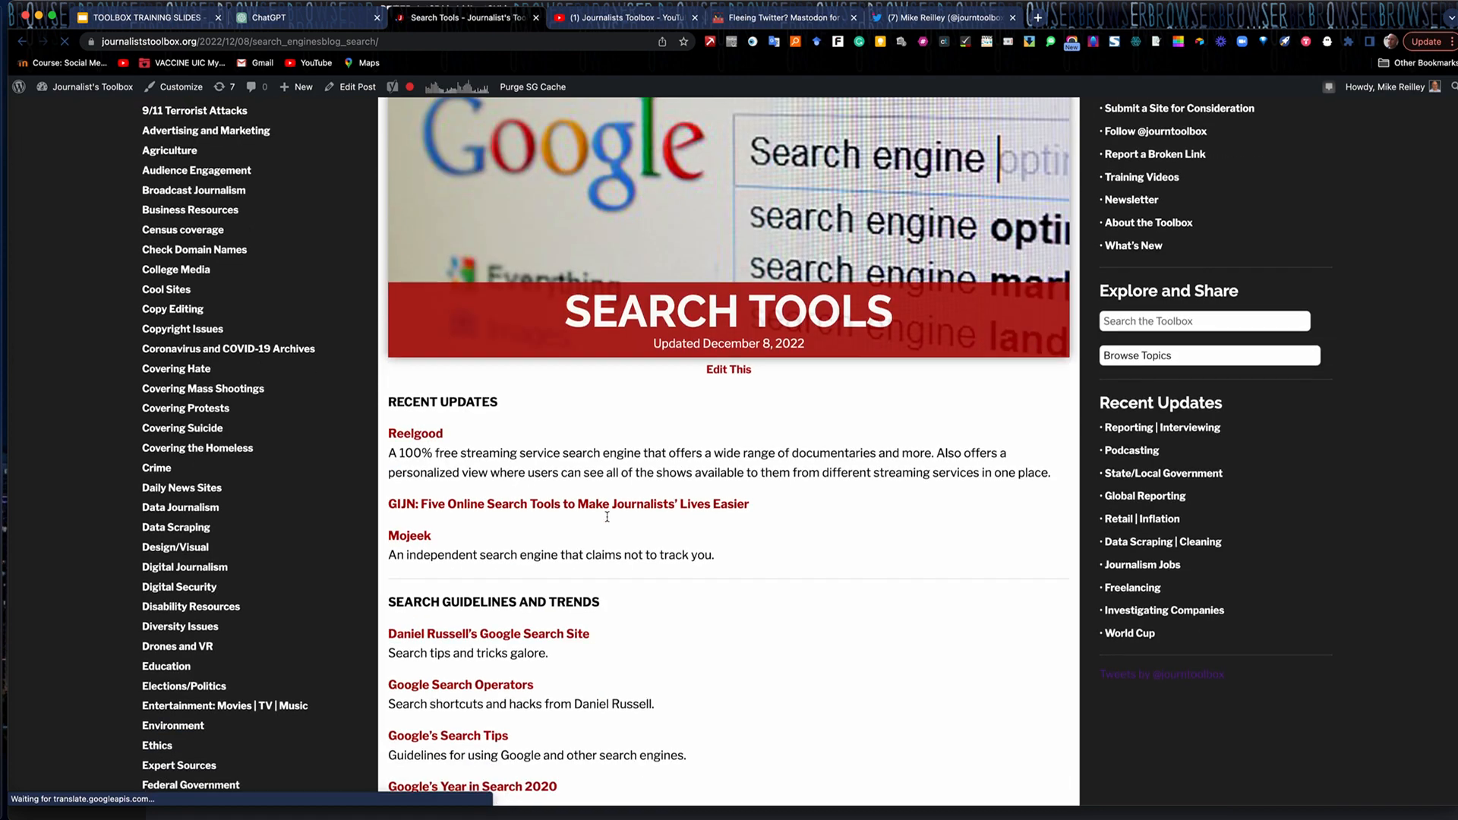
pyautogui.scroll(-3)
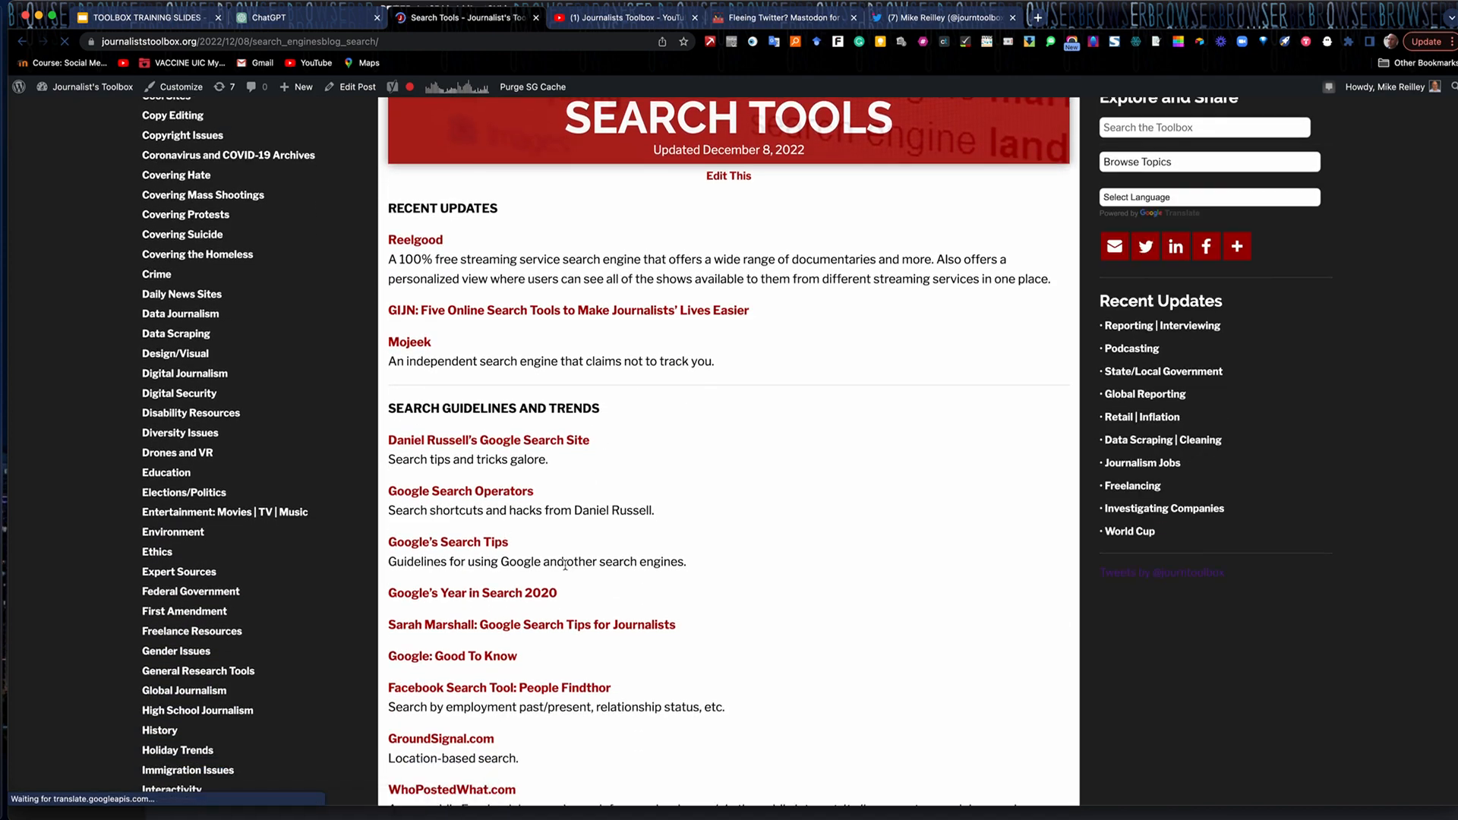
pyautogui.scroll(-3)
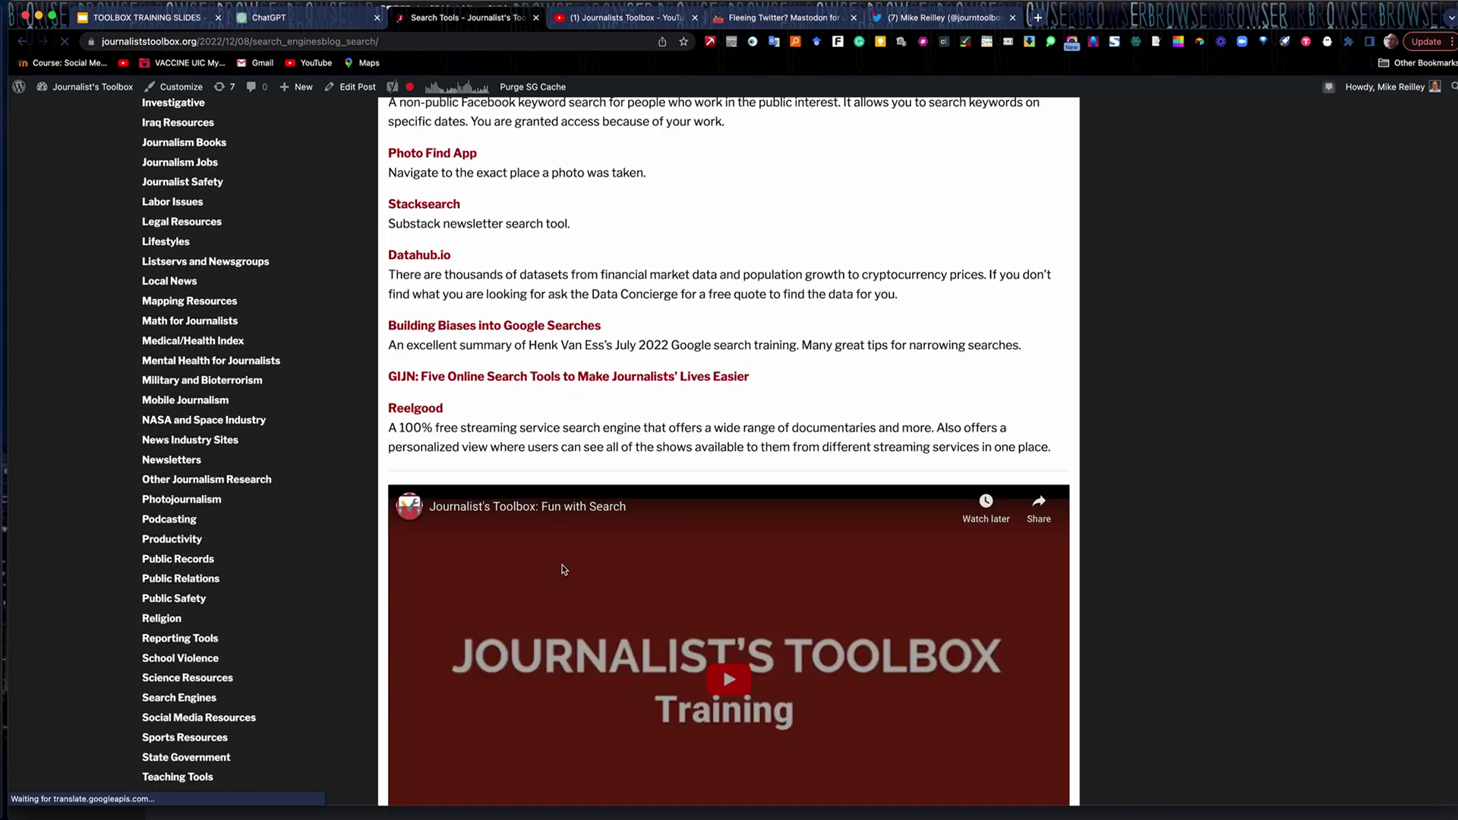
pyautogui.scroll(-3)
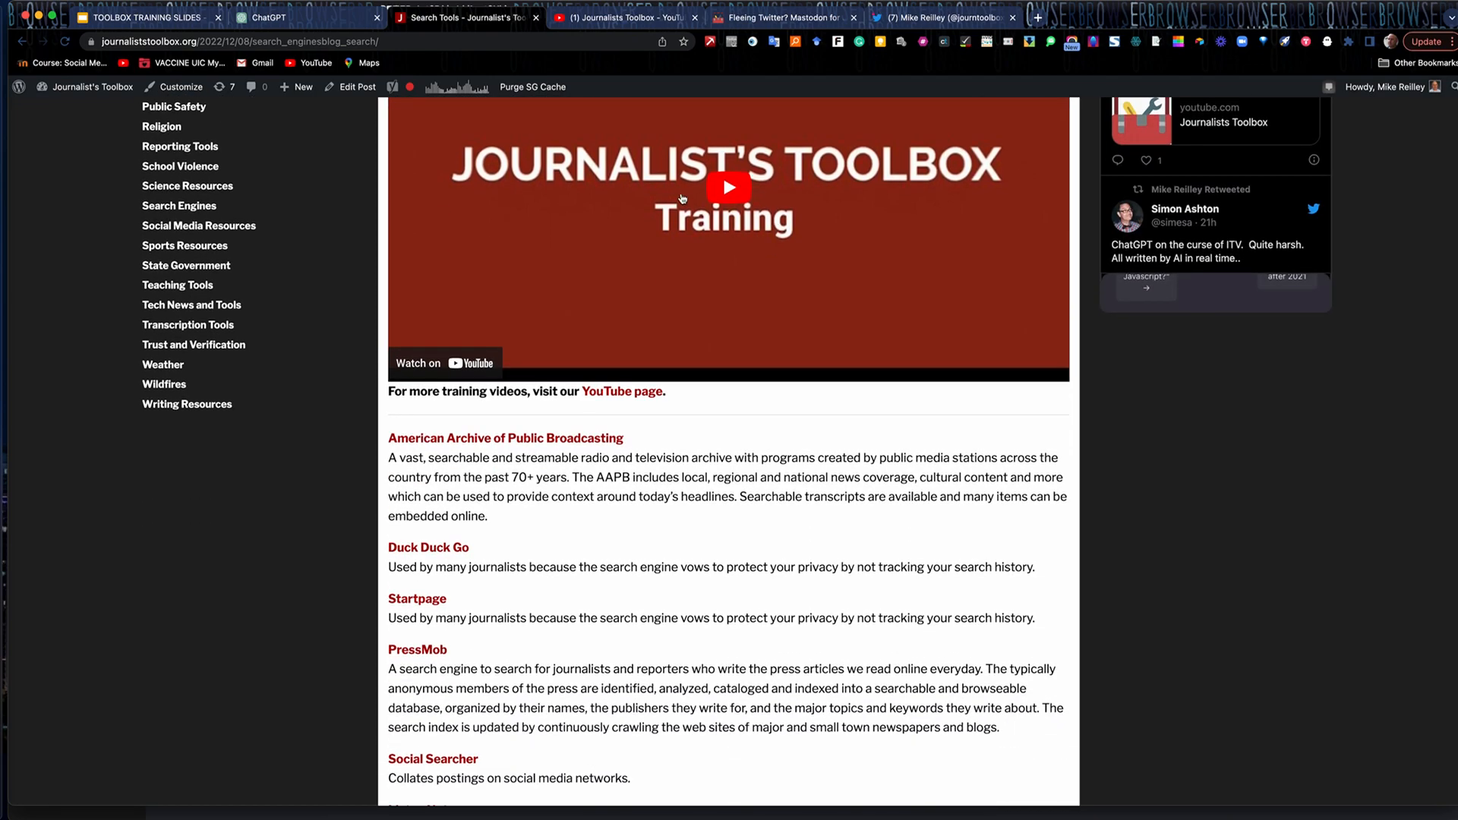
pyautogui.scroll(3)
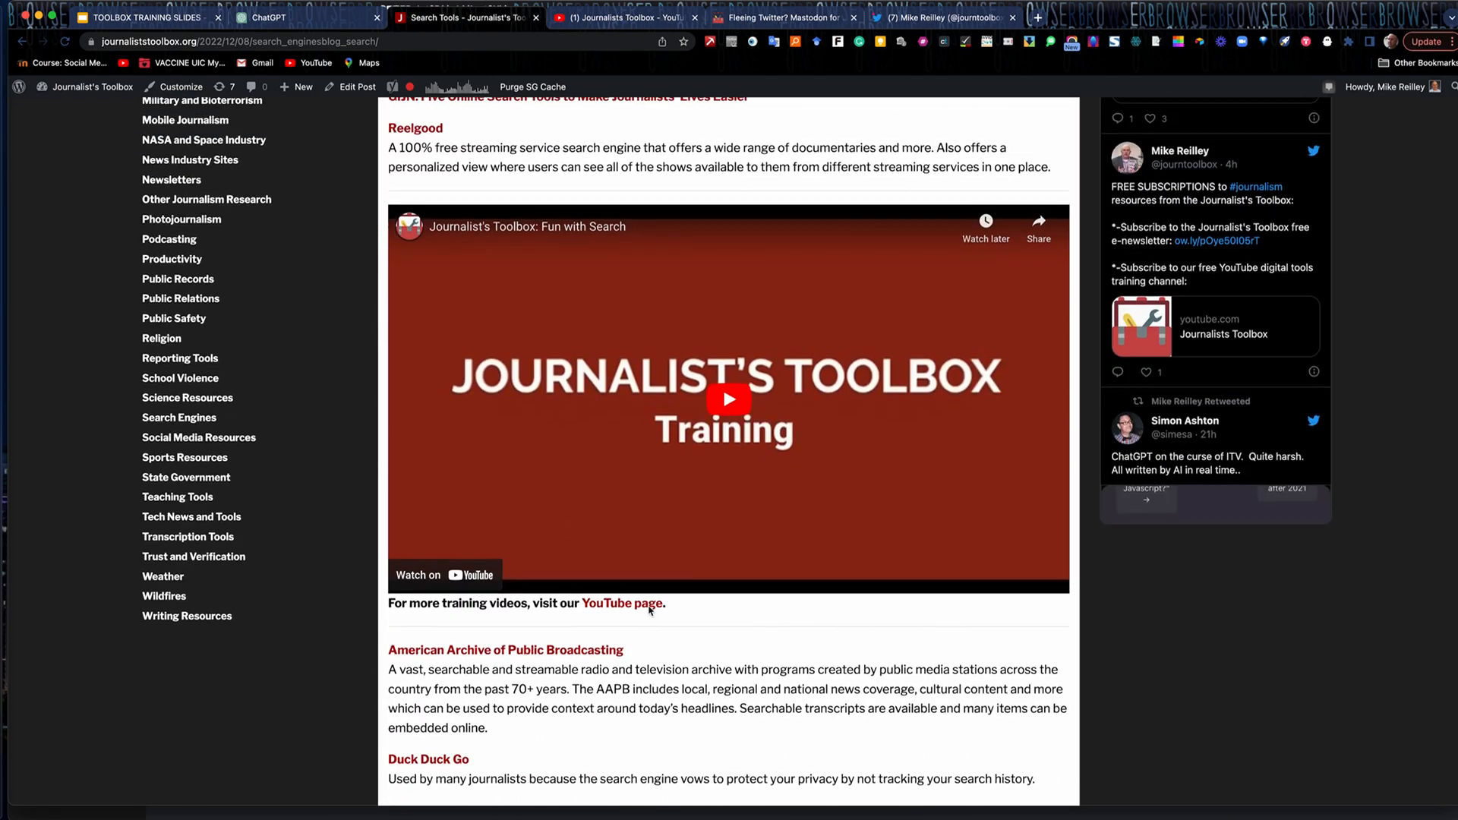
pyautogui.scroll(3)
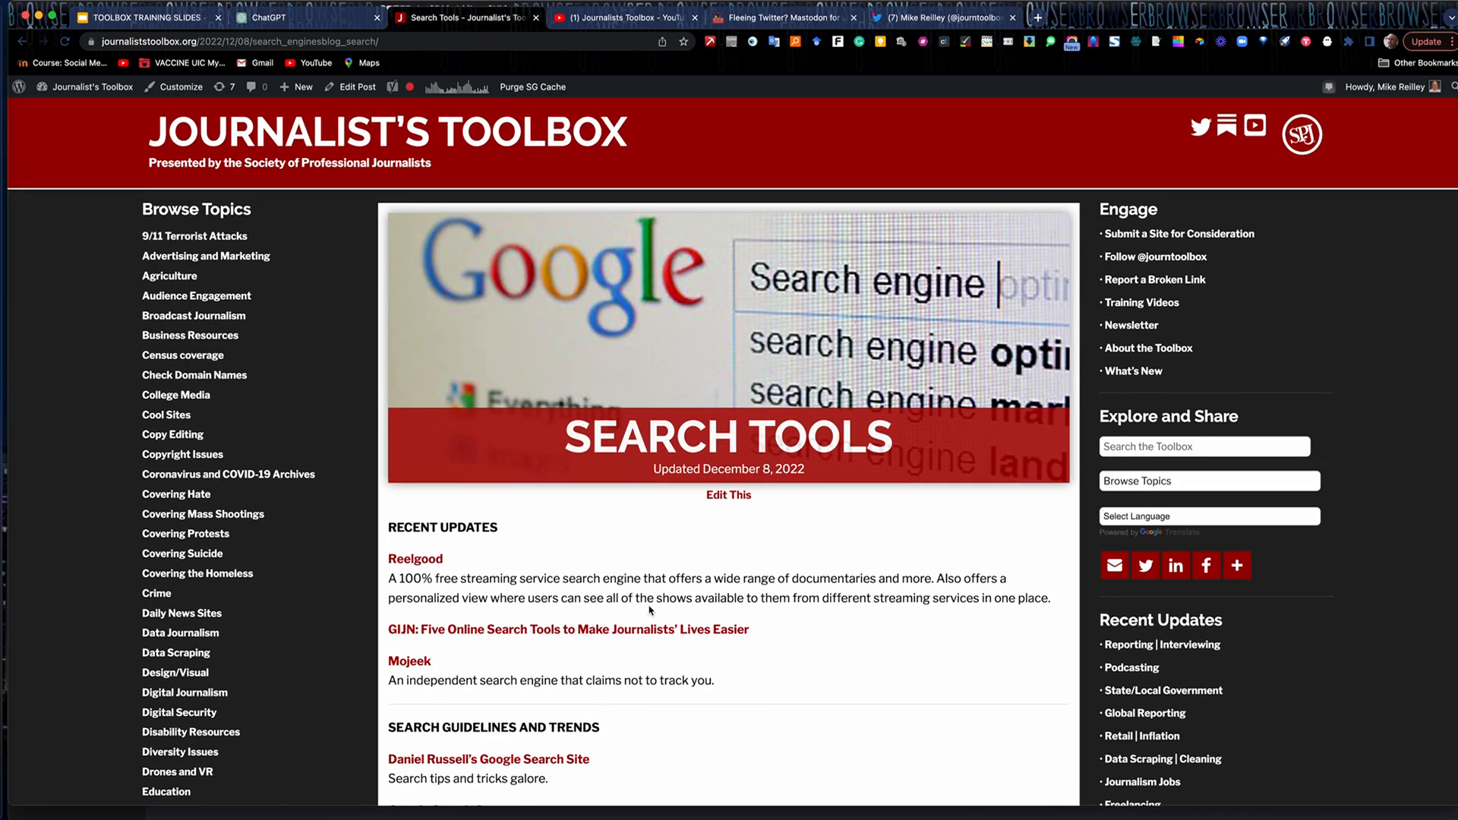